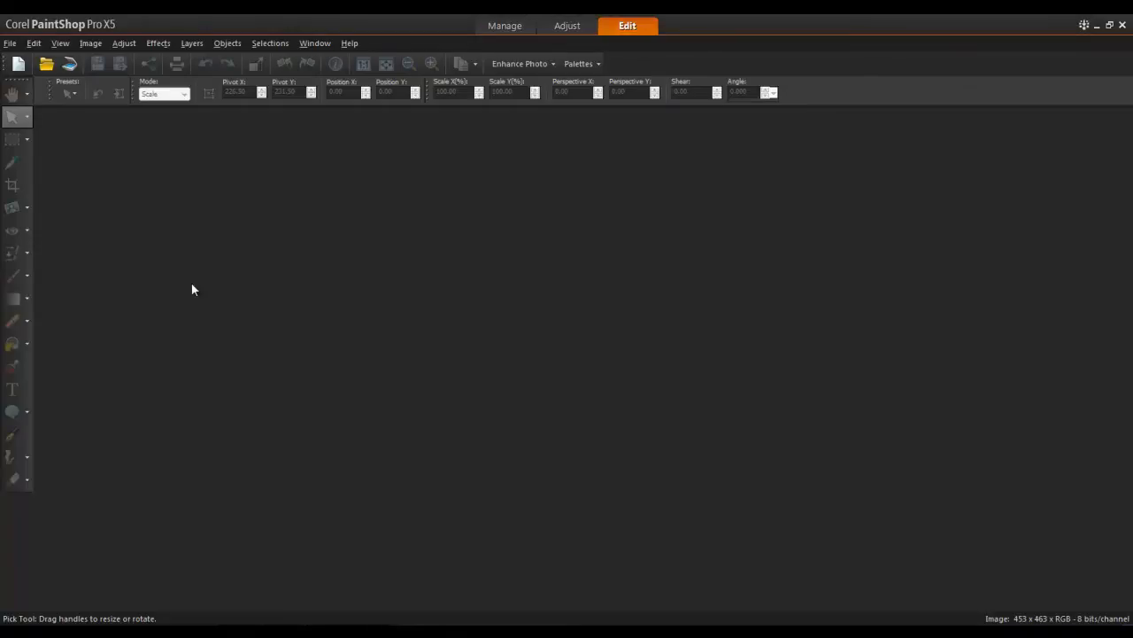
Turn on the Materials and Layers palettes from the Palettes menu.
left_click(578, 63)
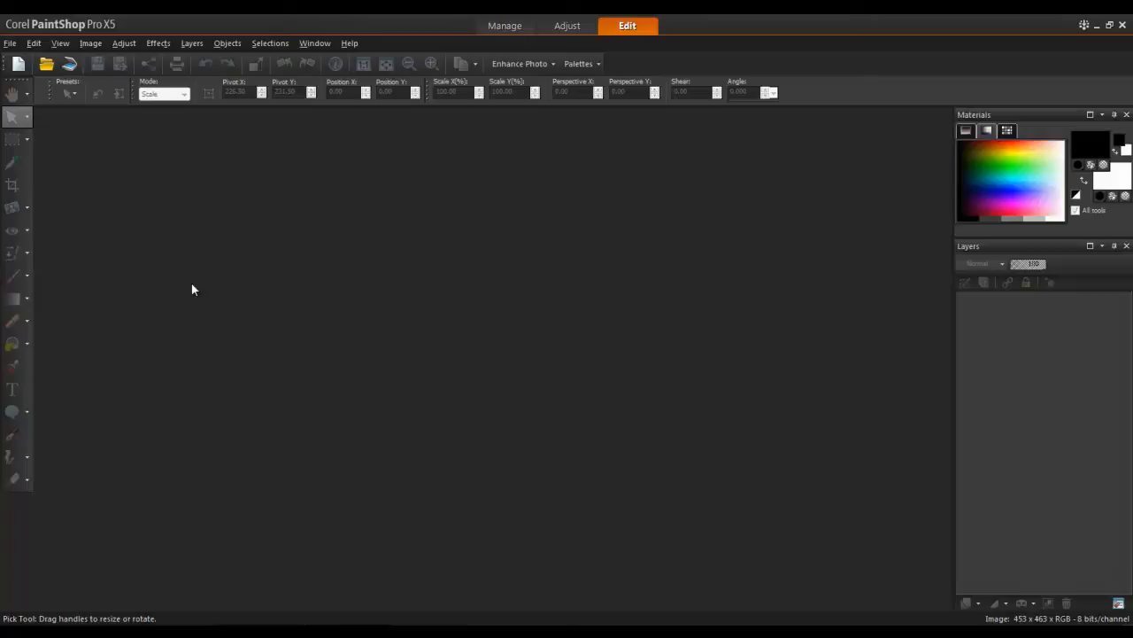
Open 'sun' (453 × 463, RGB) from the graphics folder.
left_click(10, 42)
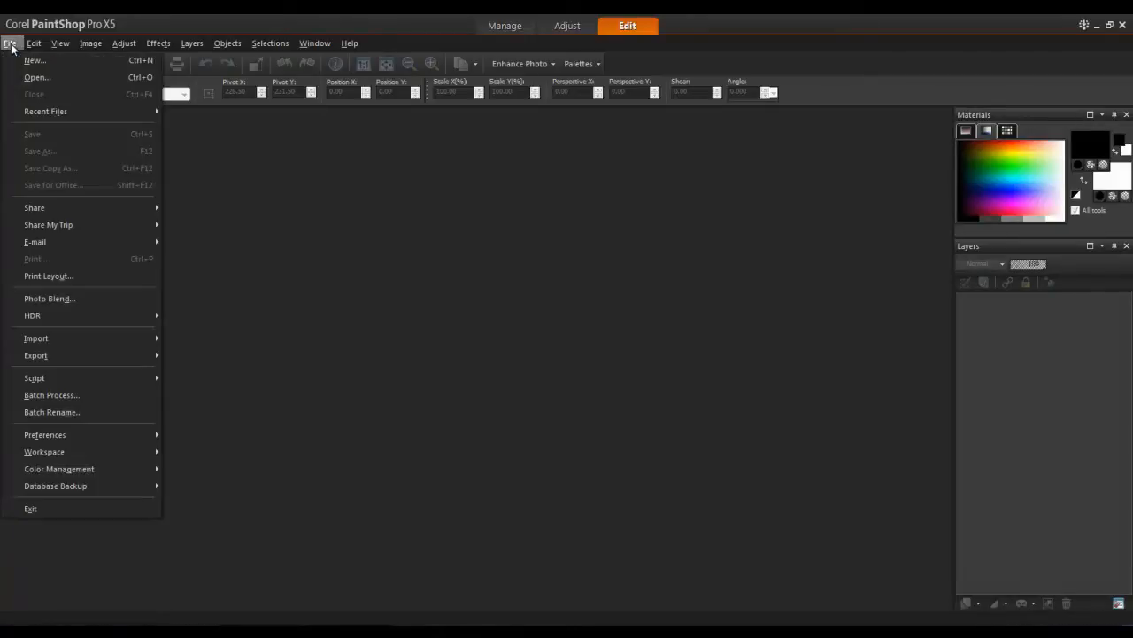
left_click(37, 77)
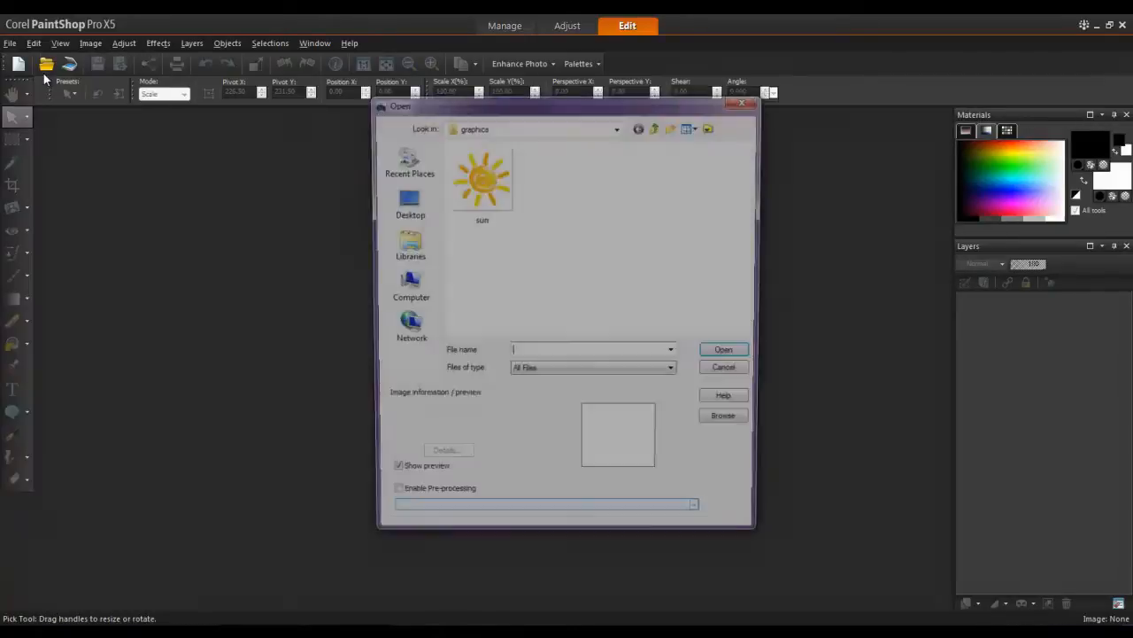
left_click(482, 182)
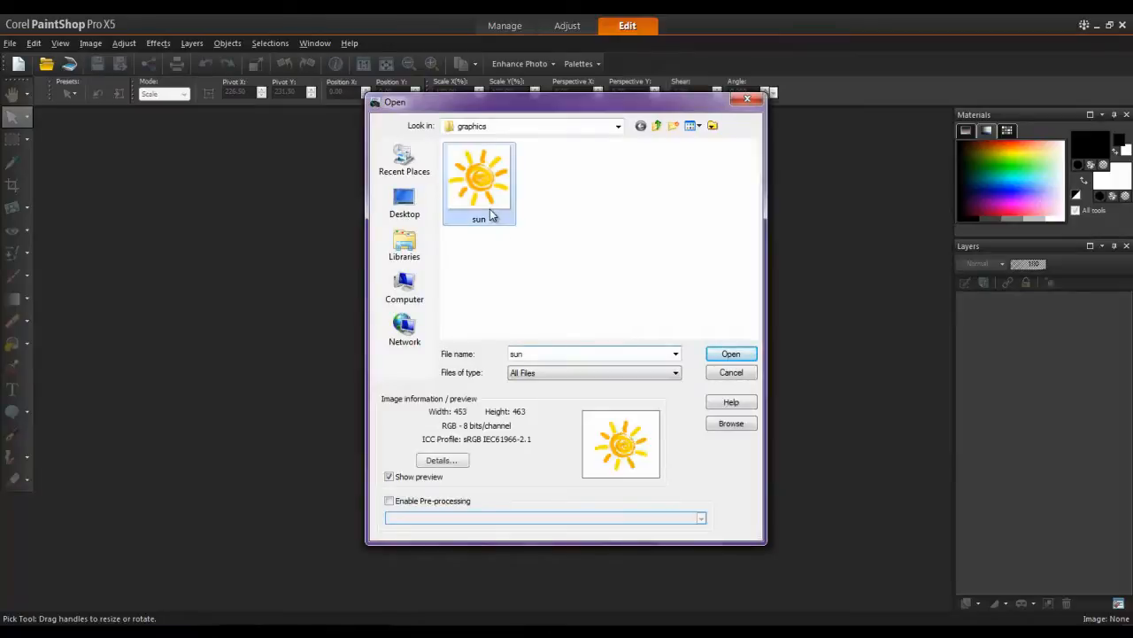
left_click(730, 354)
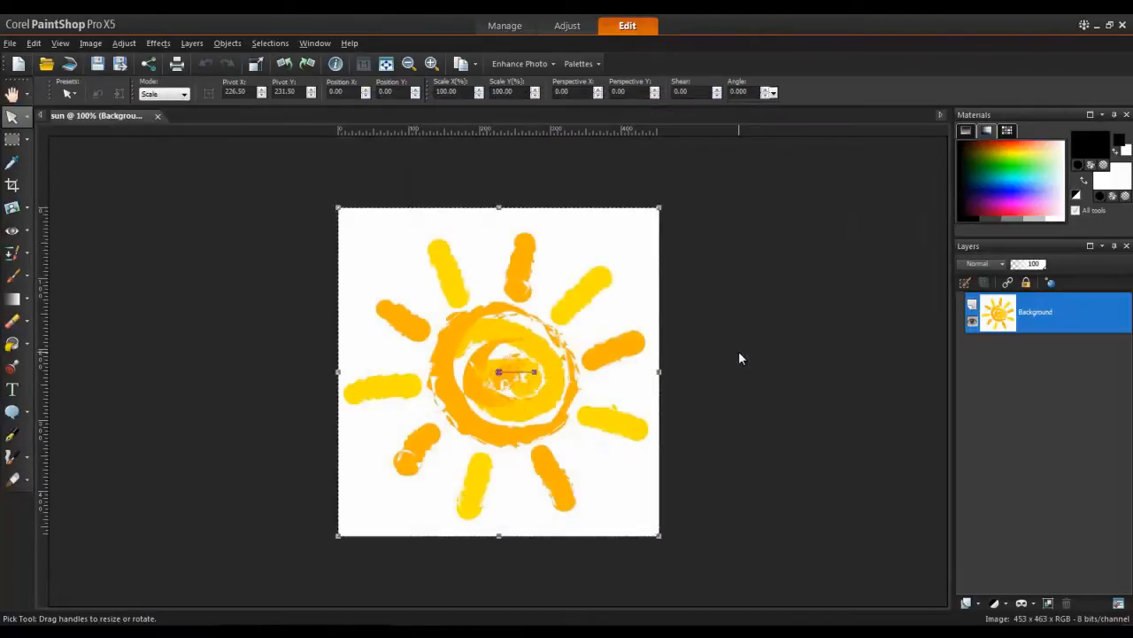
Promote the sun's Background layer to a regular layer named Raster 1.
right_click(1050, 312)
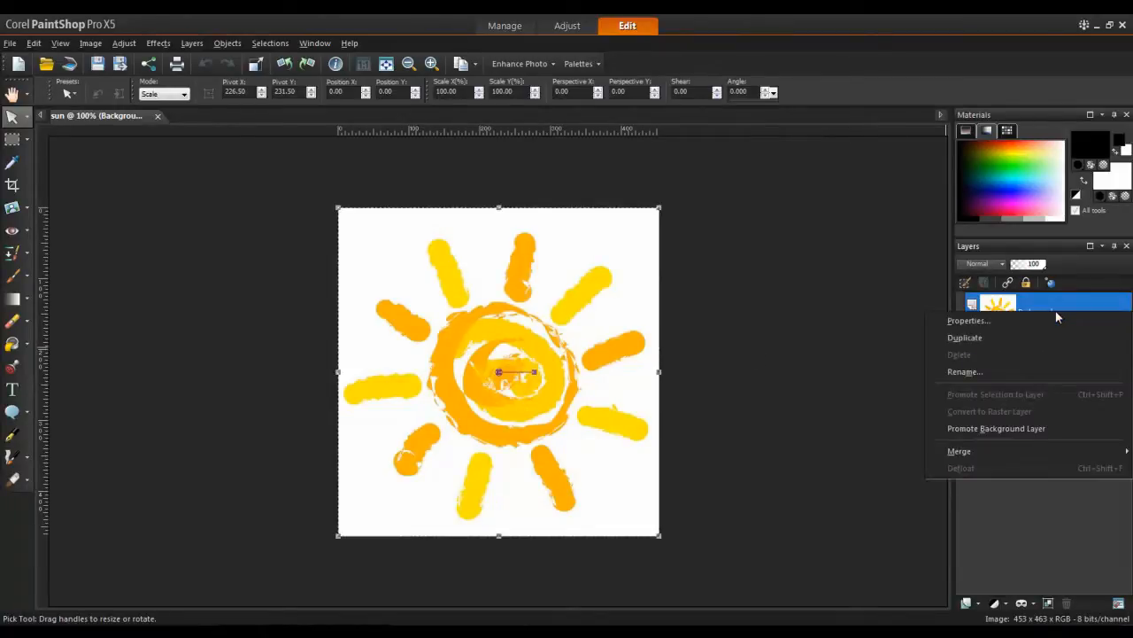
mouse_move(1041, 394)
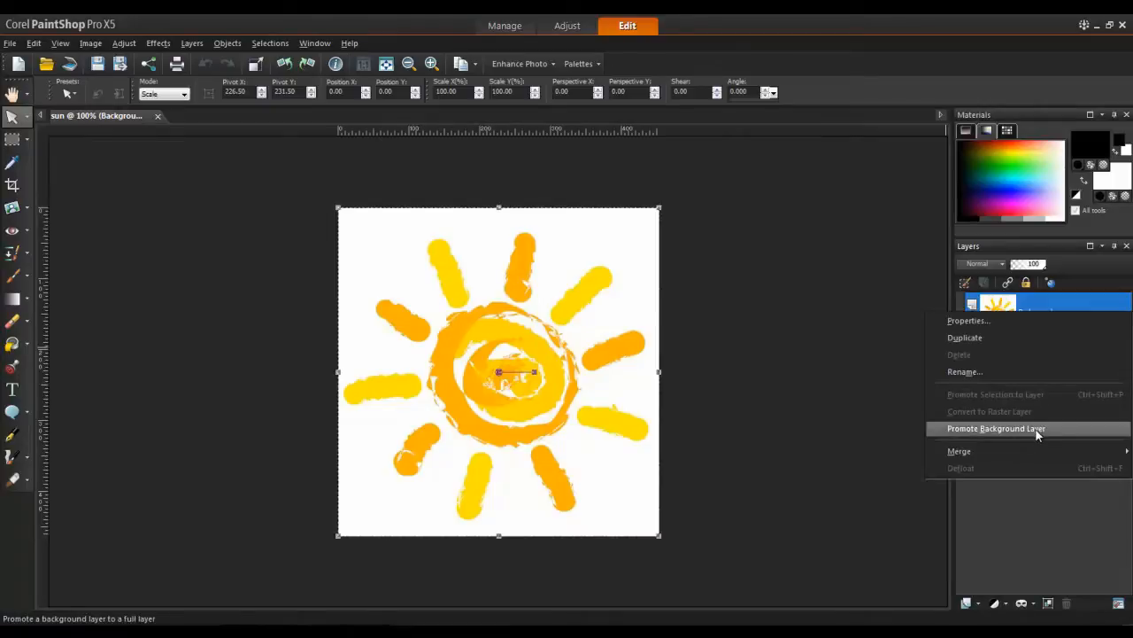
left_click(996, 428)
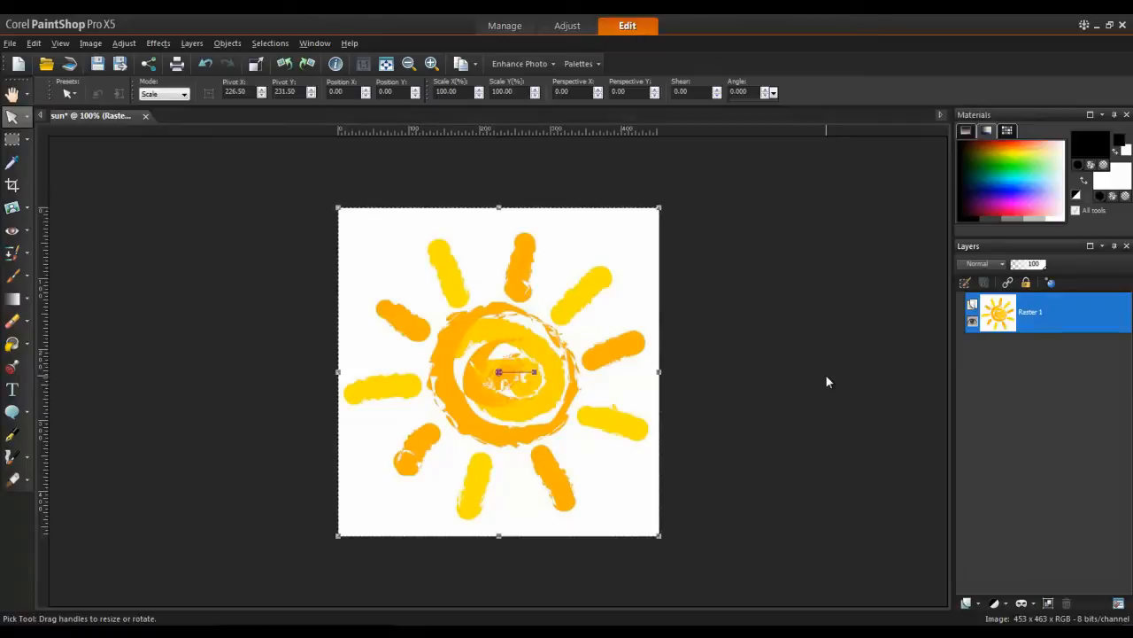
mouse_move(497, 306)
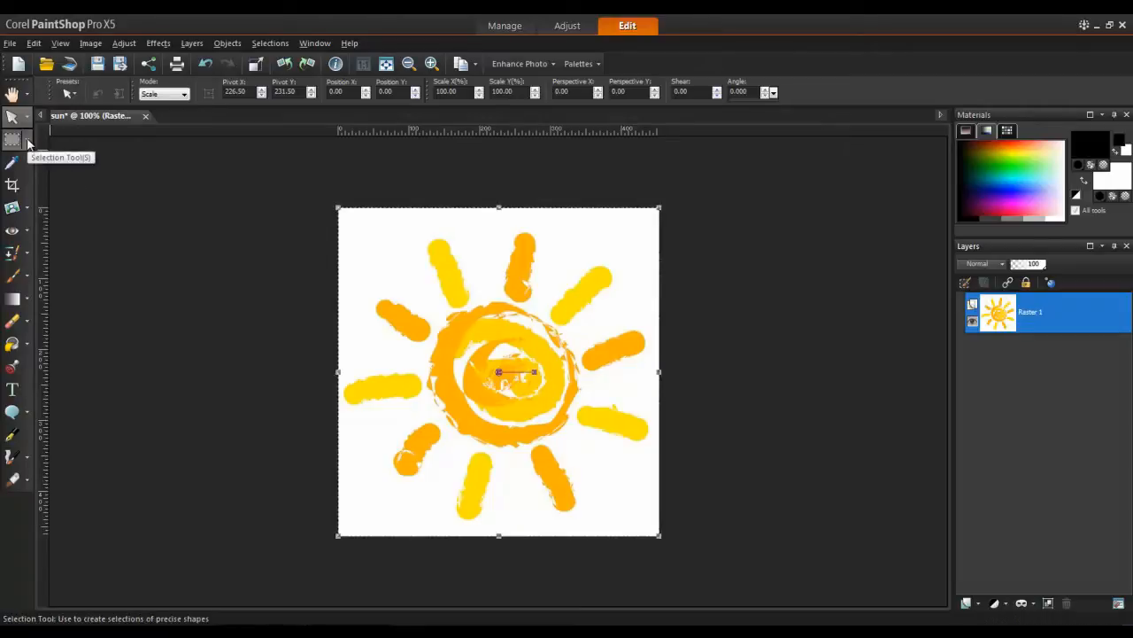
Select the white background around the sun with the Magic Wand and delete it.
left_click(13, 139)
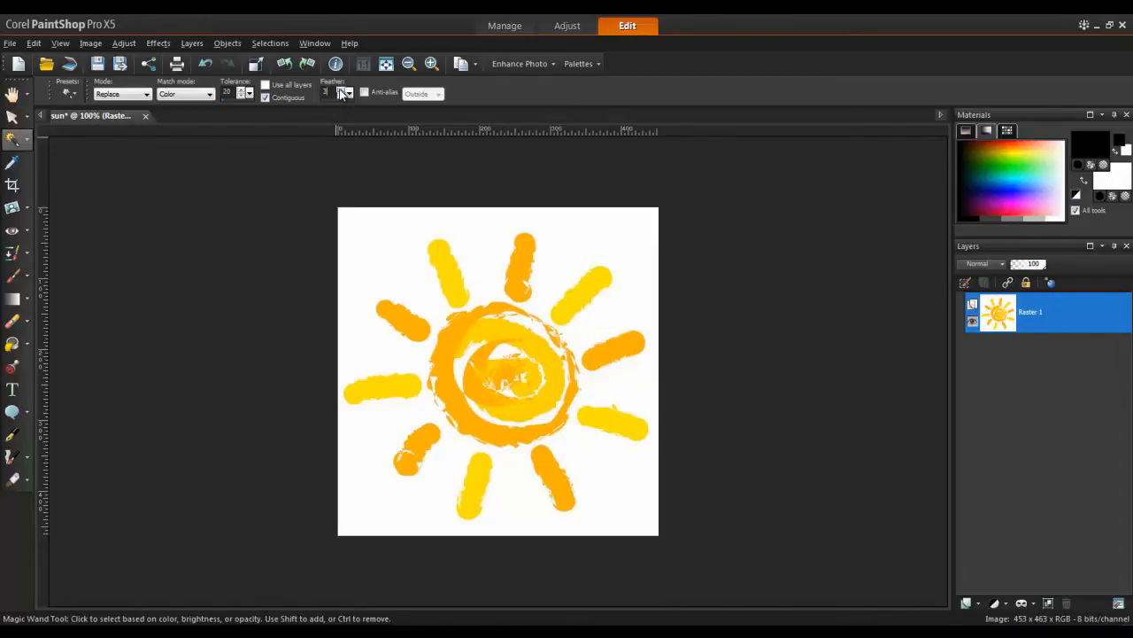
mouse_move(381, 238)
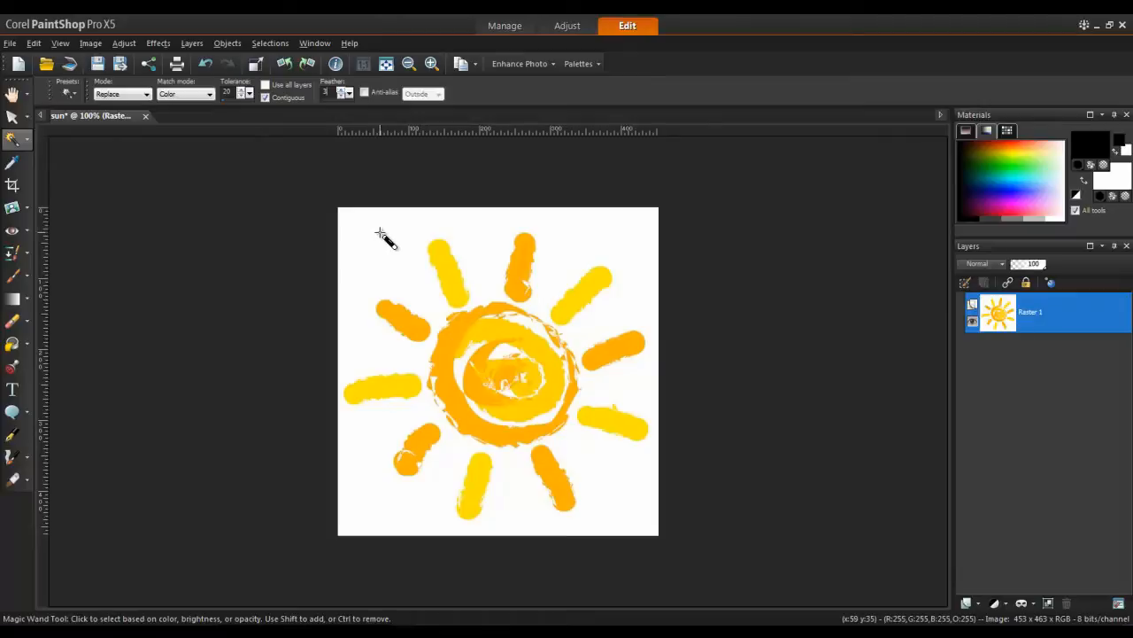
left_click(381, 233)
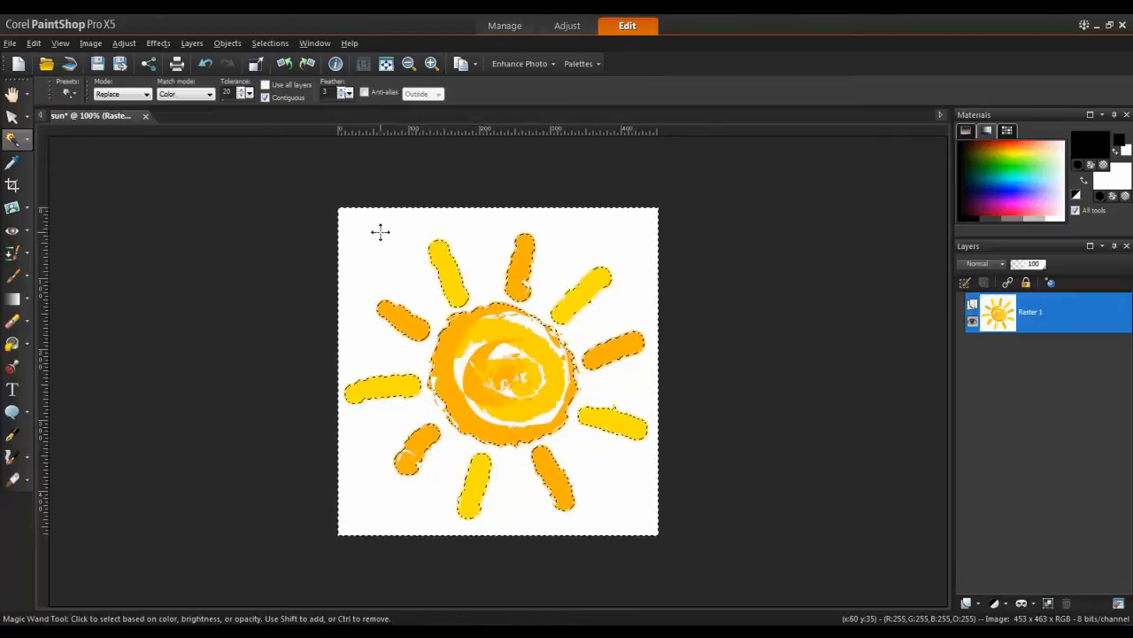
key("Delete")
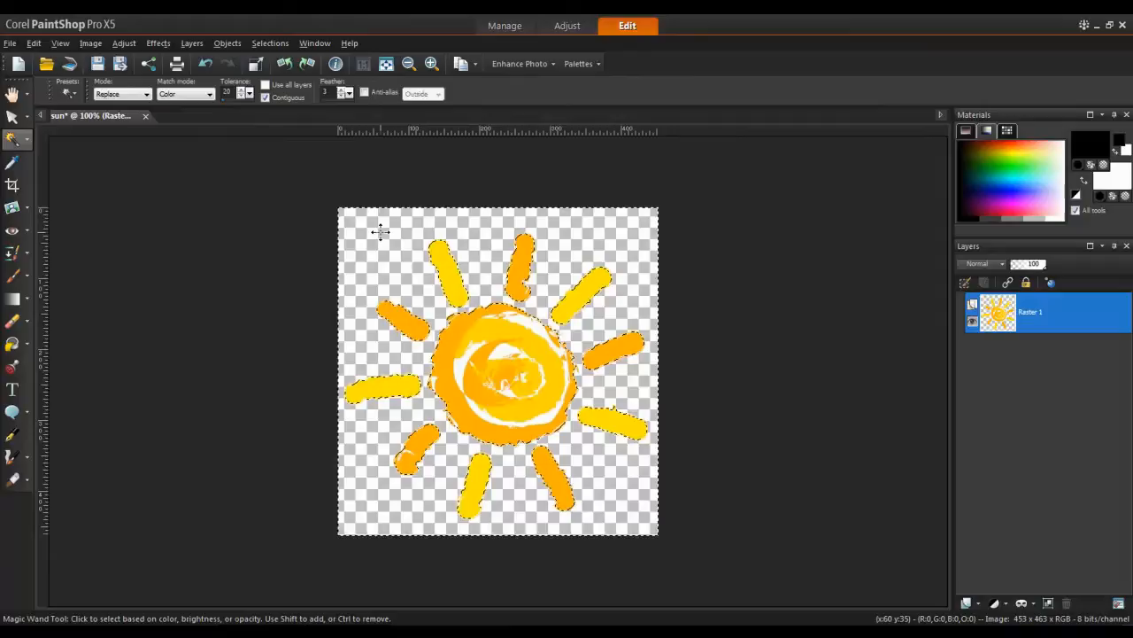
left_click(362, 189)
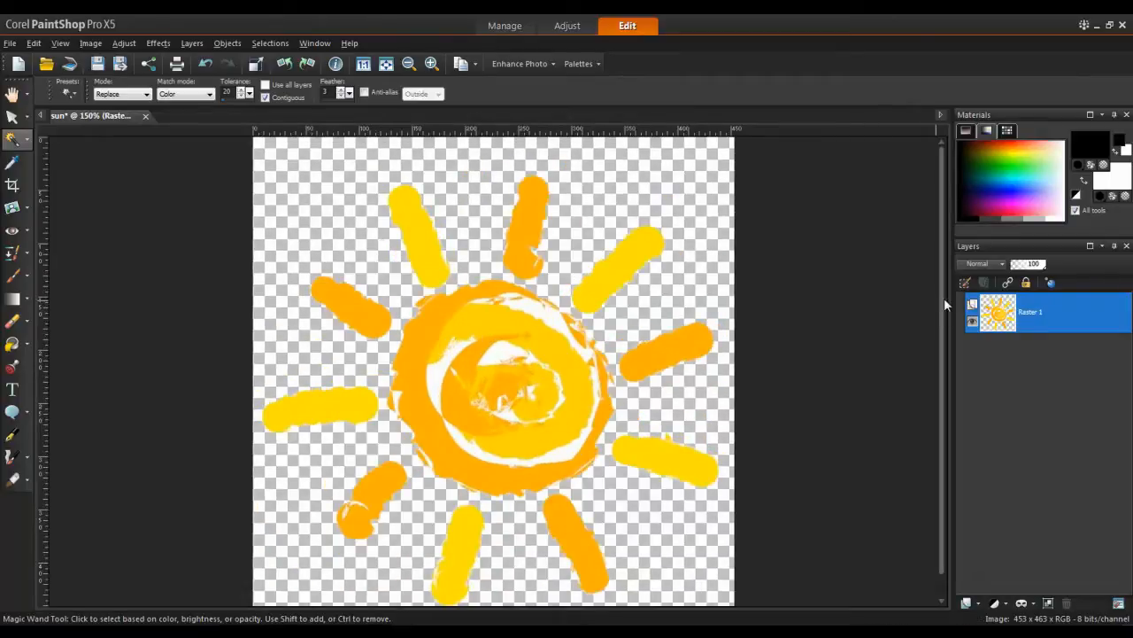
Background-erase white remnants at the ring's top, right side, lower spiral and centre.
left_click(13, 321)
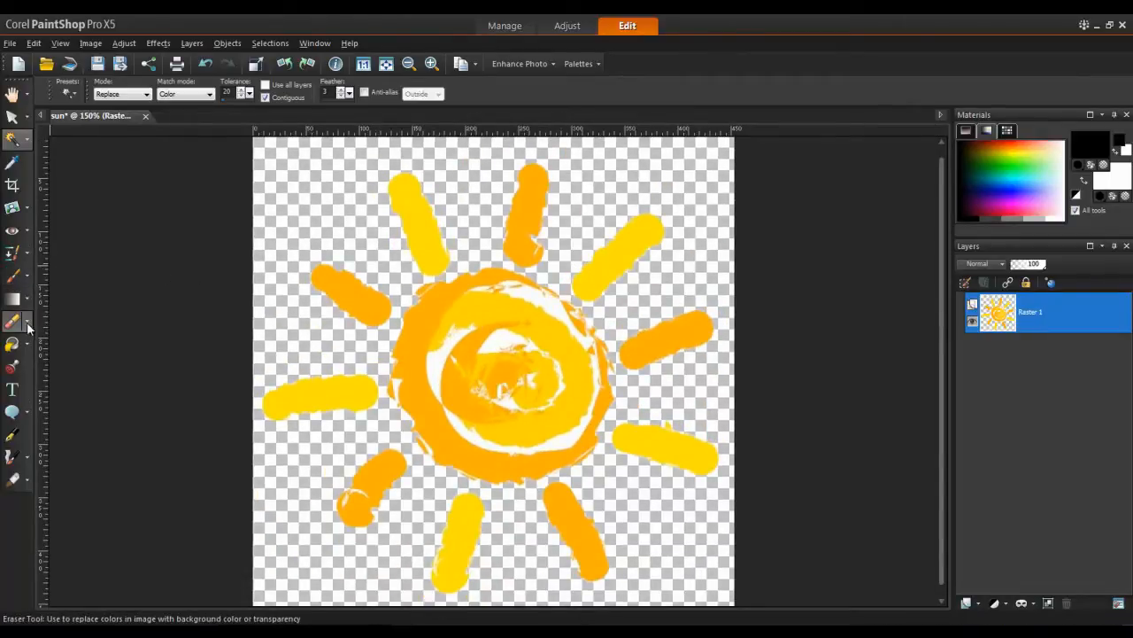
left_click(12, 140)
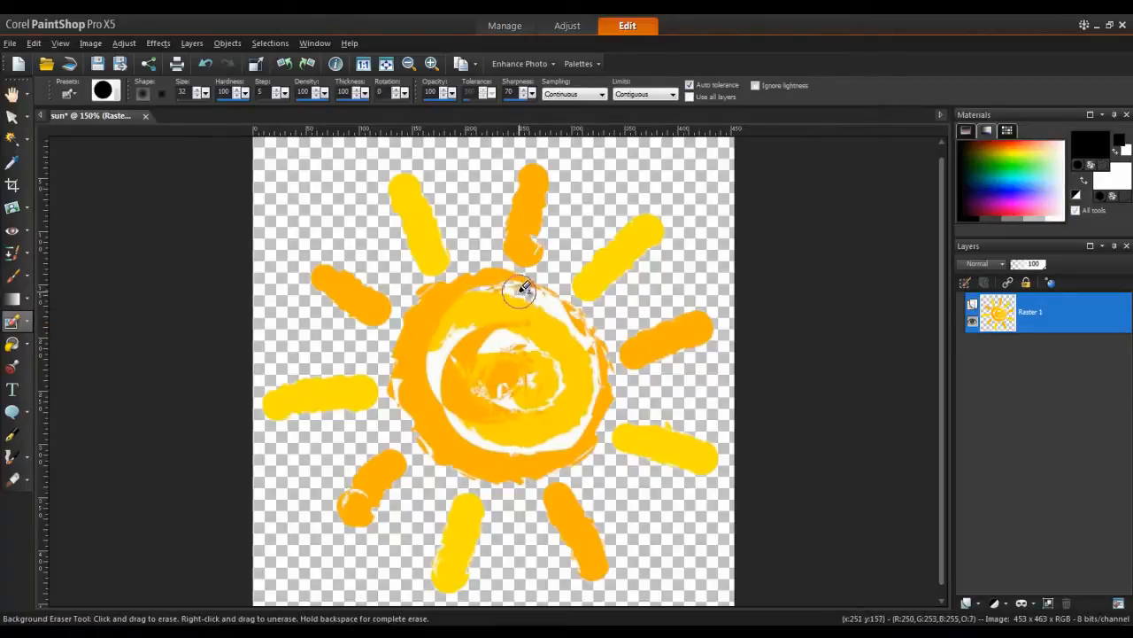
left_click_drag(523, 292, 588, 410)
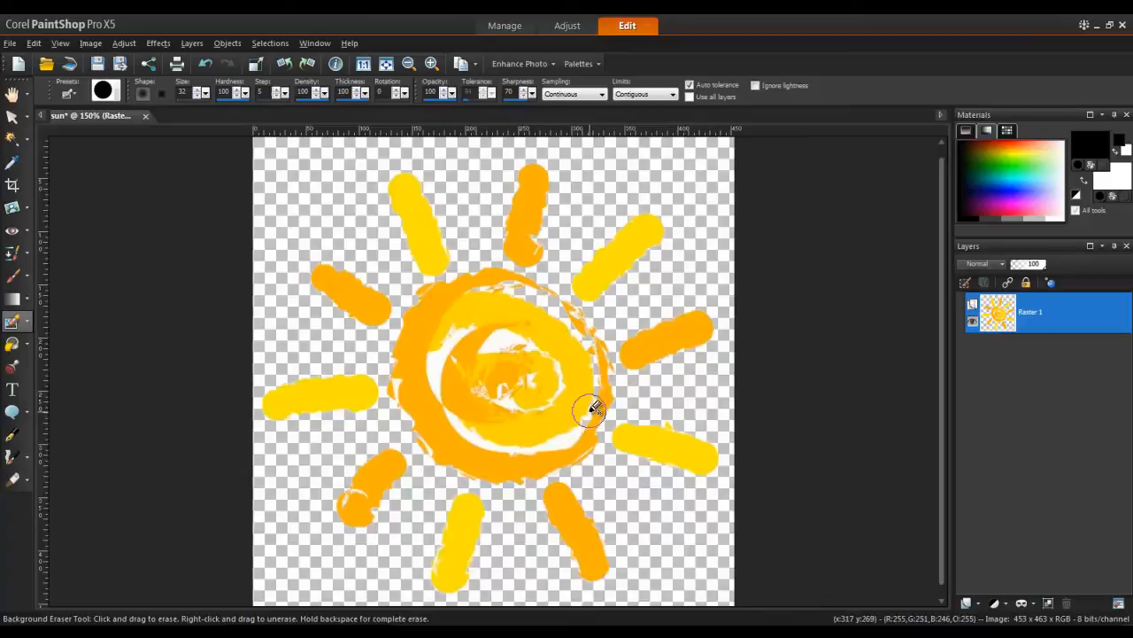
left_click_drag(590, 410, 465, 431)
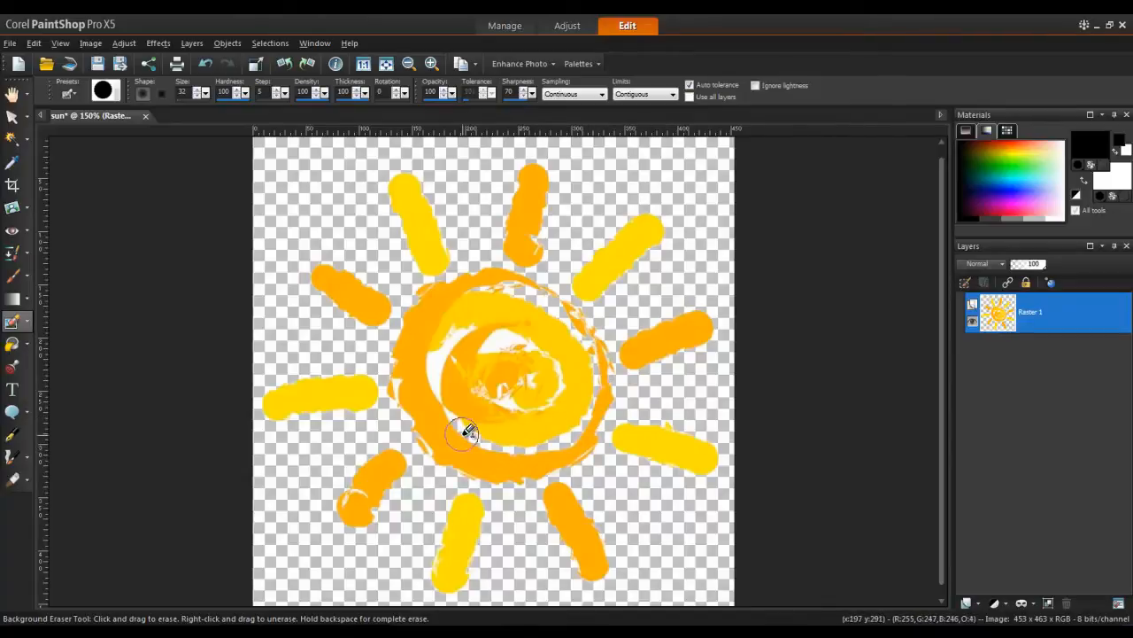
left_click_drag(465, 434, 394, 385)
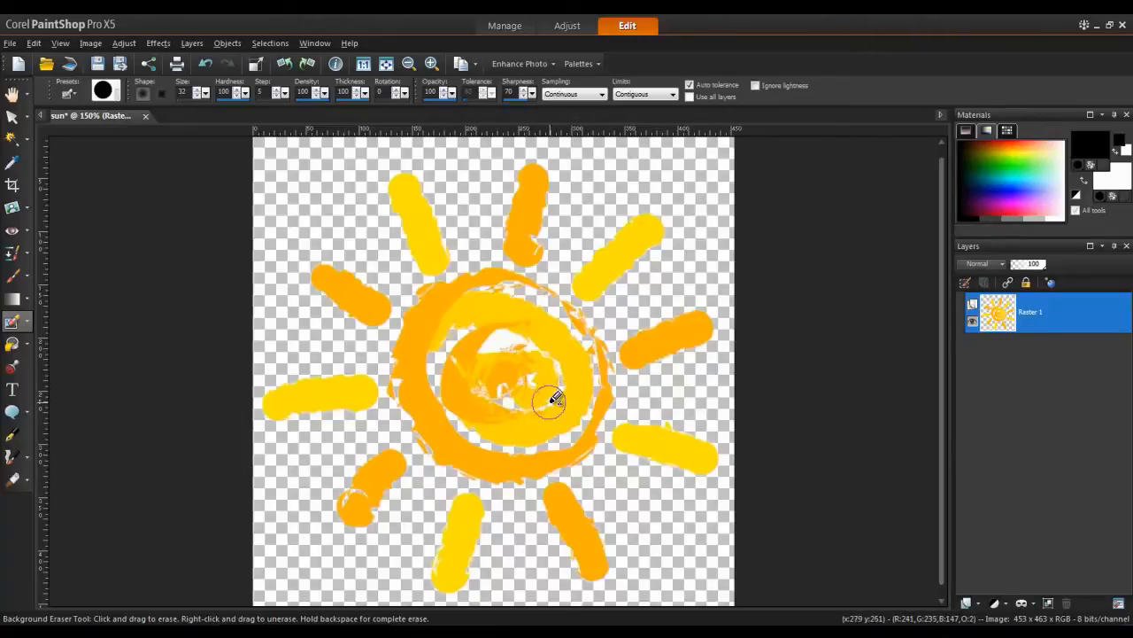
left_click_drag(549, 398, 500, 394)
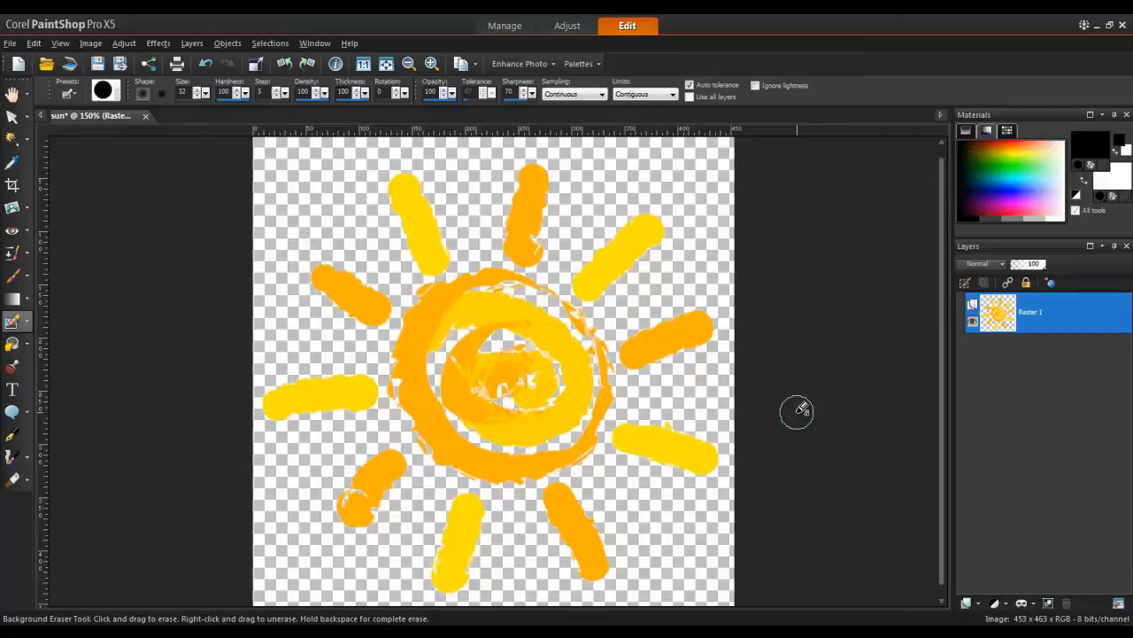
Create a new 600 × 200 transparent image, then return to the sun image.
left_click(10, 42)
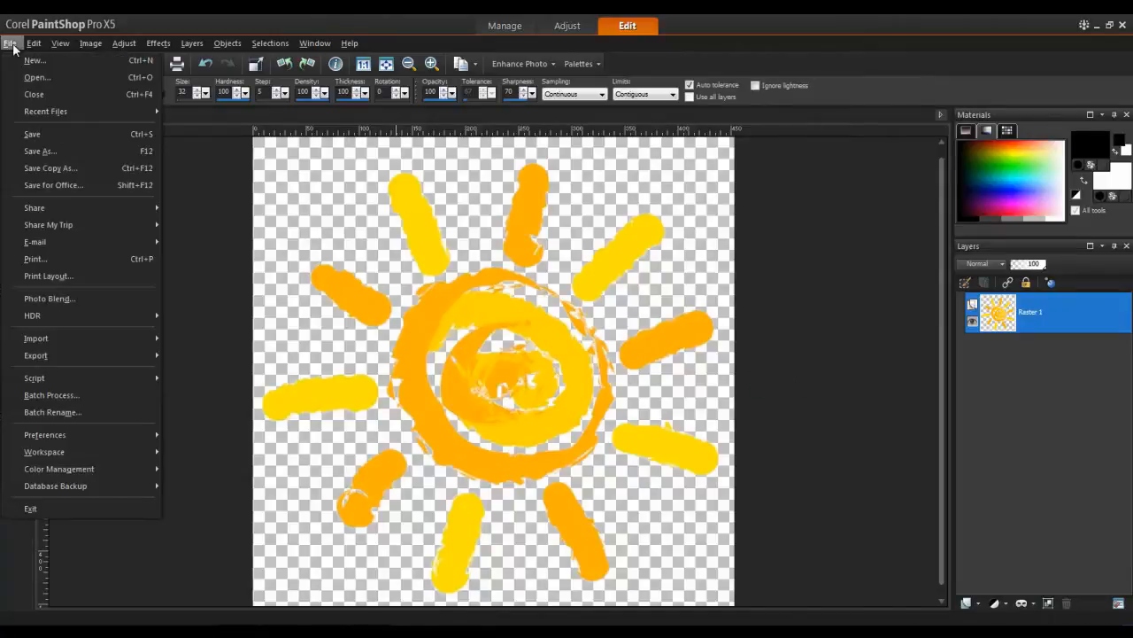
left_click(34, 59)
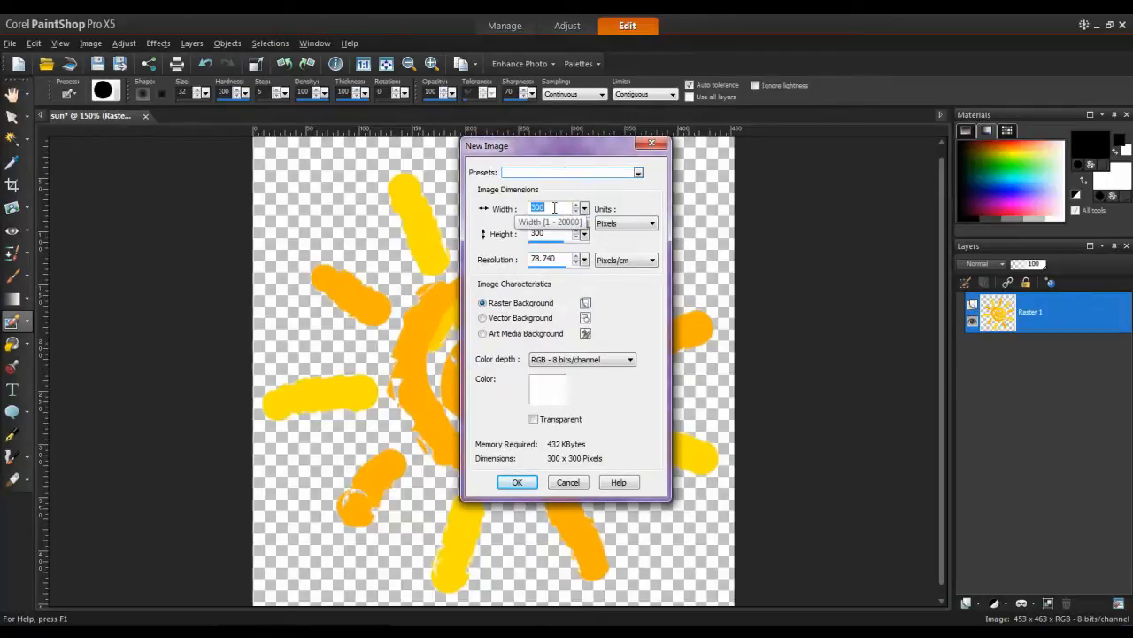
type("600")
left_click(555, 233)
type("200")
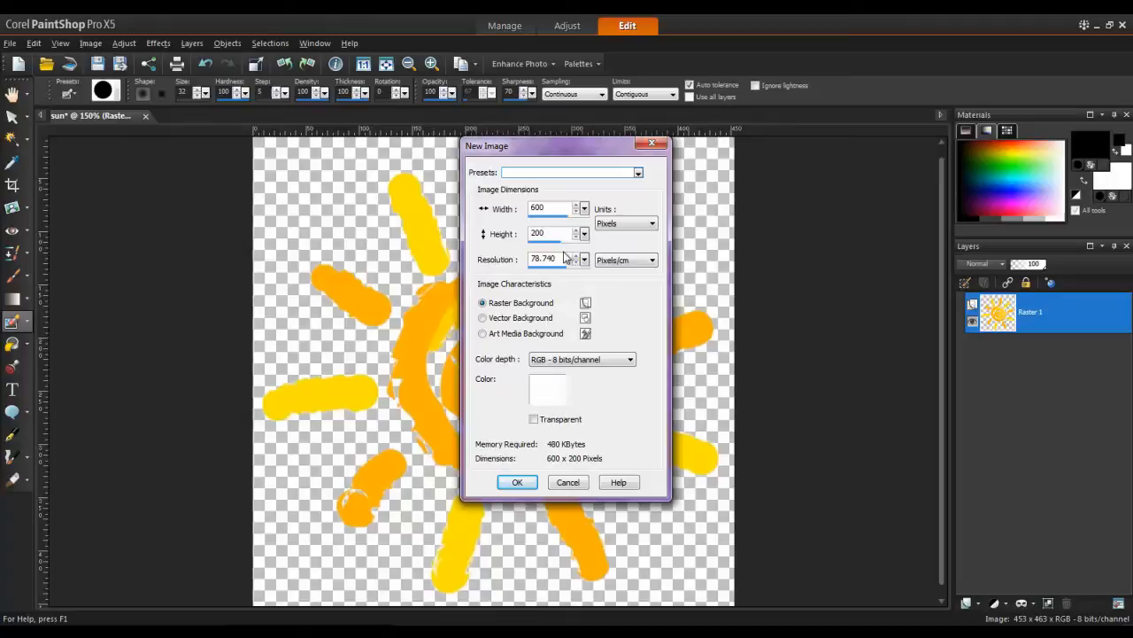
left_click(534, 419)
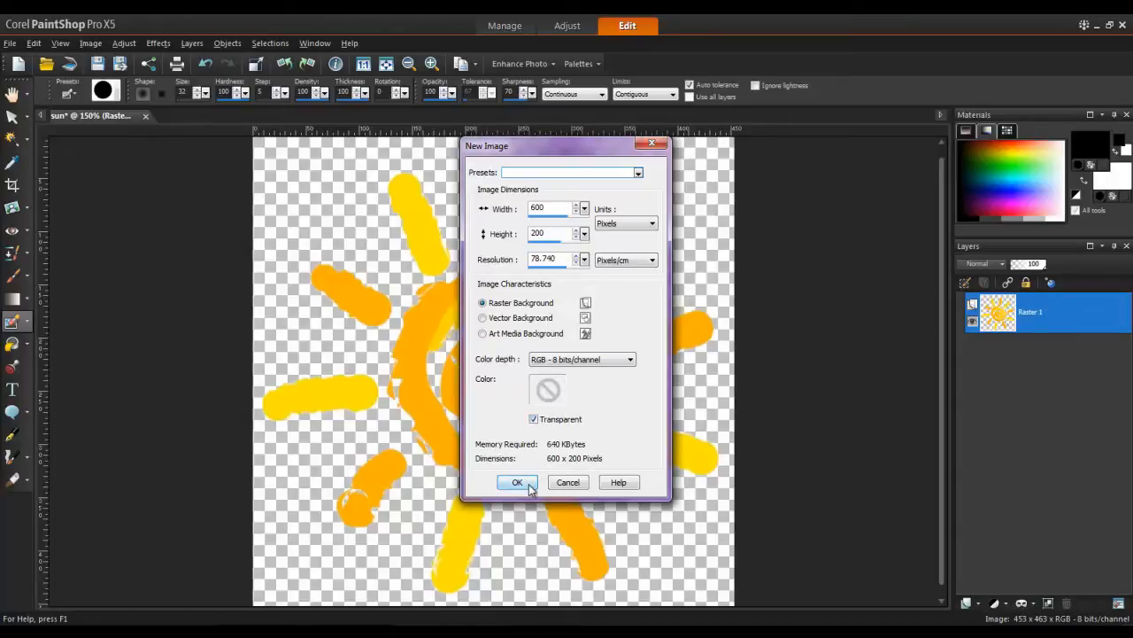
left_click(517, 482)
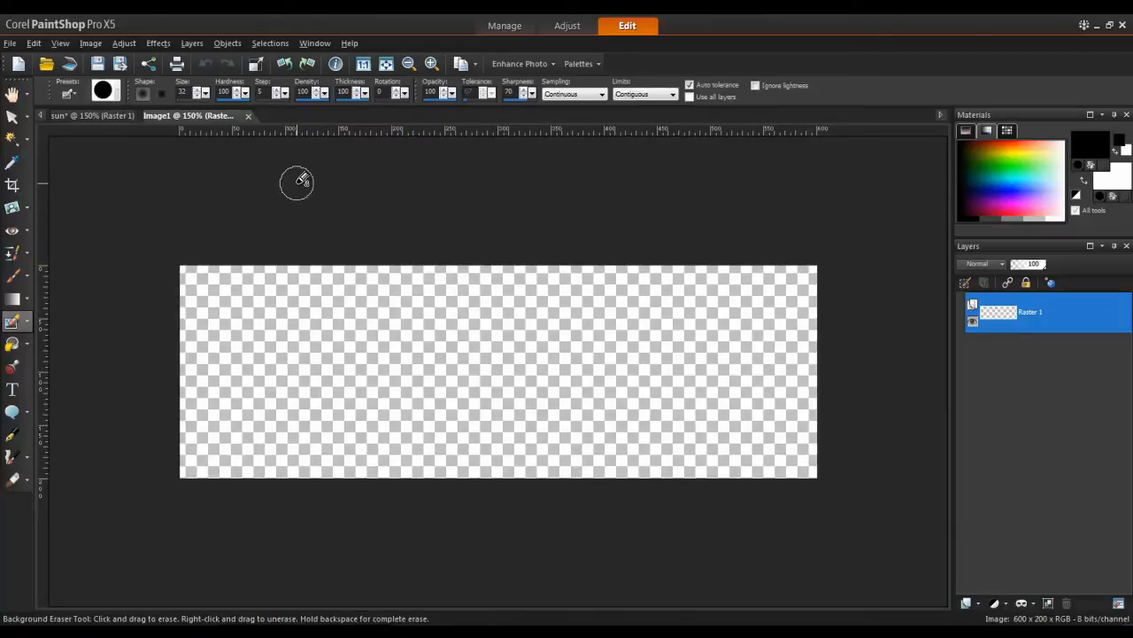
left_click(88, 115)
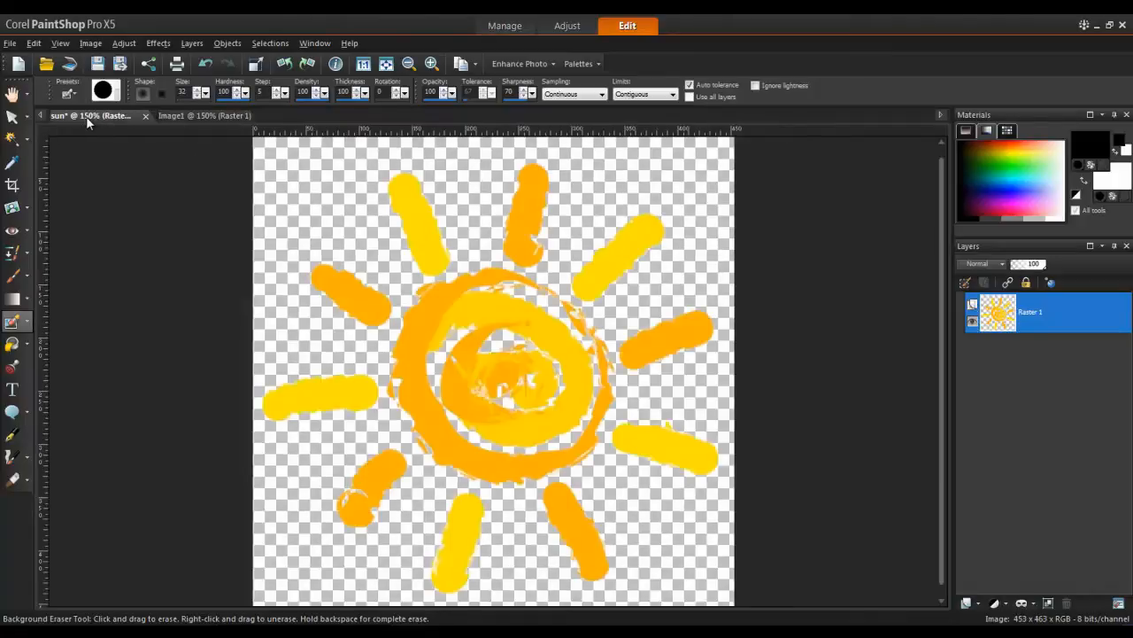
Select all of the sun and paste it into the banner as a new layer.
left_click(270, 43)
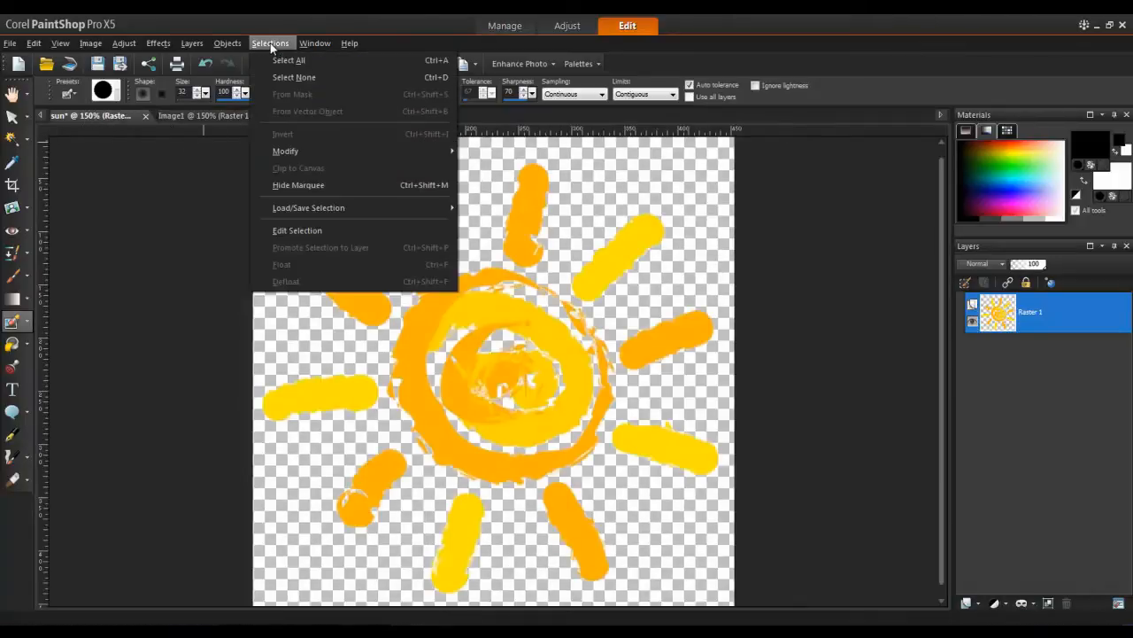
left_click(294, 77)
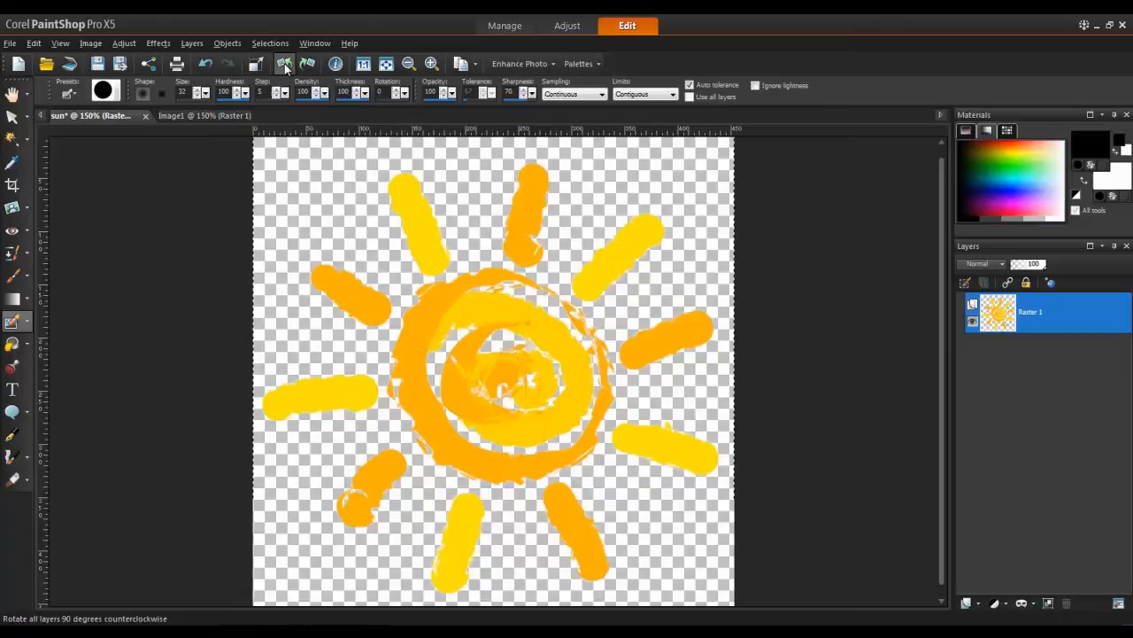
mouse_move(286, 64)
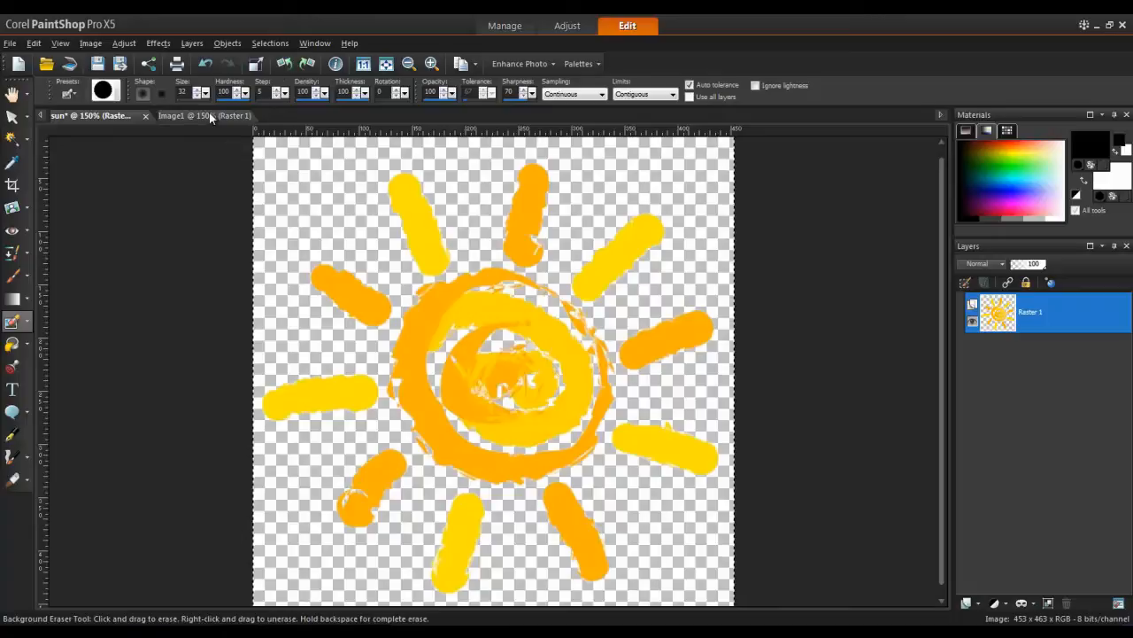
left_click(186, 115)
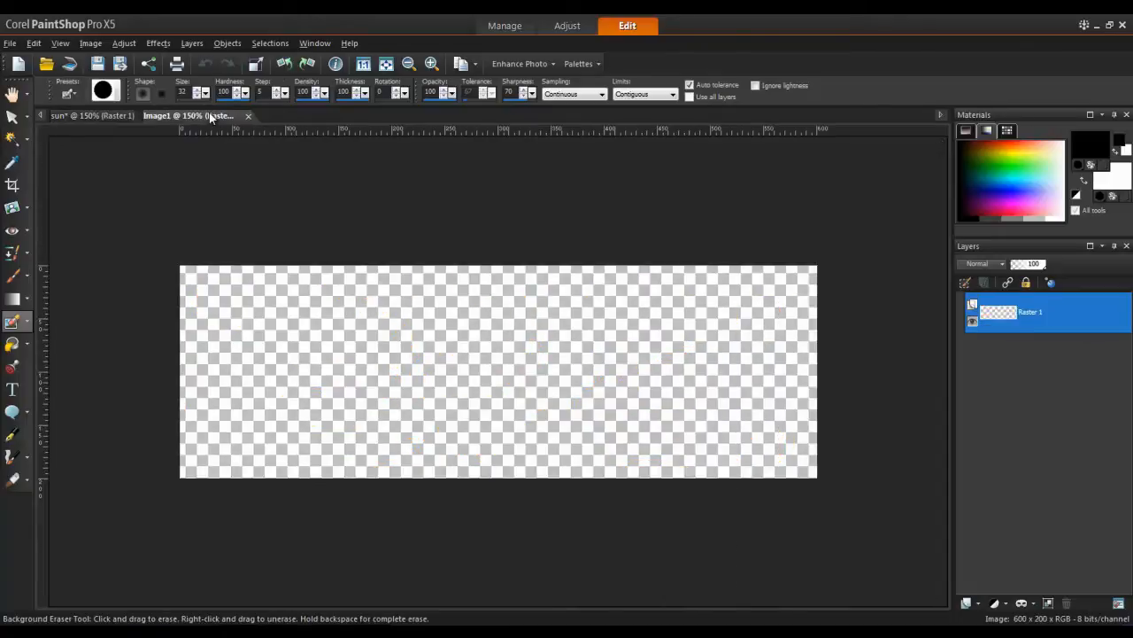
left_click(34, 42)
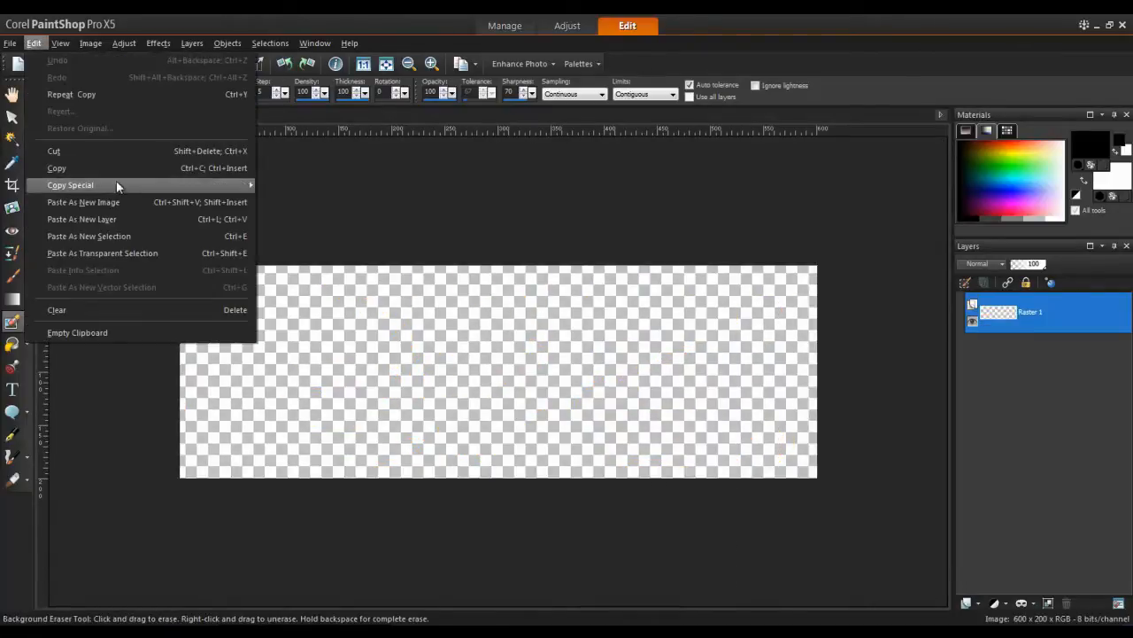
left_click(81, 219)
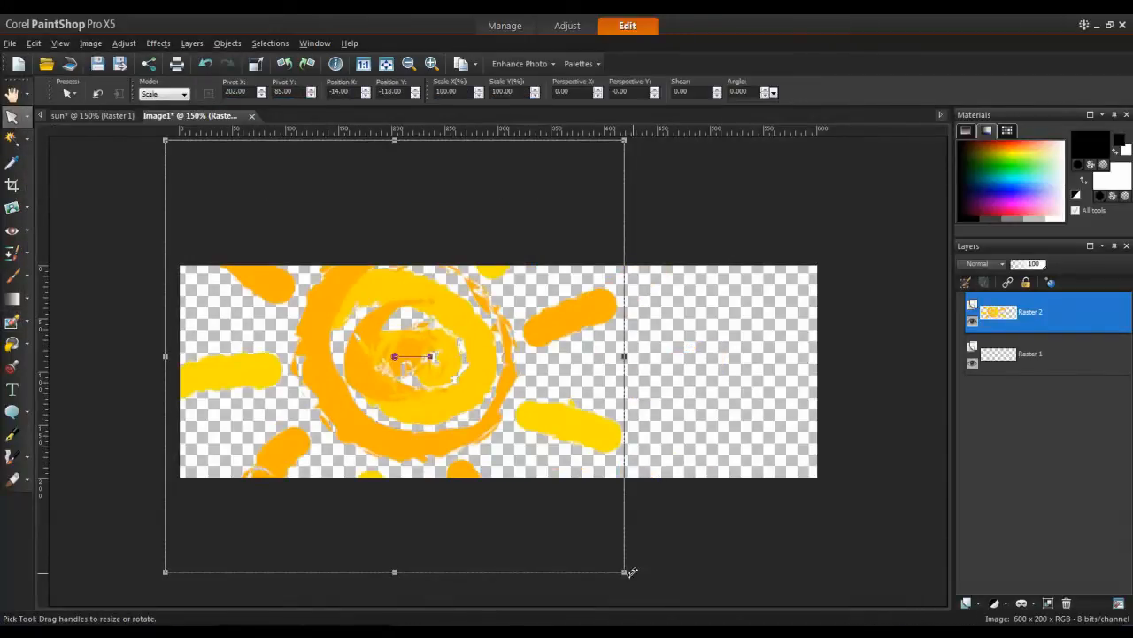
Shrink the pasted sun to half size and fit it at the banner's left end.
left_click_drag(624, 571, 394, 358)
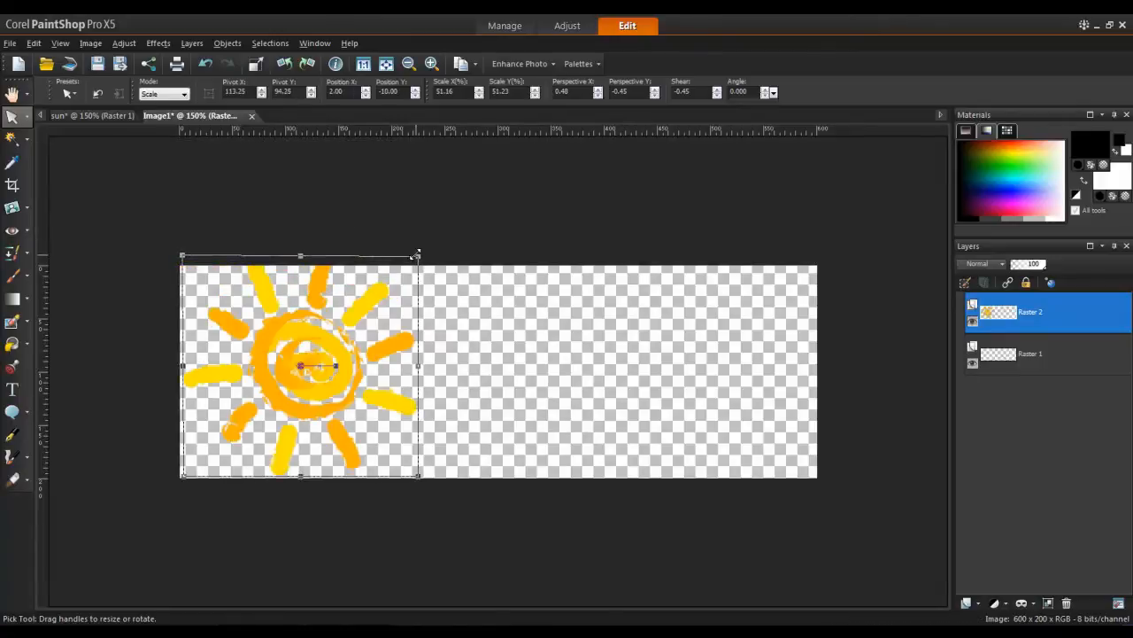
left_click_drag(417, 255, 403, 266)
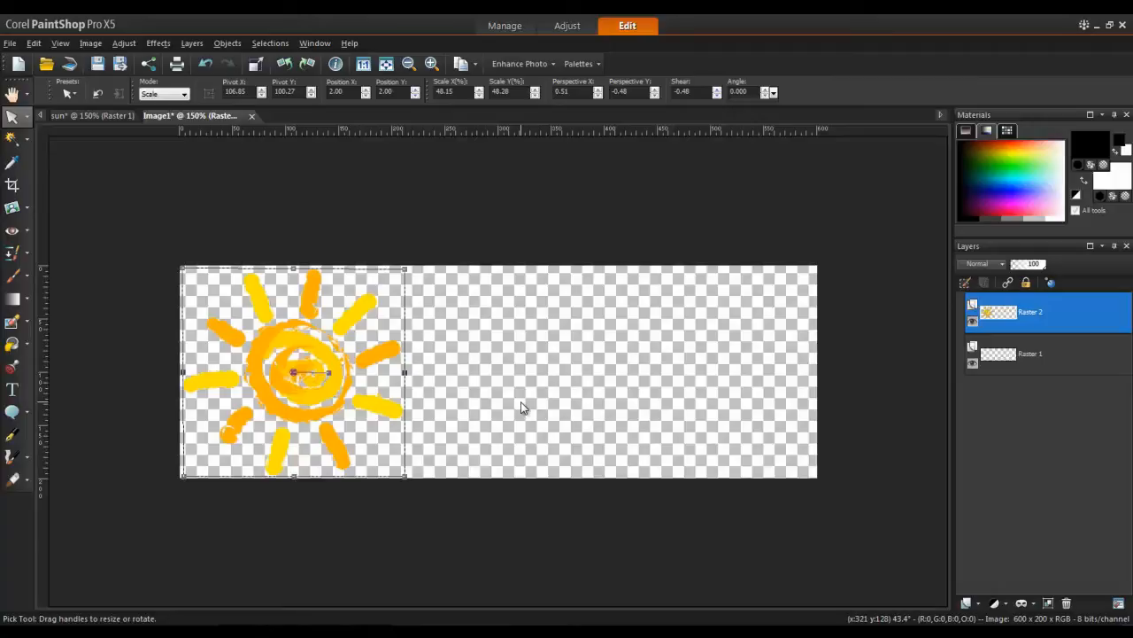
mouse_move(523, 407)
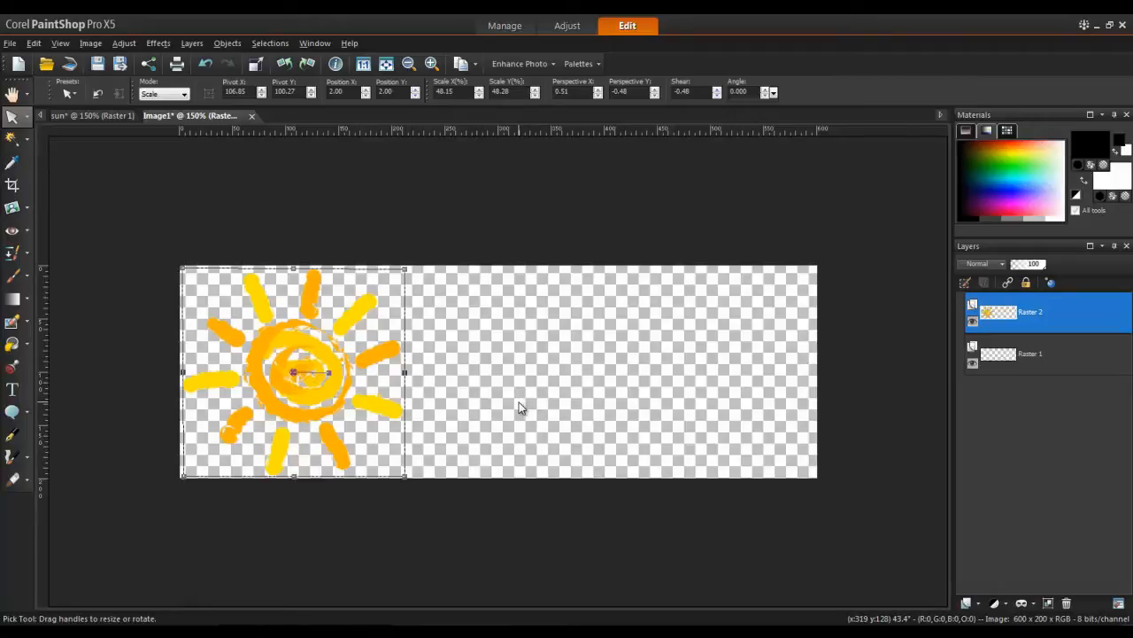
left_click(12, 163)
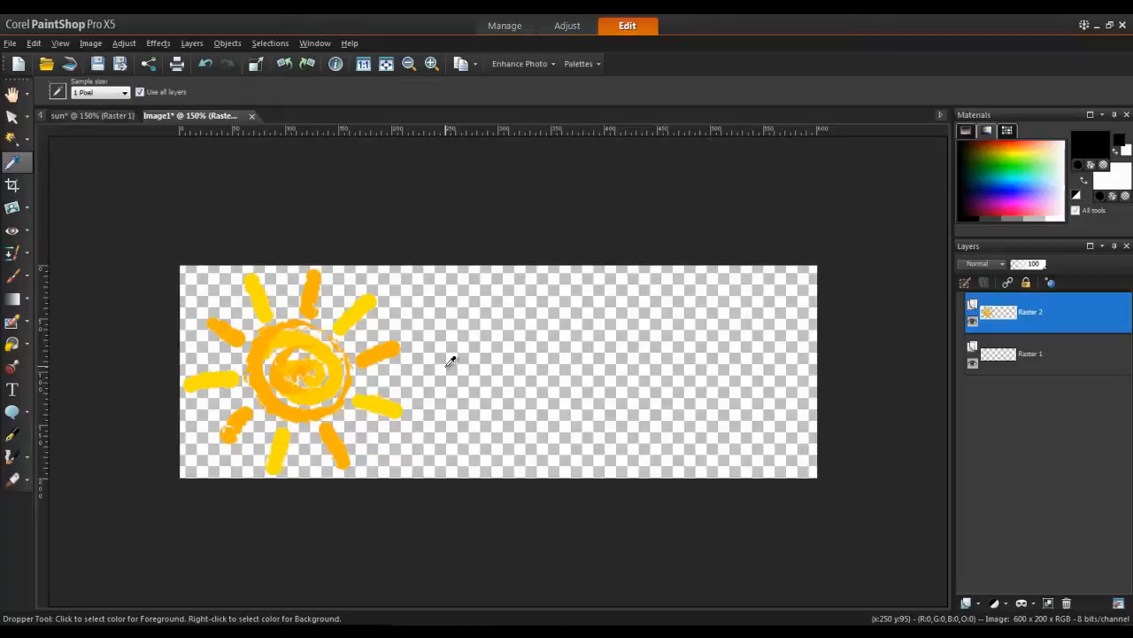
Sample the sun's orange (R255 G178 B0) as the foreground colour.
left_click(375, 351)
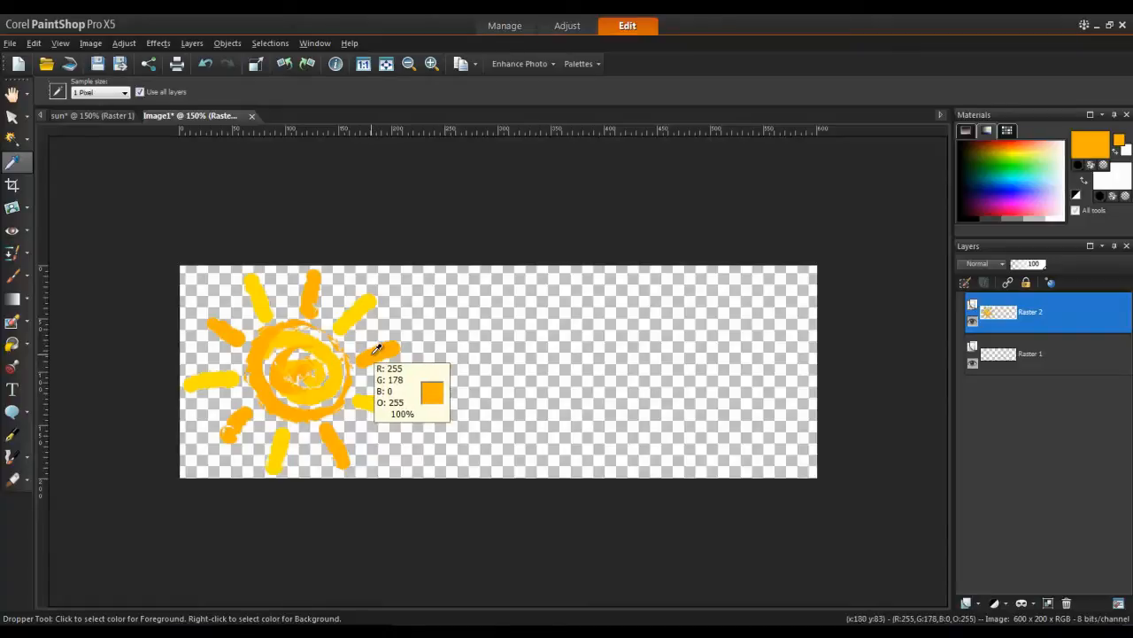
mouse_move(372, 344)
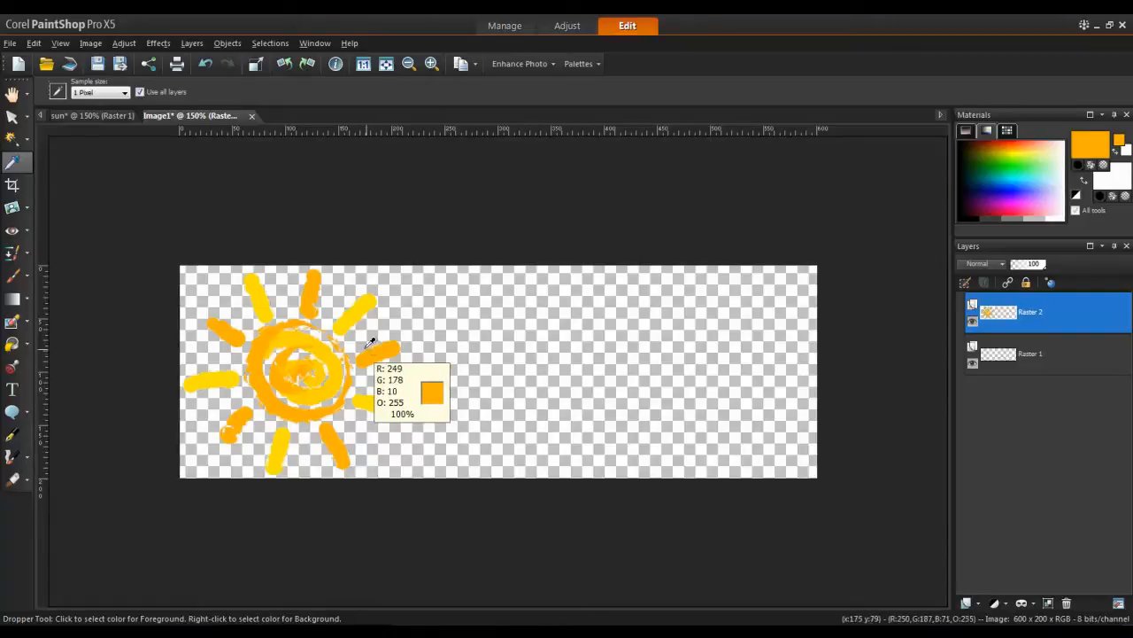
mouse_move(353, 315)
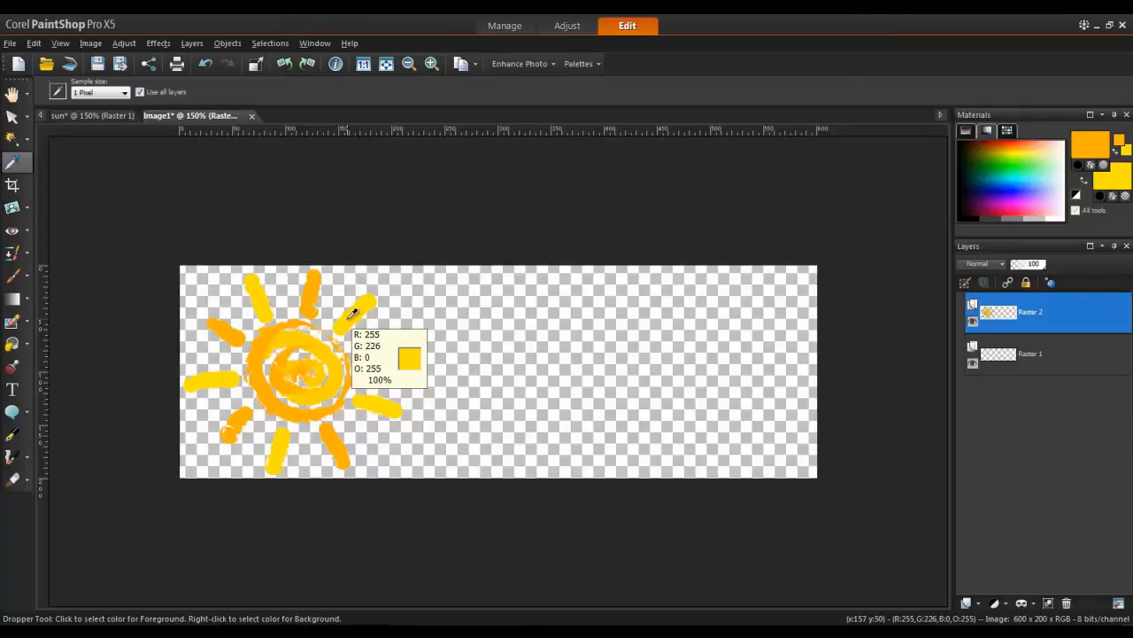
mouse_move(483, 335)
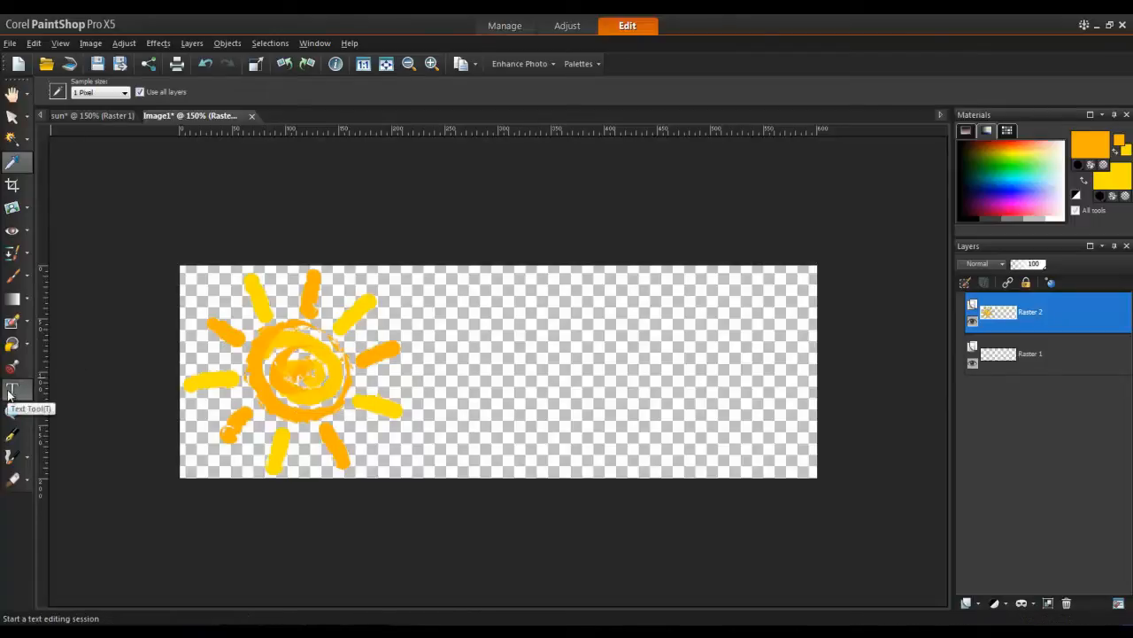
Place orange vector text 'SunRay' on the banner beside the sun.
left_click(12, 389)
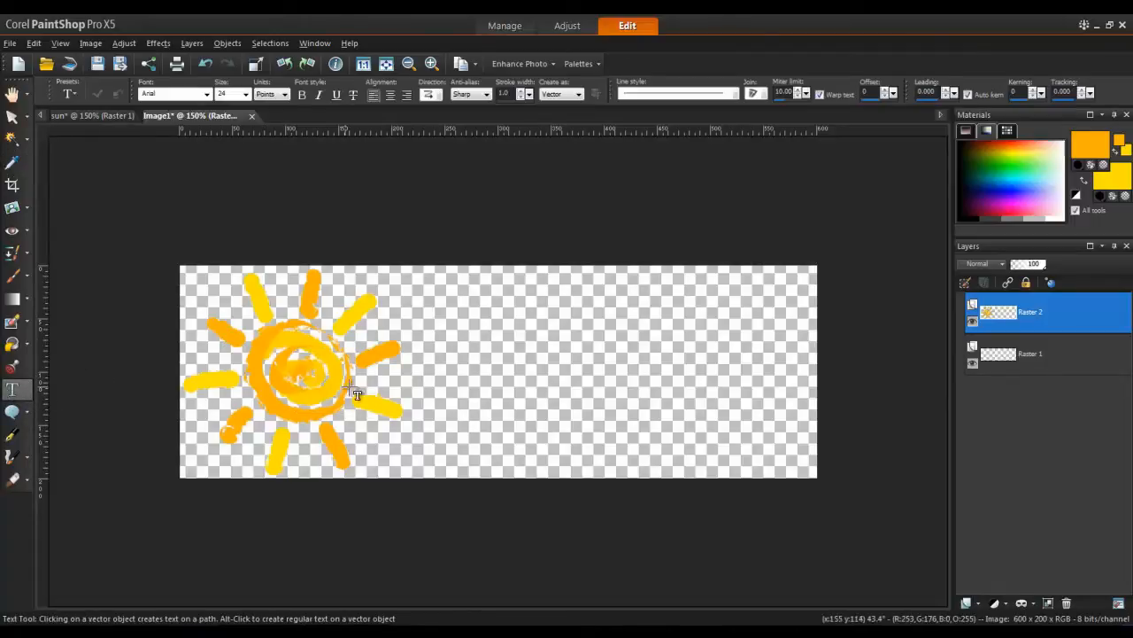
left_click(447, 318)
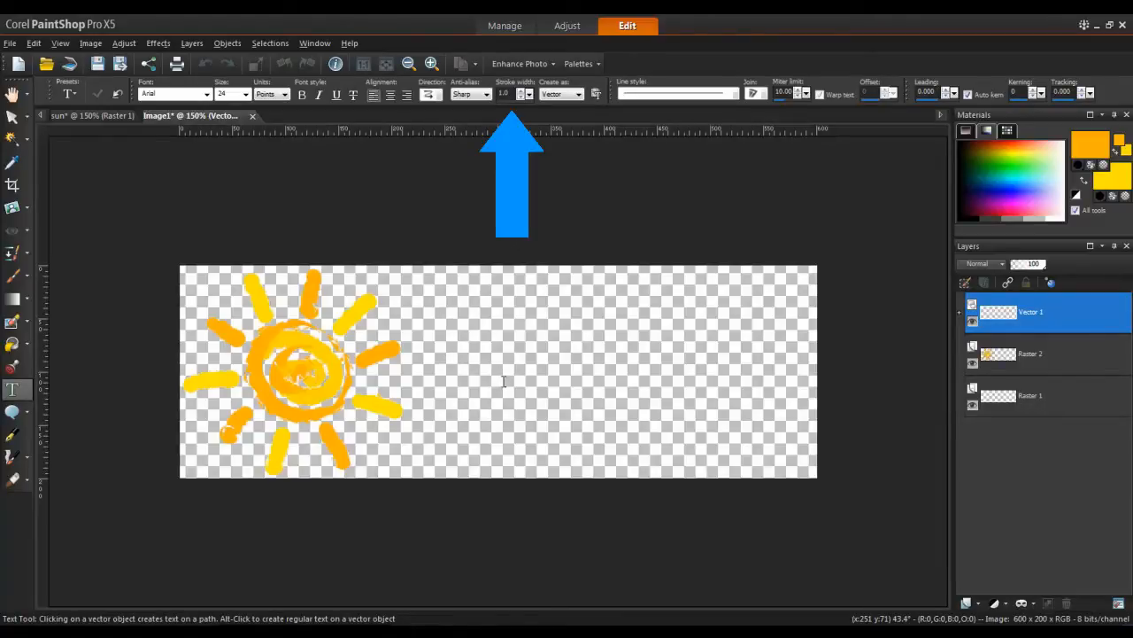
mouse_move(646, 242)
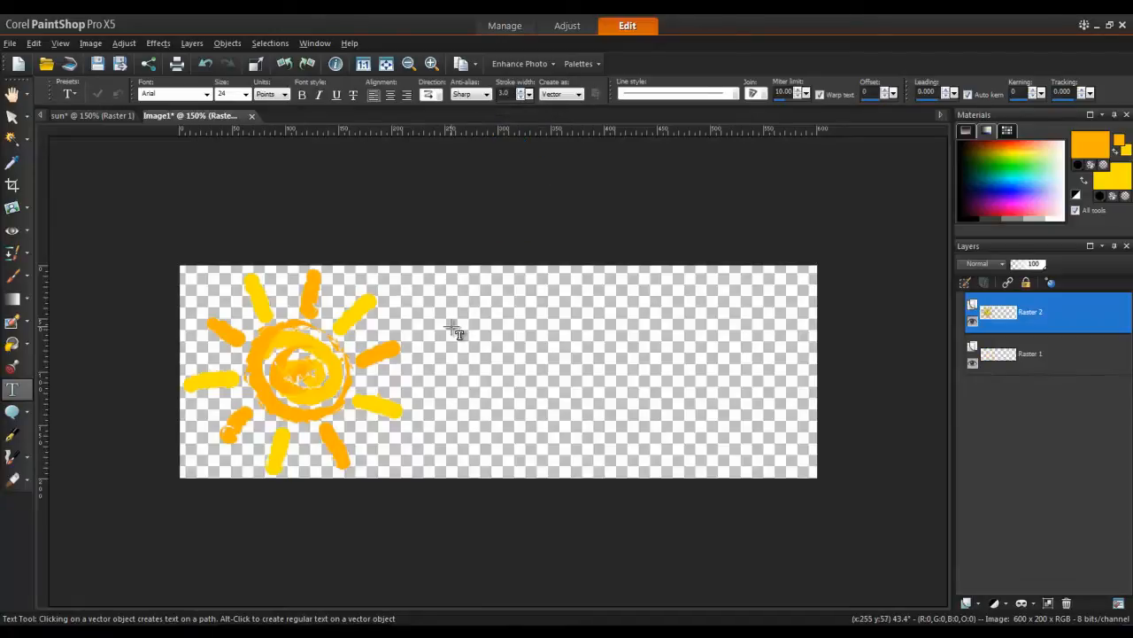
type("Sun")
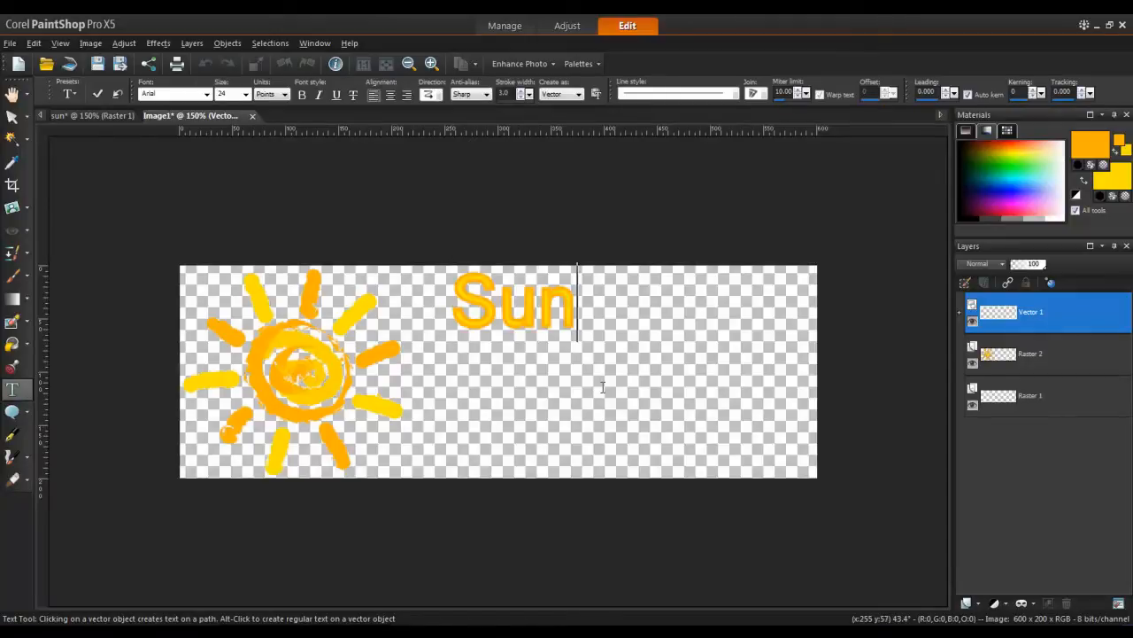
type("Ray")
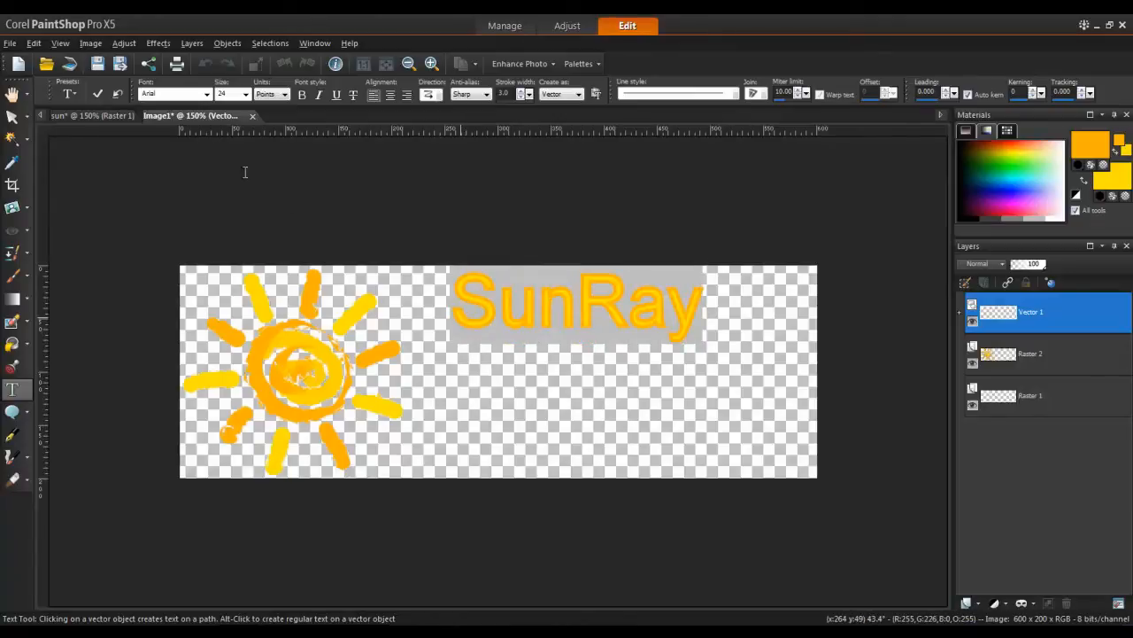
Restyle SunRay in Bauhaus 93 at a larger size.
left_click(175, 94)
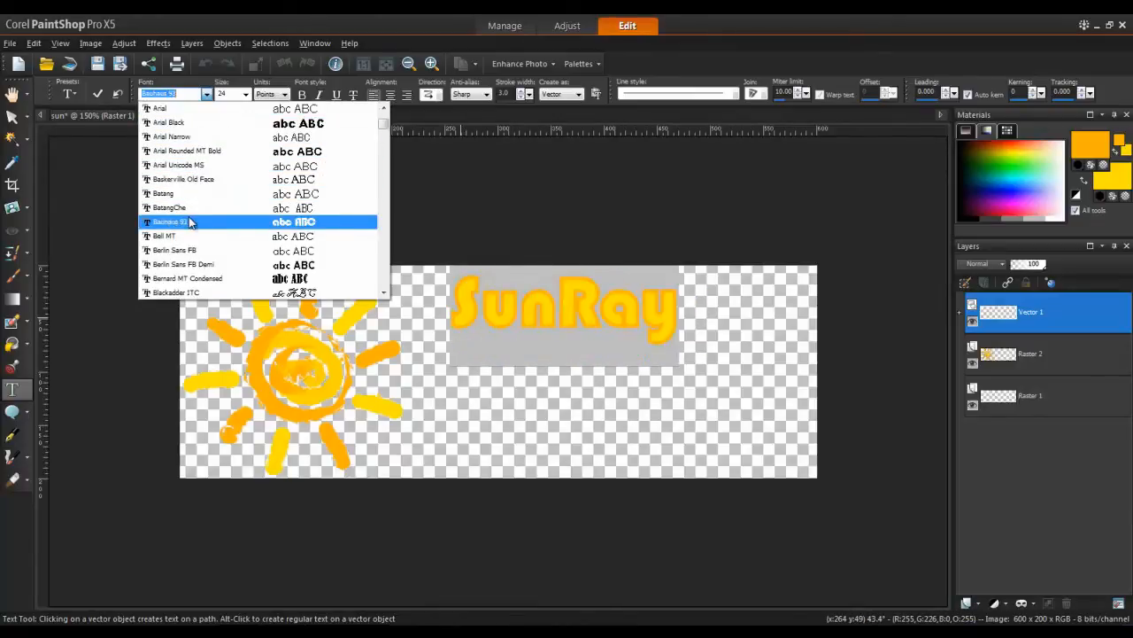
left_click(168, 221)
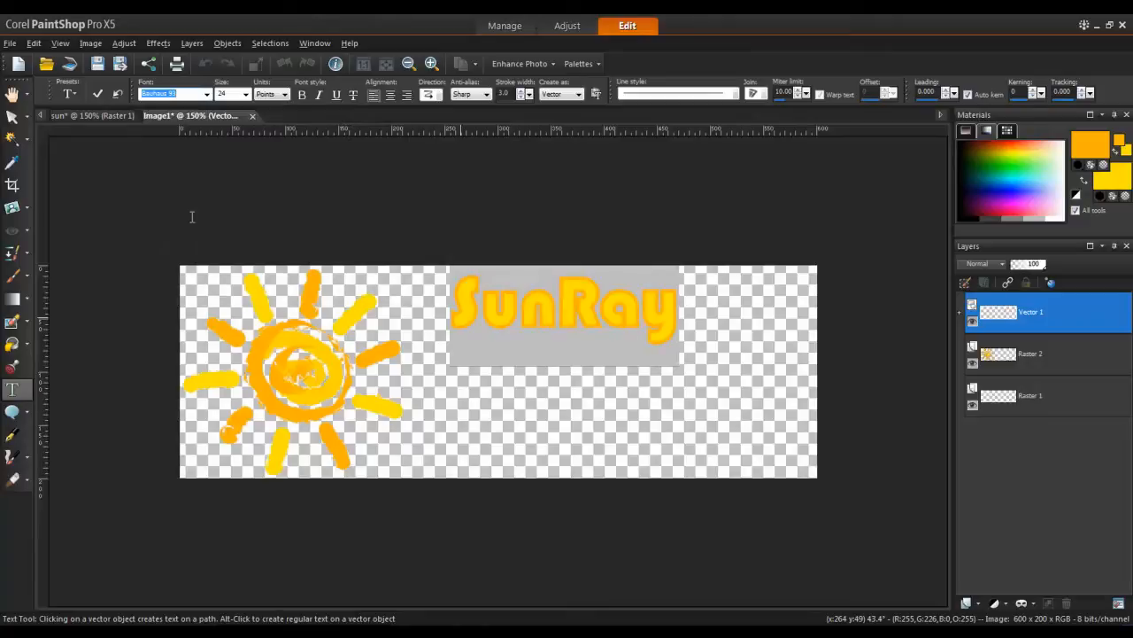
mouse_move(305, 147)
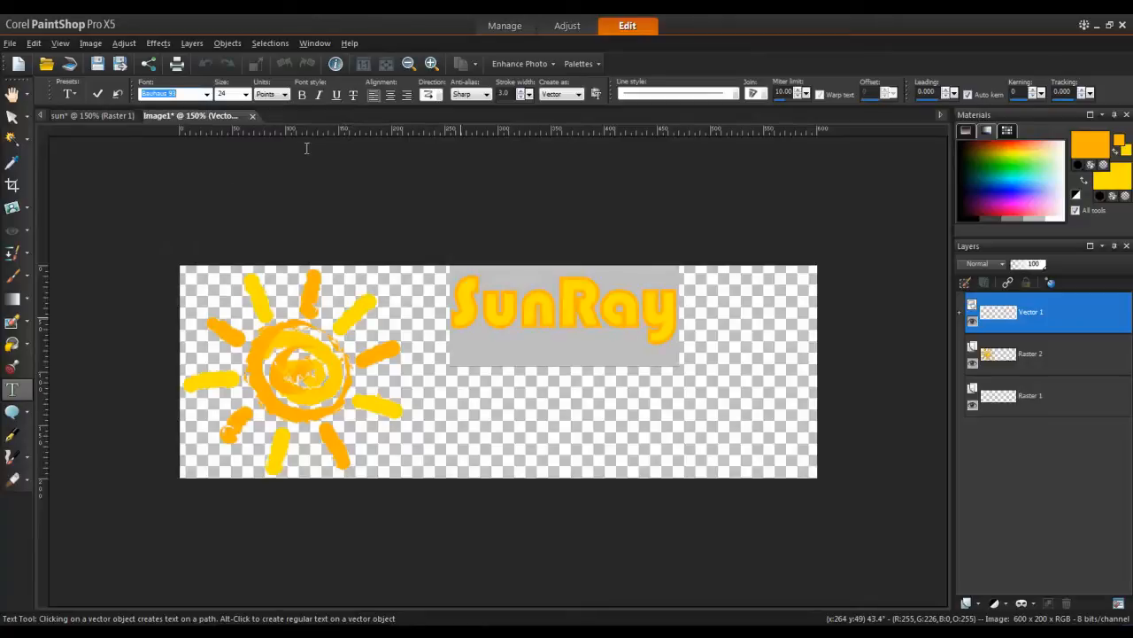
left_click(245, 94)
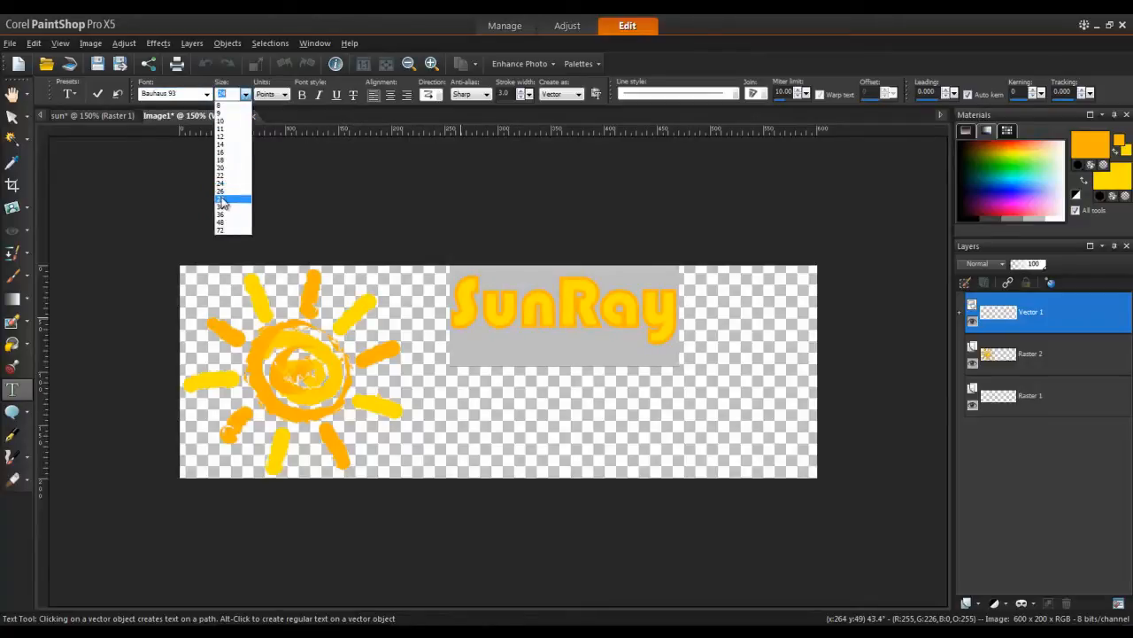
left_click(221, 200)
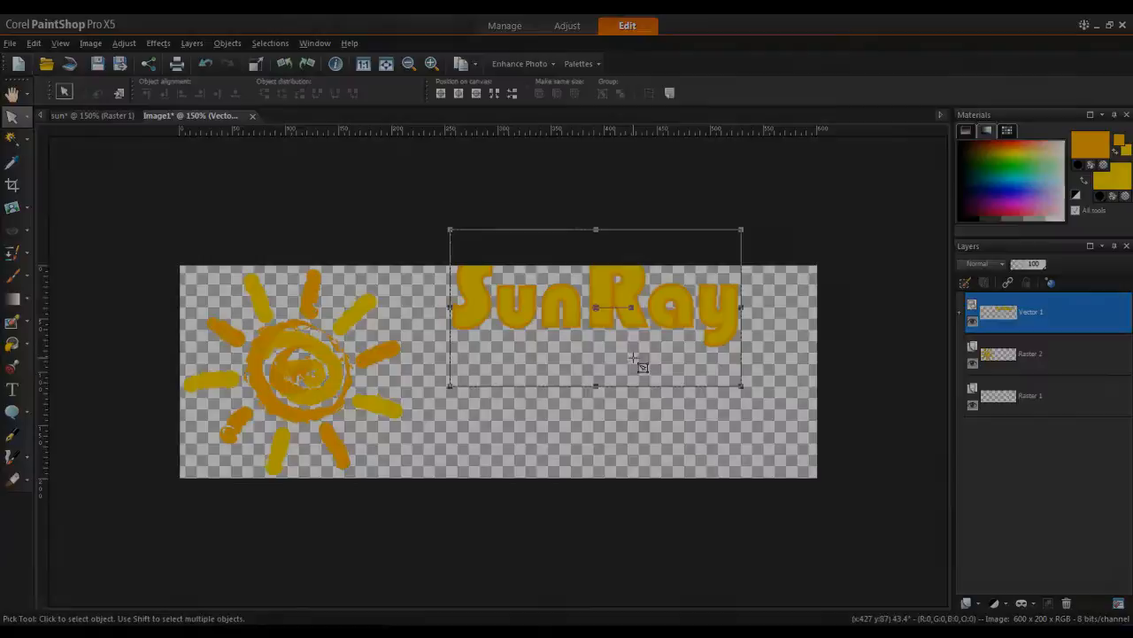
left_click(13, 389)
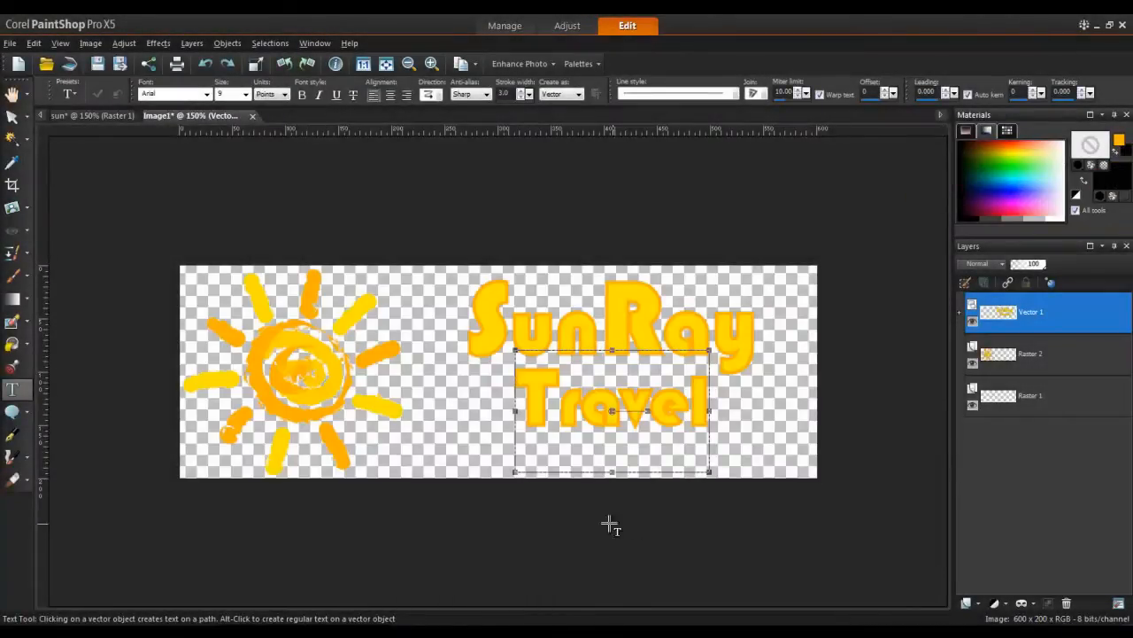
Add the black Arial Rounded MT Bold tagline 'Flights - Hotels - Car Rentals' beneath Travel at bottom right.
left_click(207, 95)
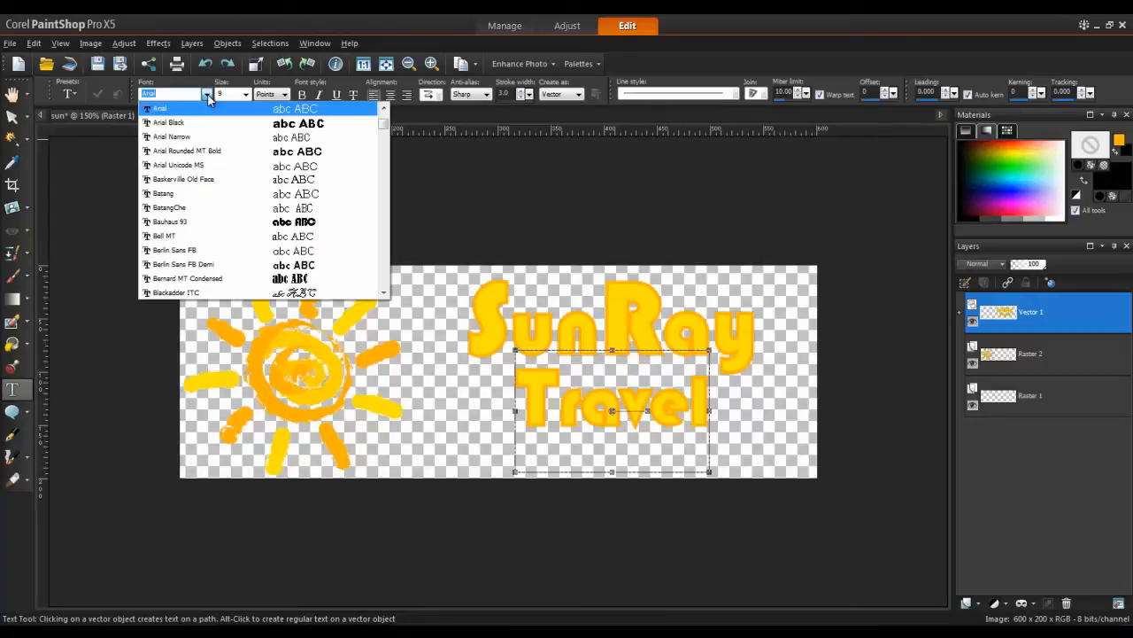
left_click(186, 150)
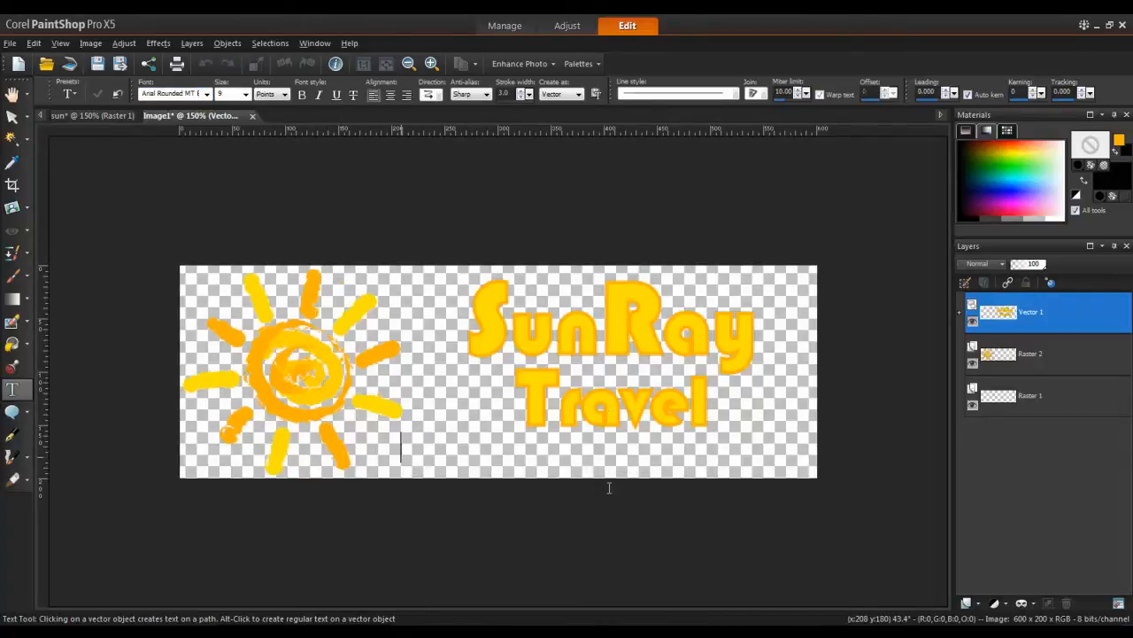
type("Flights -")
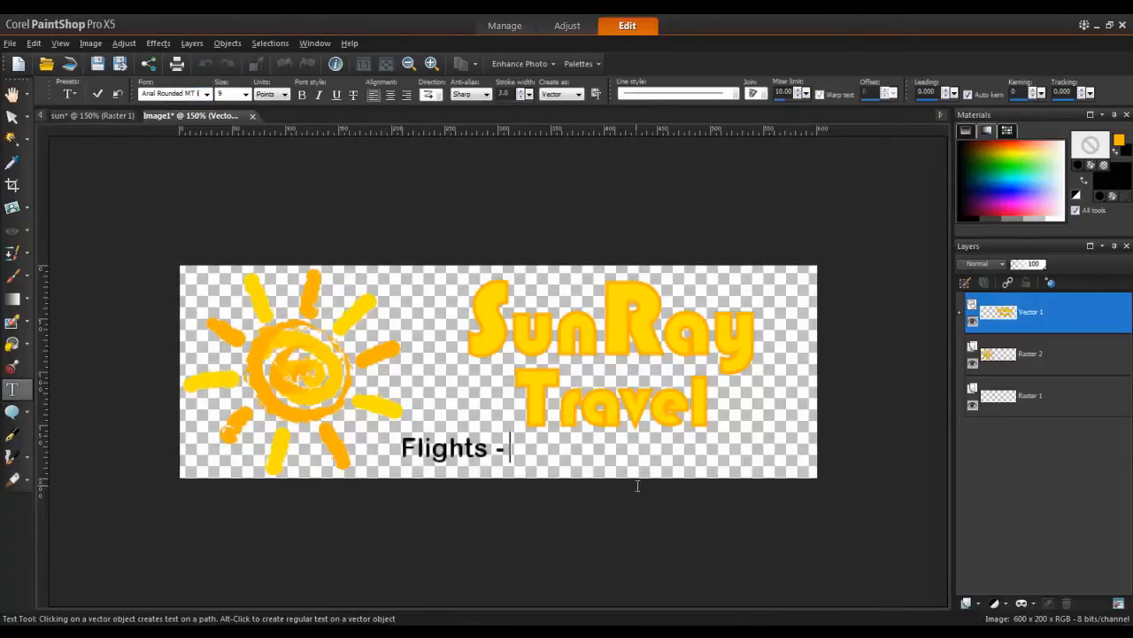
type("Hotels -")
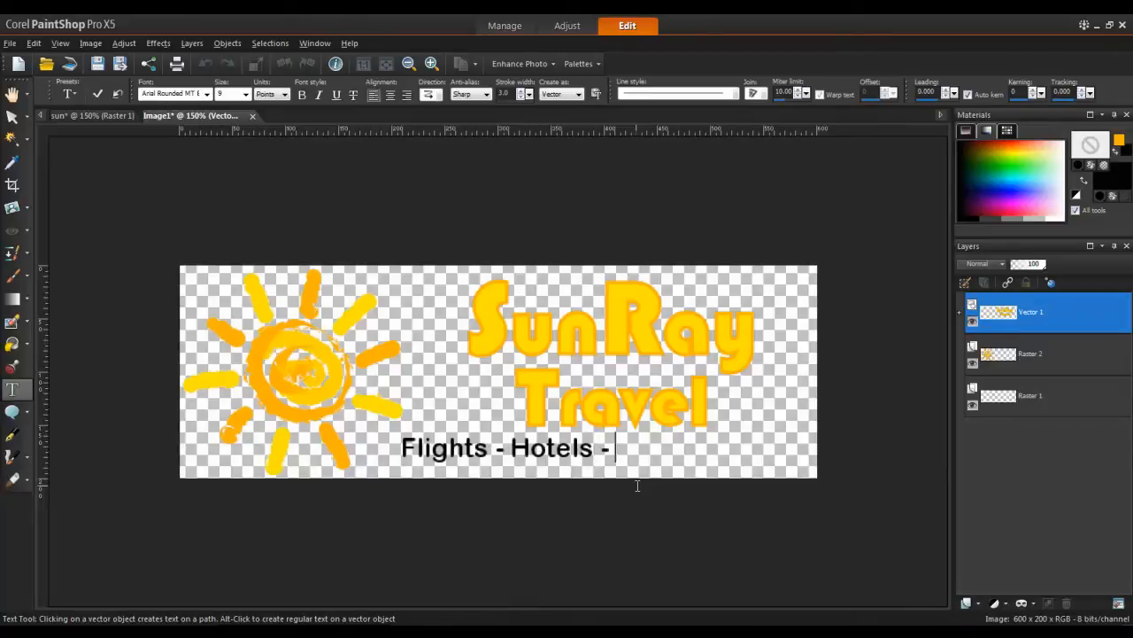
type("Car Rentals")
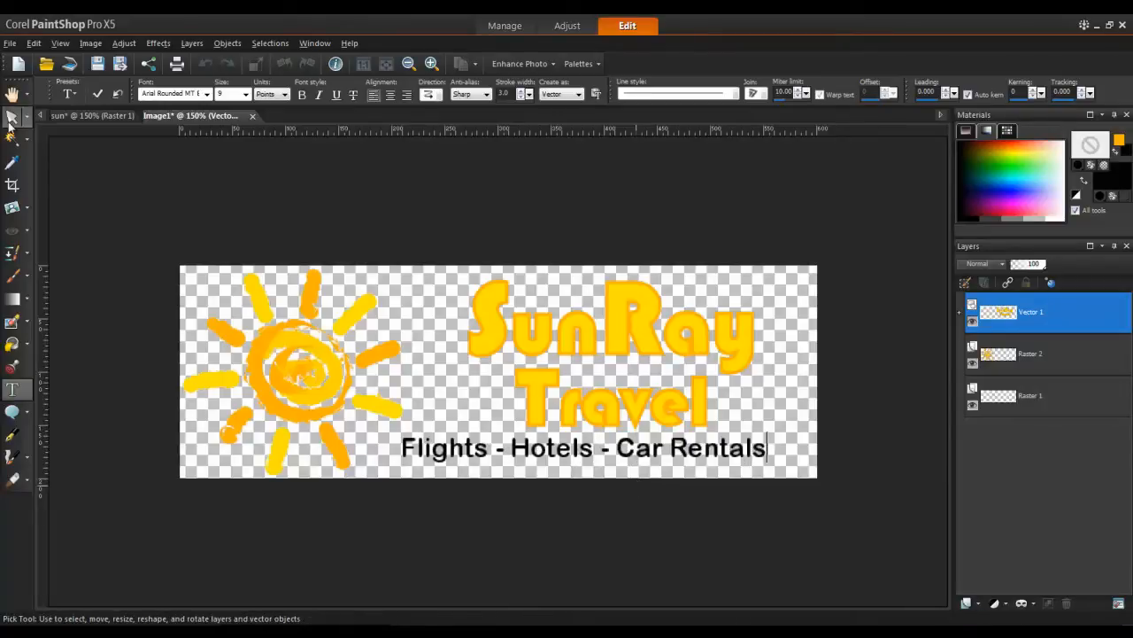
left_click(12, 117)
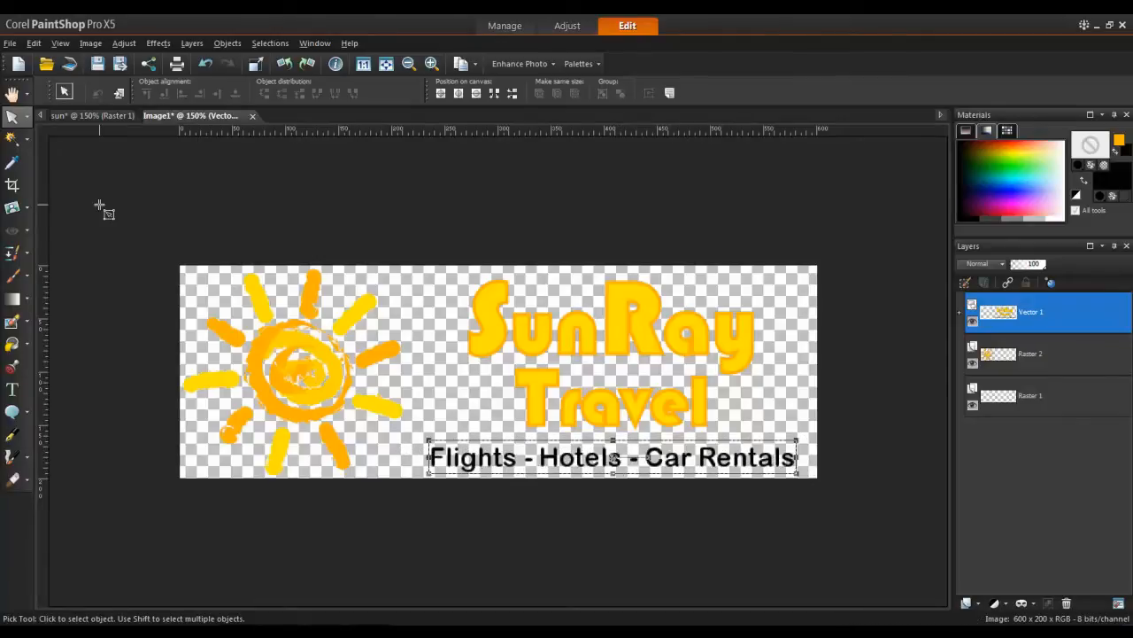
left_click(9, 42)
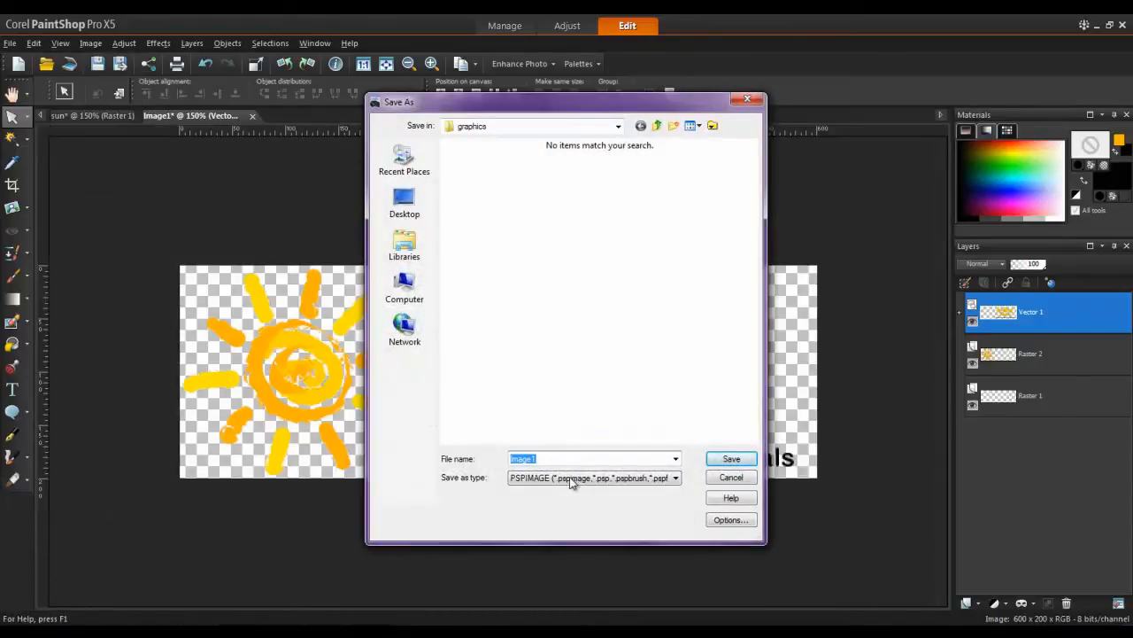
Save the banner as 'banner project' in PSPIMAGE format in the graphics folder.
type("banner project")
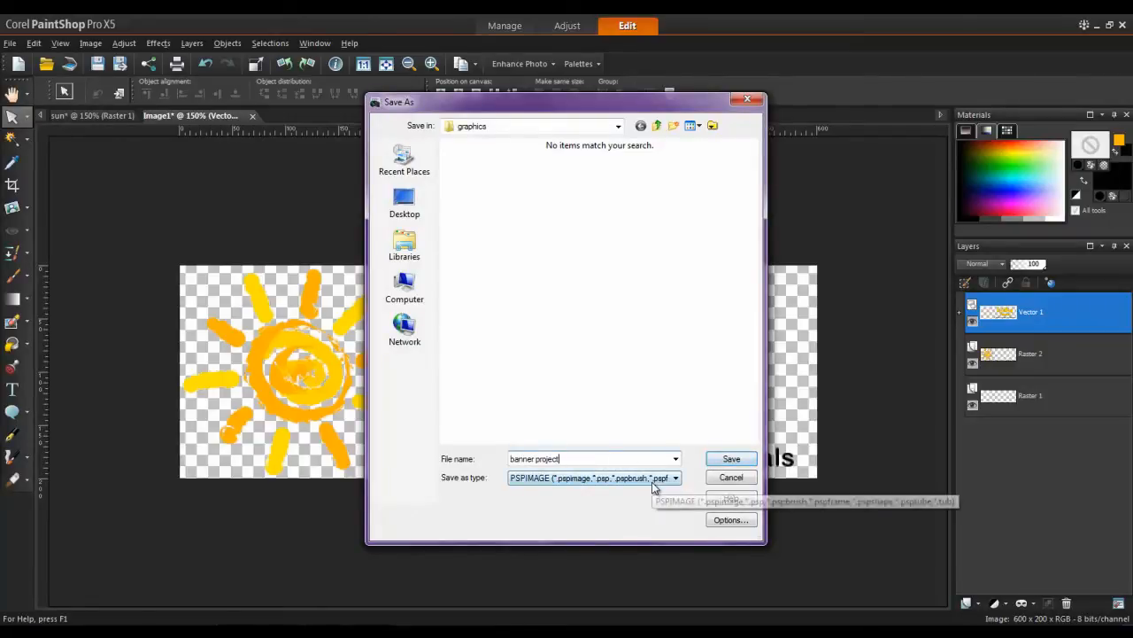
left_click(730, 458)
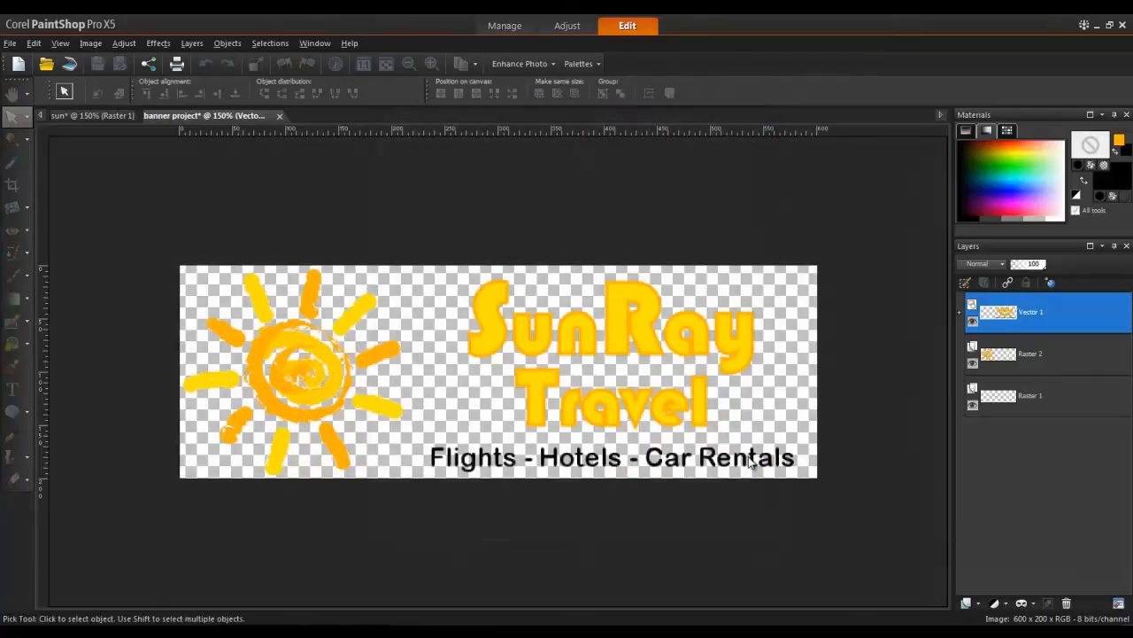
left_click(613, 457)
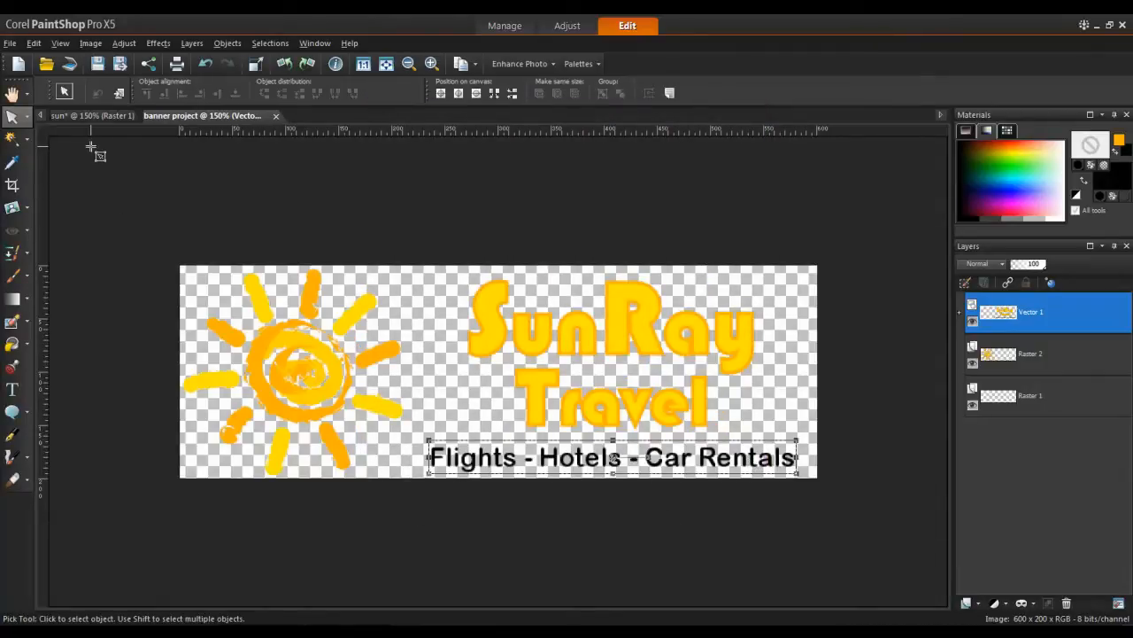
Open the Image Slicer, set the cell format to PNG, and review the Optimize Cell transparency options.
left_click(10, 42)
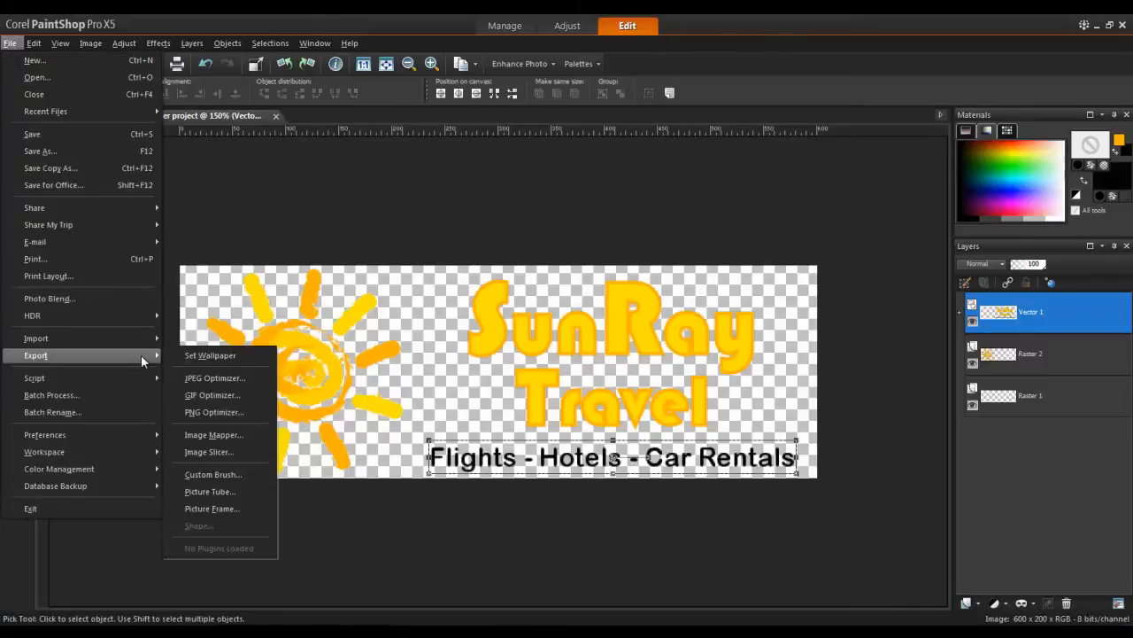
mouse_move(214, 378)
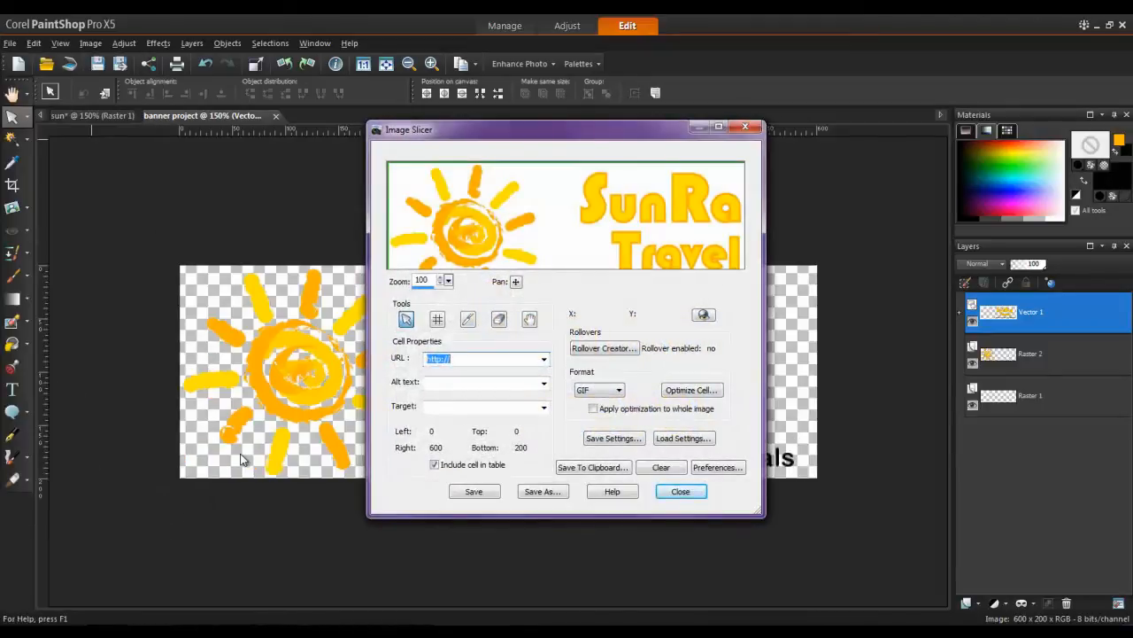
left_click(617, 390)
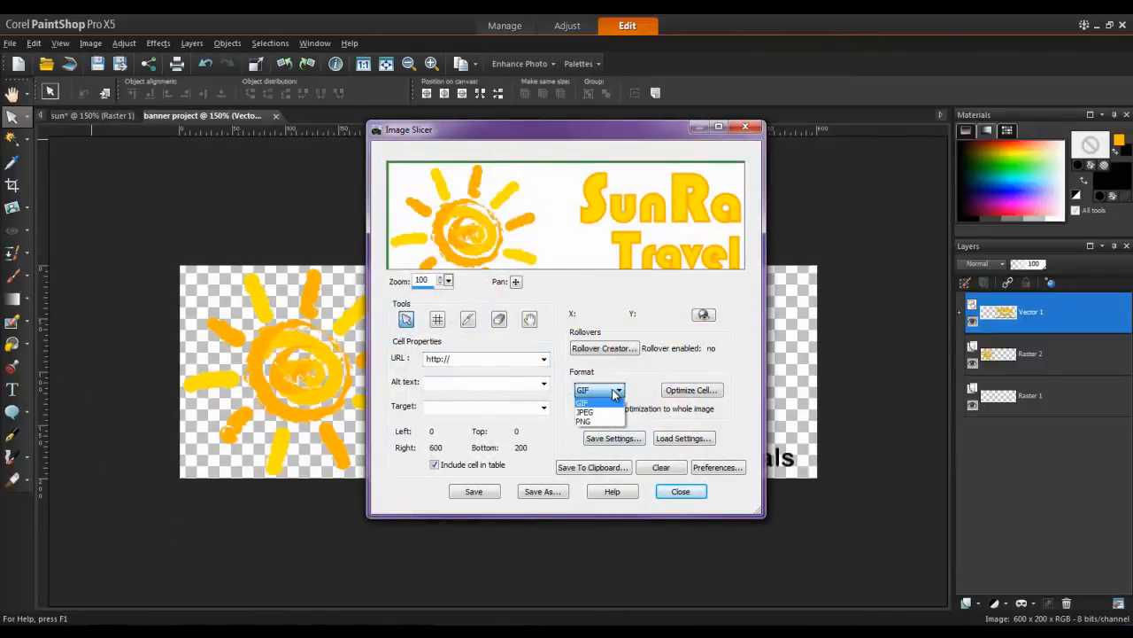
left_click(584, 421)
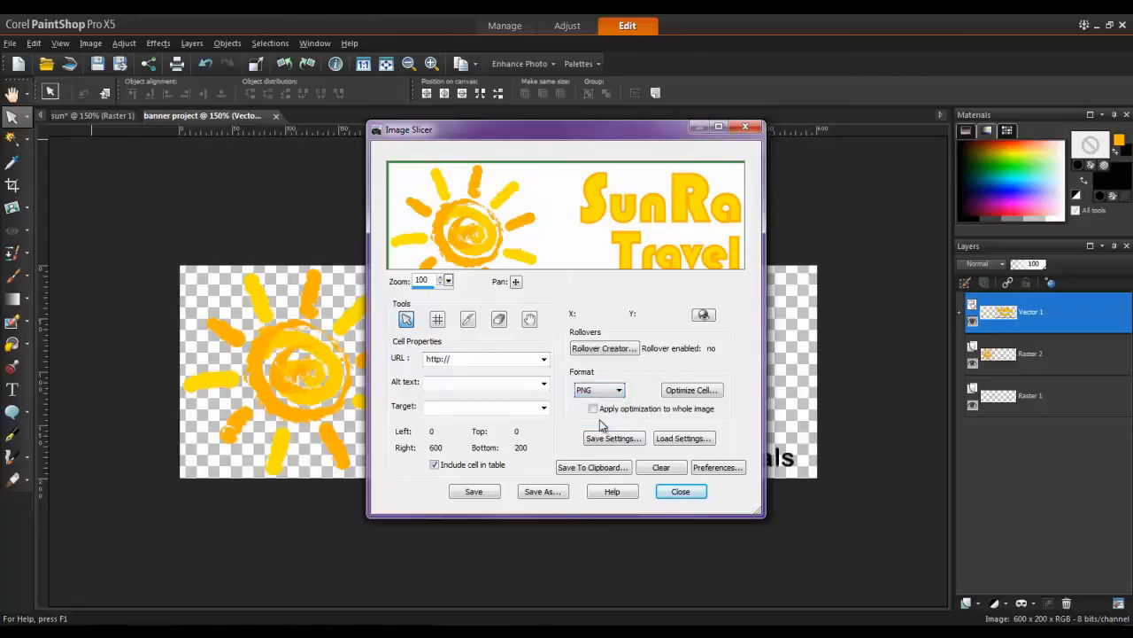
mouse_move(692, 390)
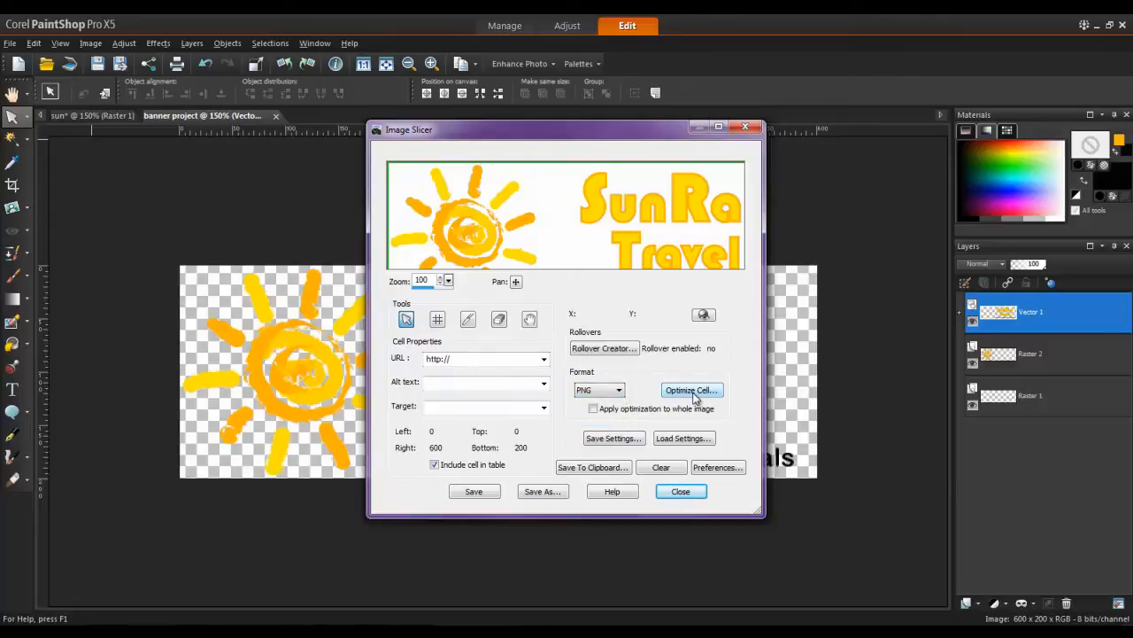
left_click(691, 389)
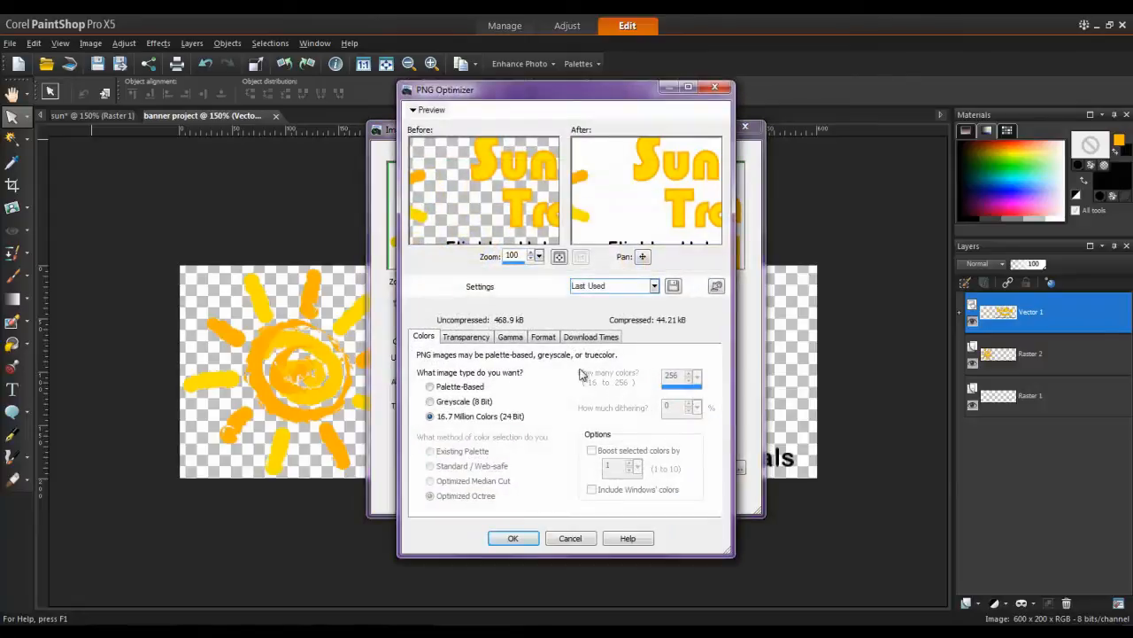
left_click(466, 337)
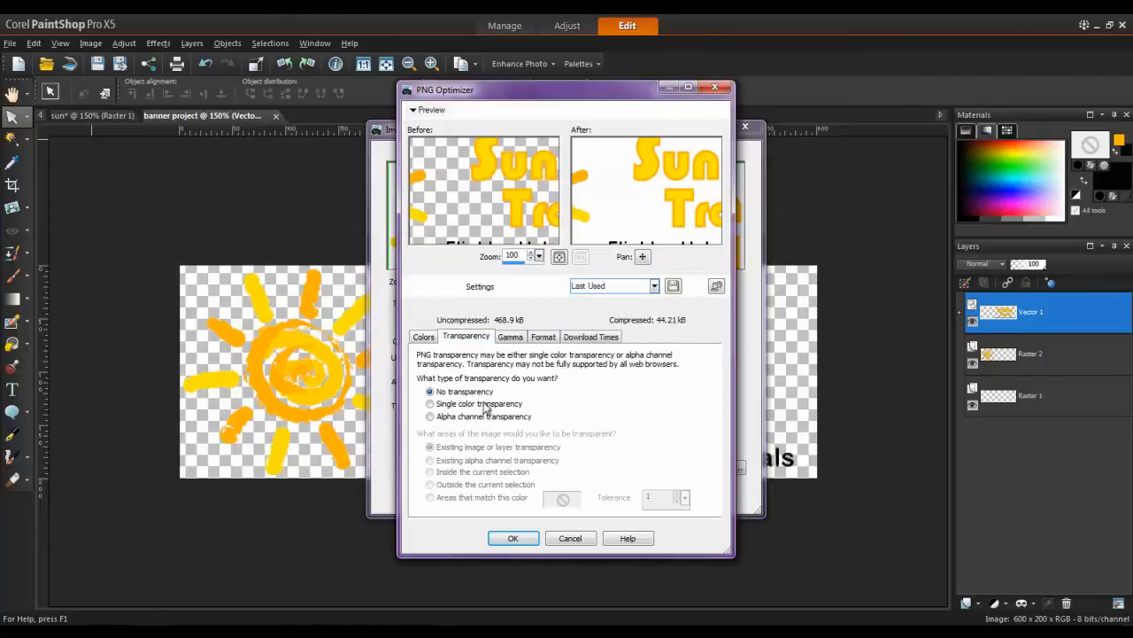
left_click(430, 416)
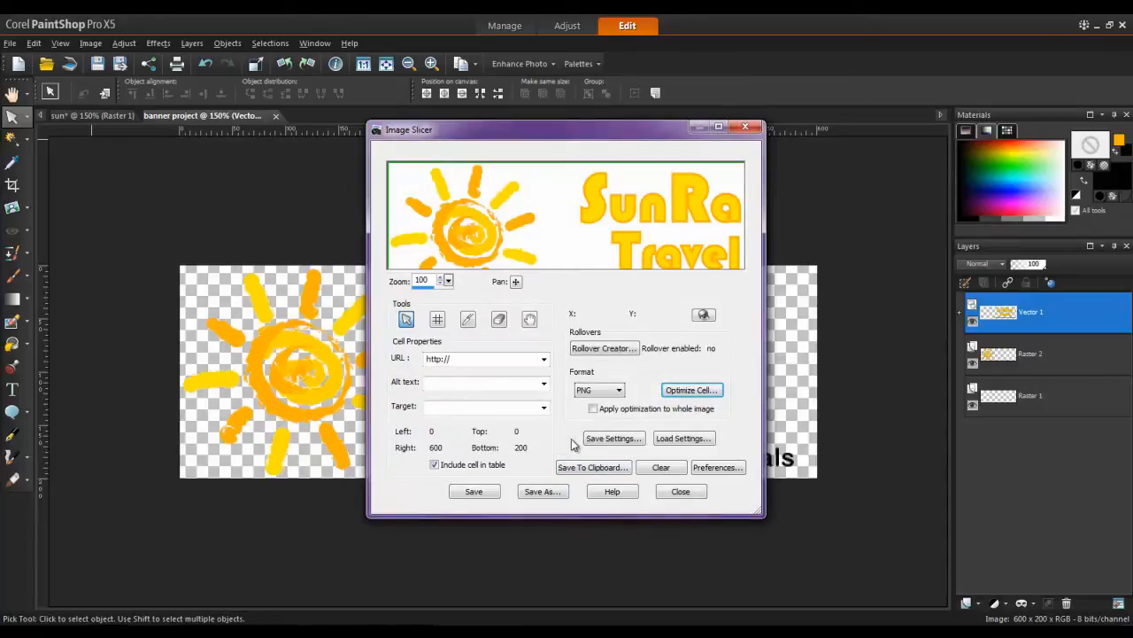
Enlarge the slicer window and cut slice lines above the tagline and around 'Flights'.
left_click_drag(759, 514, 919, 582)
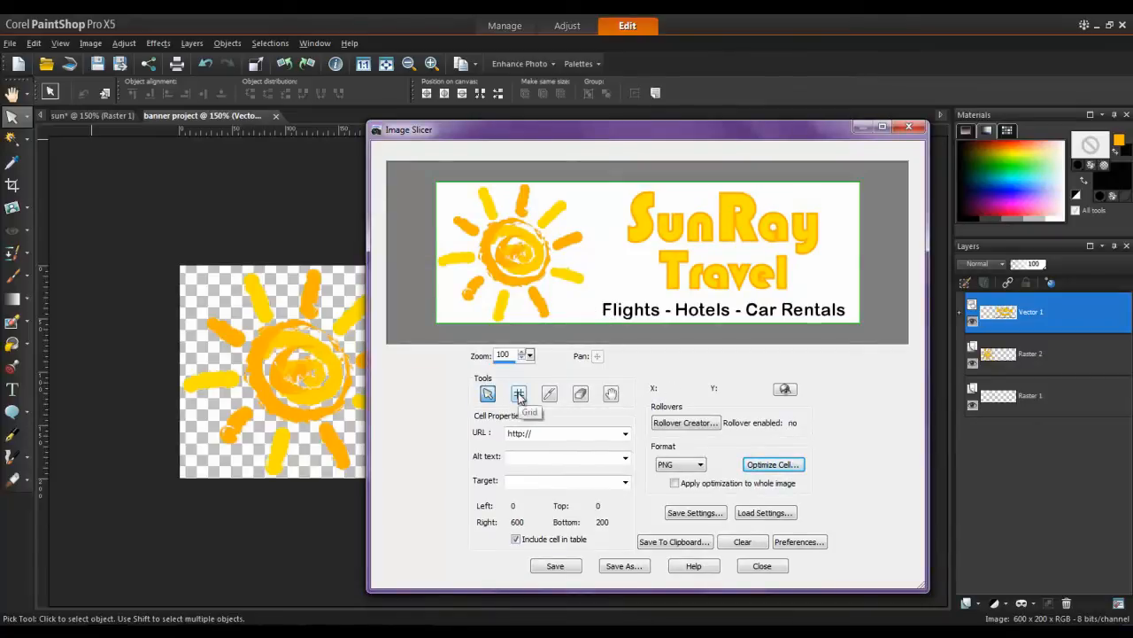
mouse_move(549, 394)
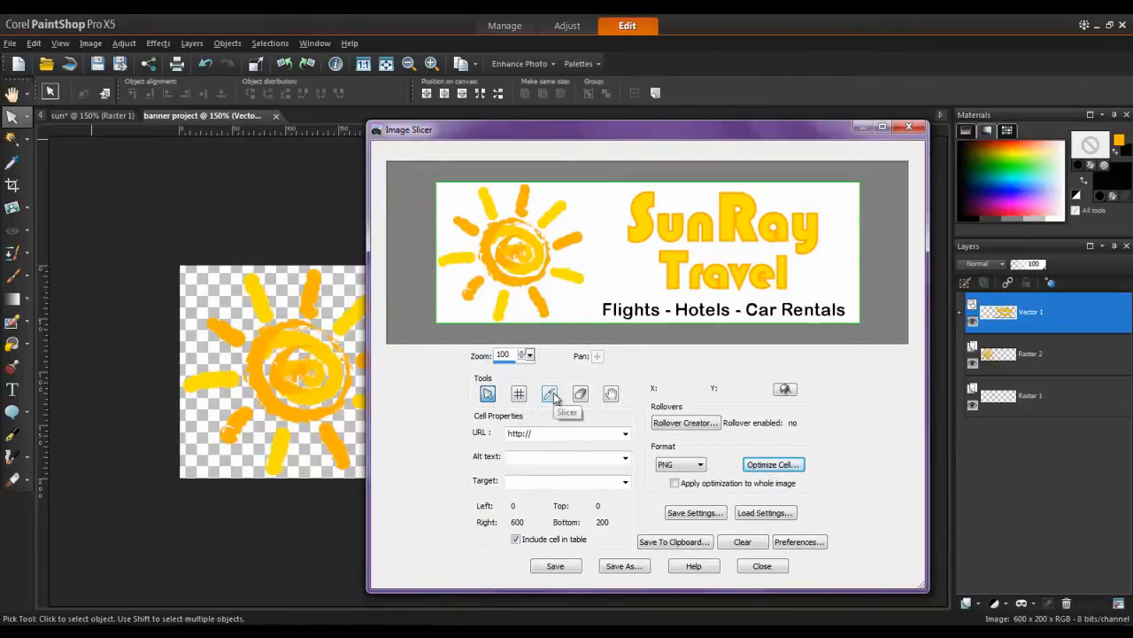
left_click(549, 393)
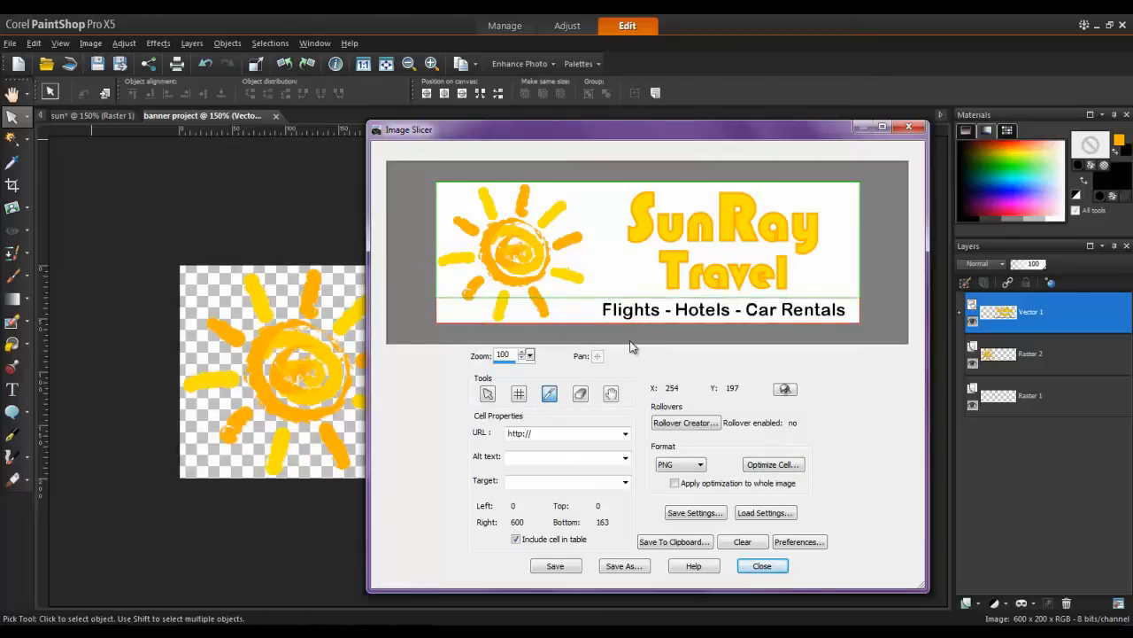
mouse_move(602, 297)
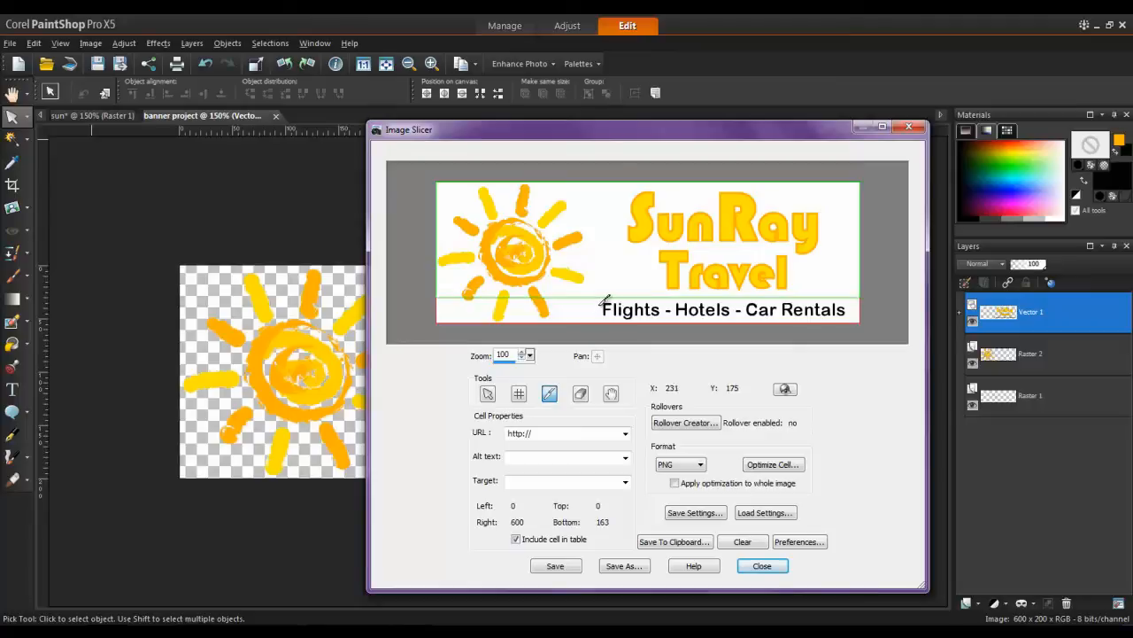
mouse_move(600, 298)
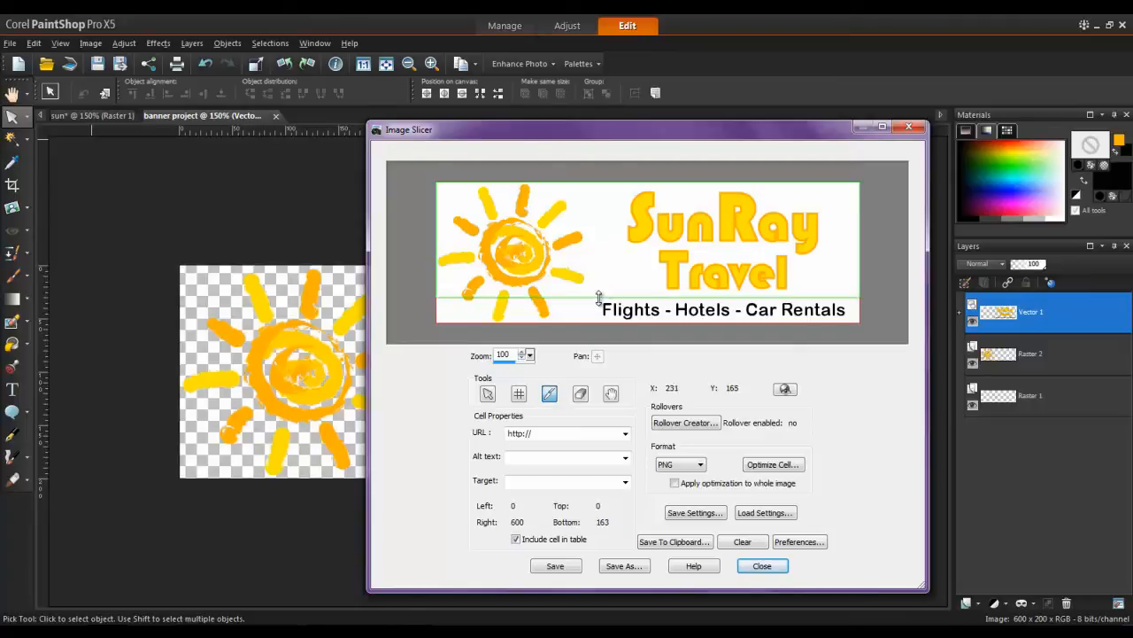
left_click(597, 252)
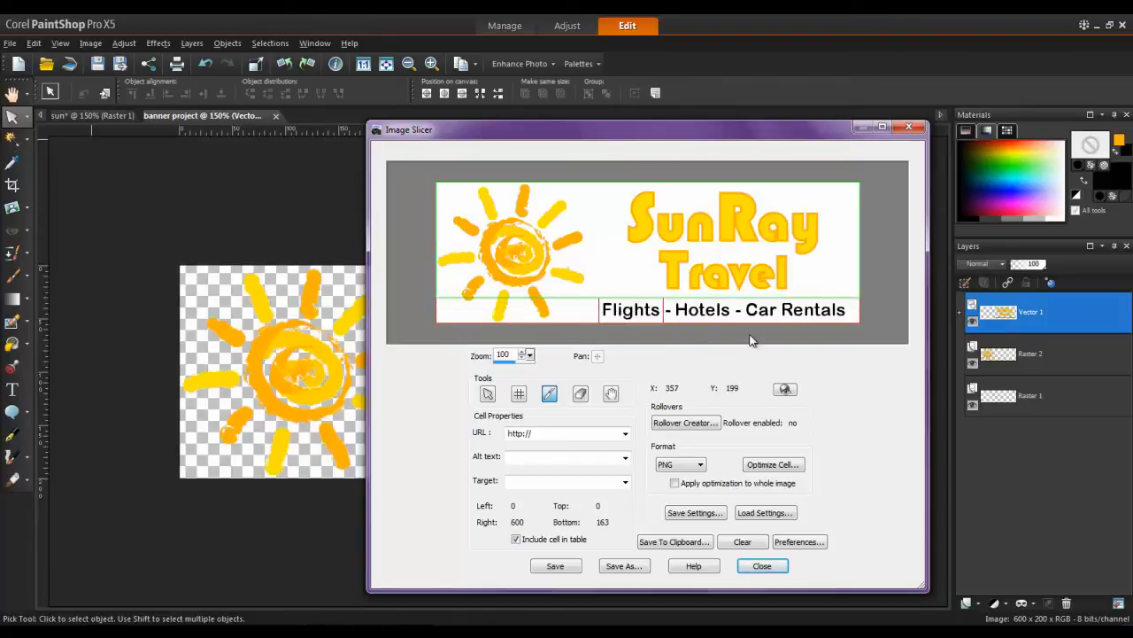
mouse_move(739, 305)
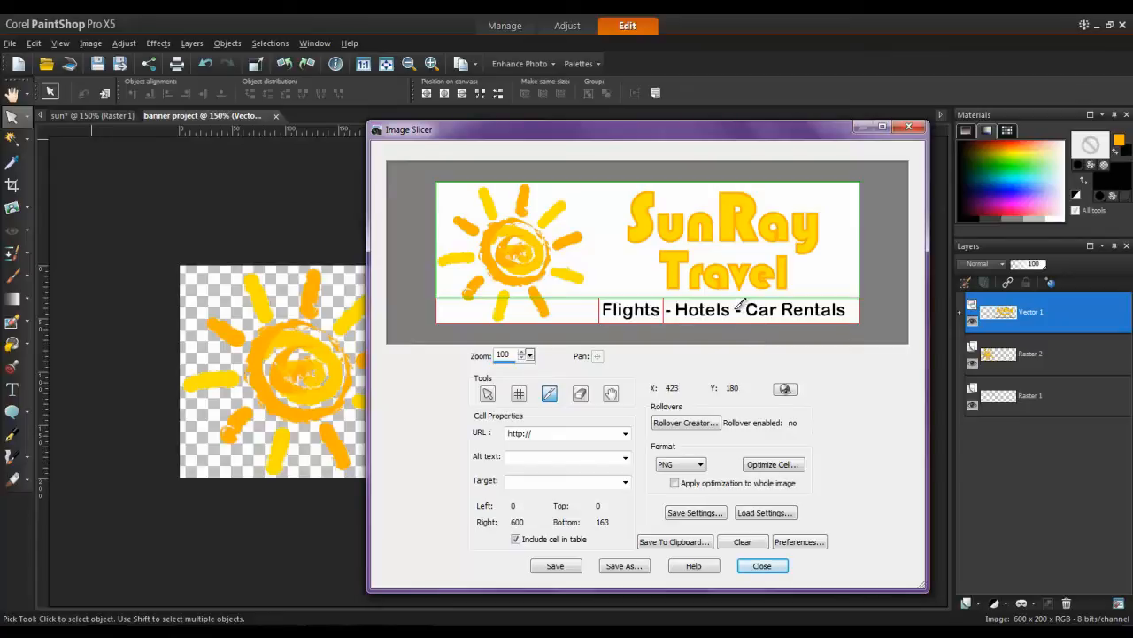
mouse_move(681, 306)
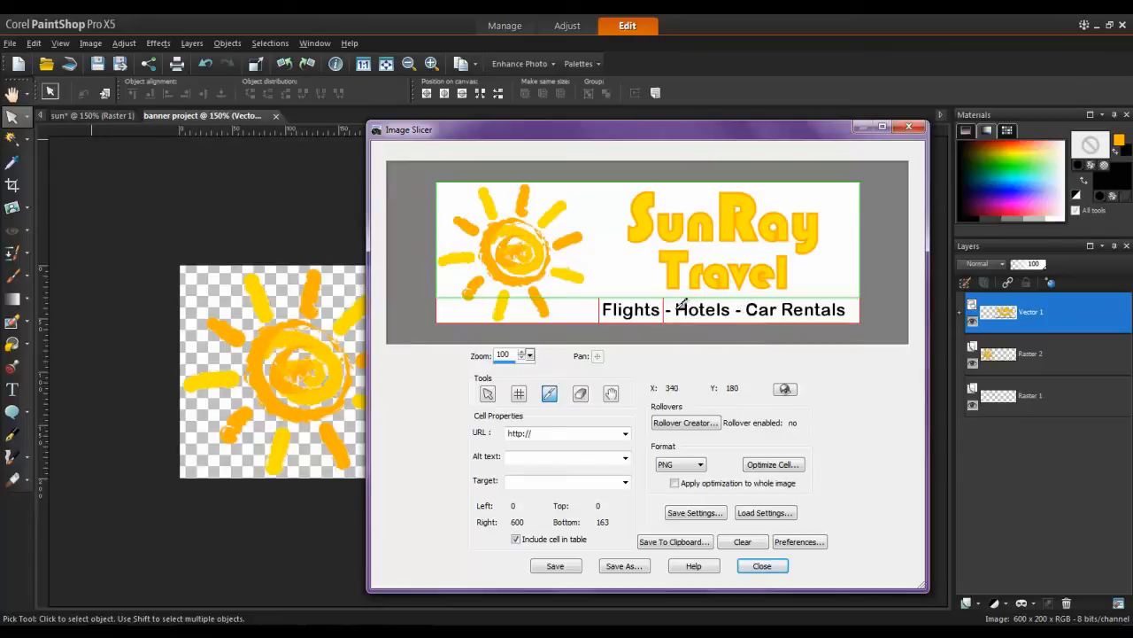
mouse_move(689, 326)
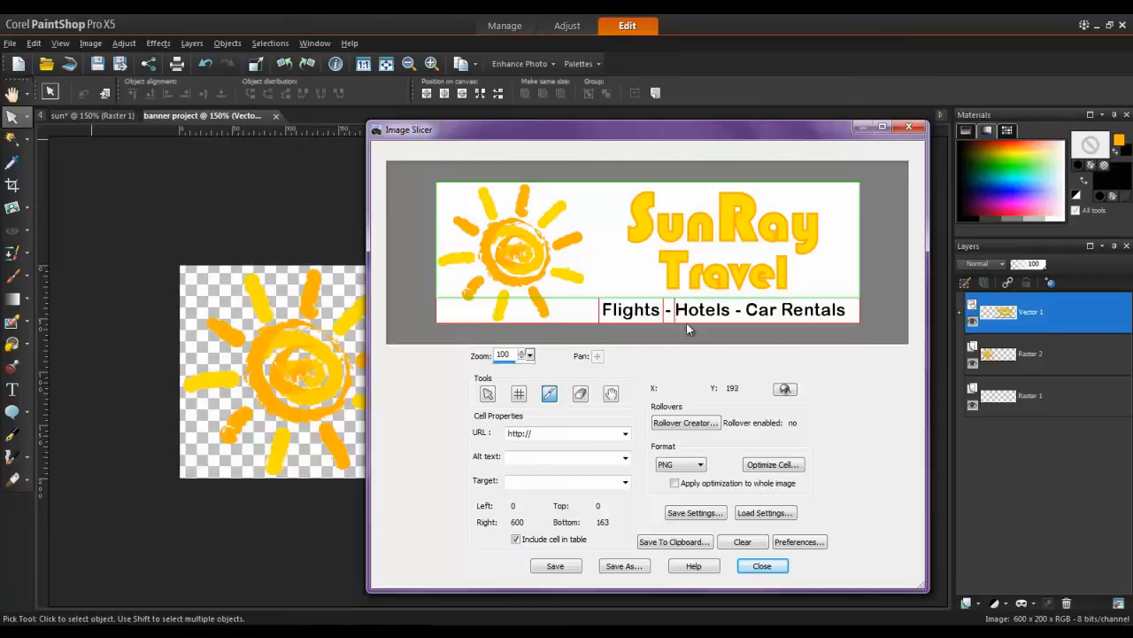
mouse_move(740, 305)
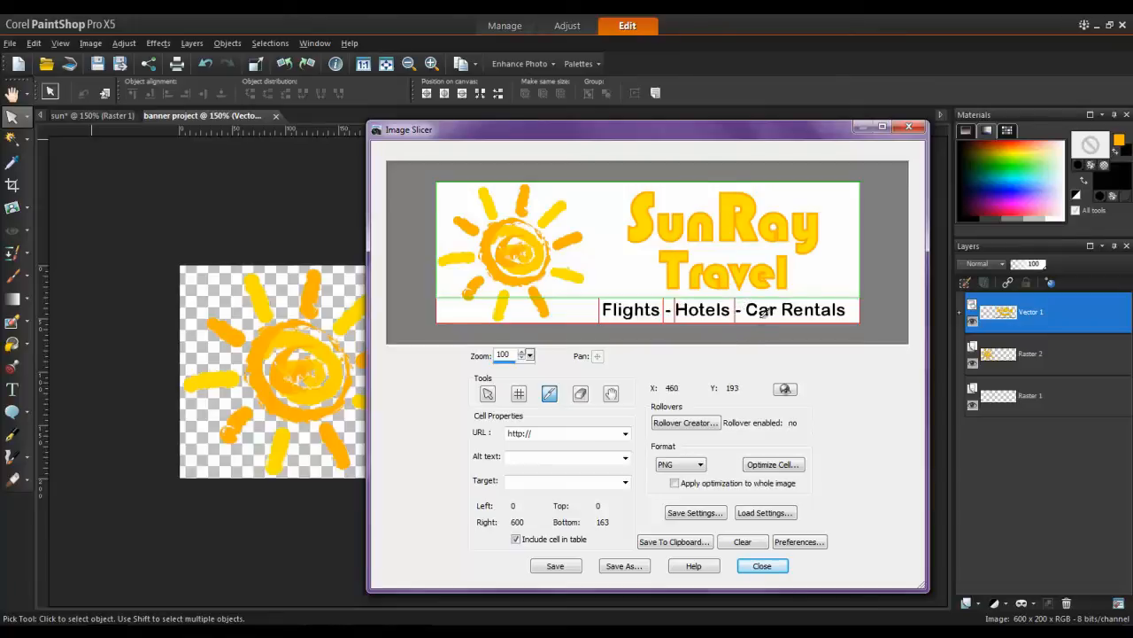
mouse_move(751, 307)
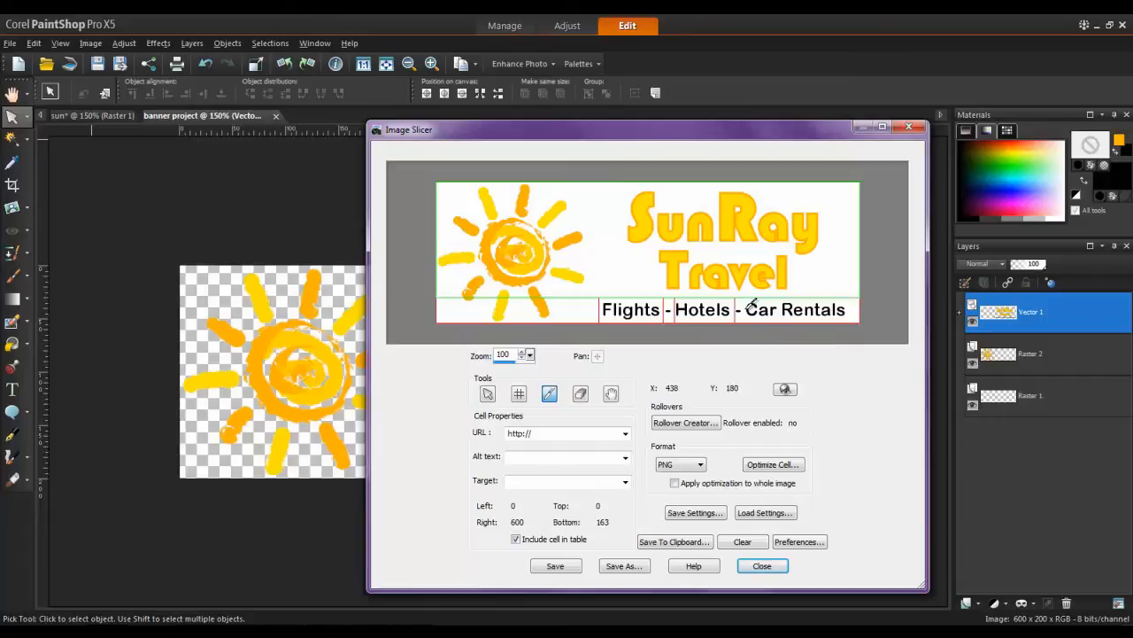
mouse_move(855, 301)
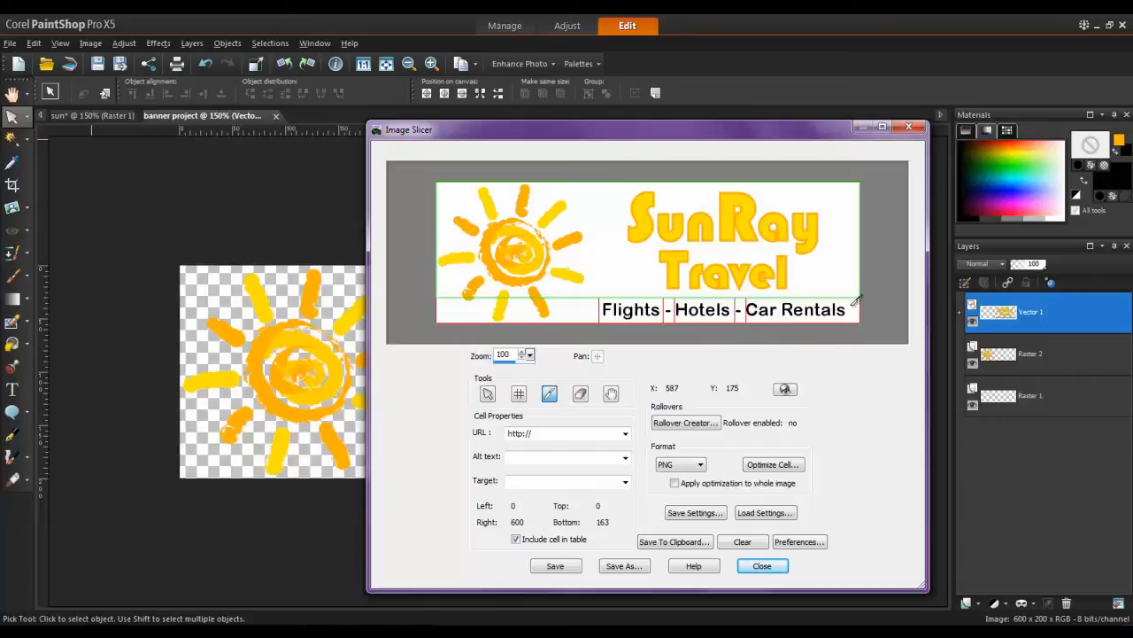
mouse_move(854, 309)
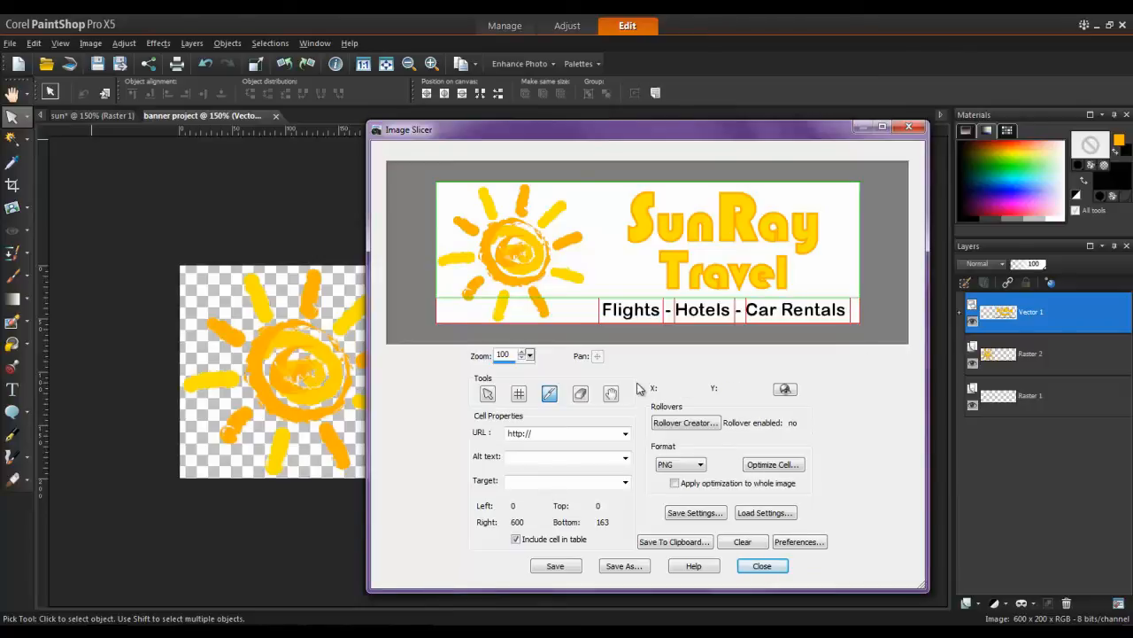
left_click(487, 393)
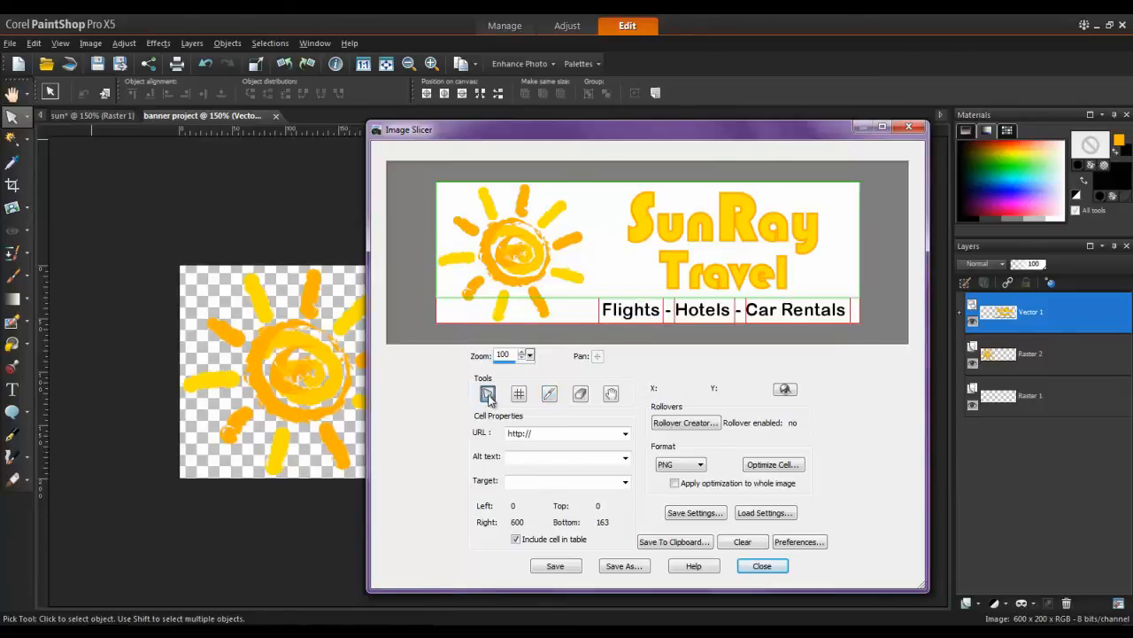
left_click(628, 309)
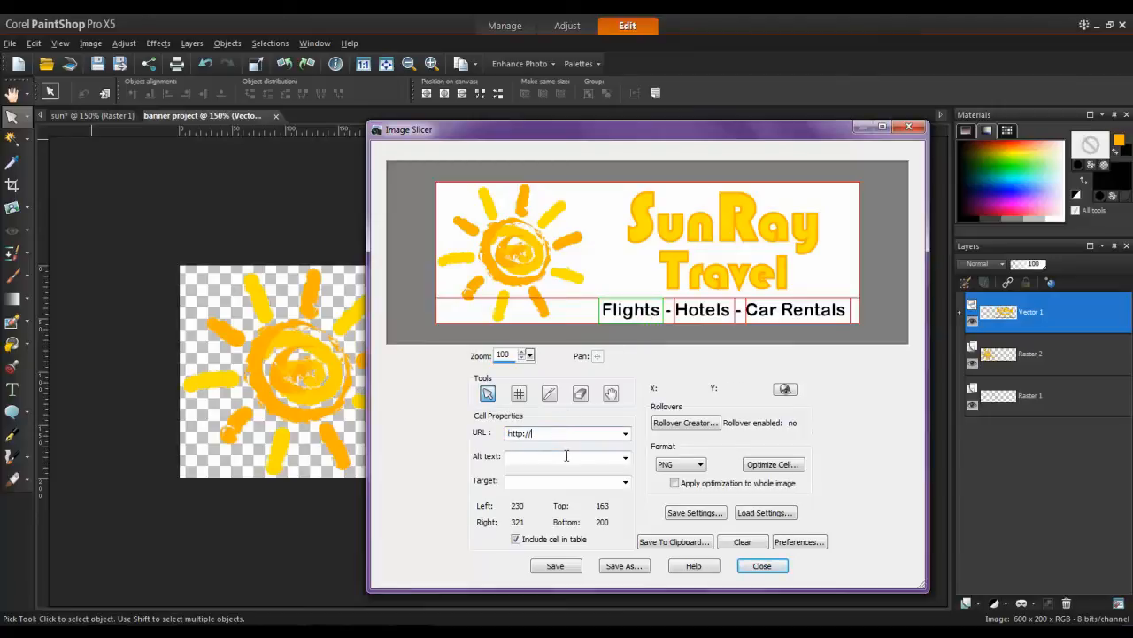
type("www.test")
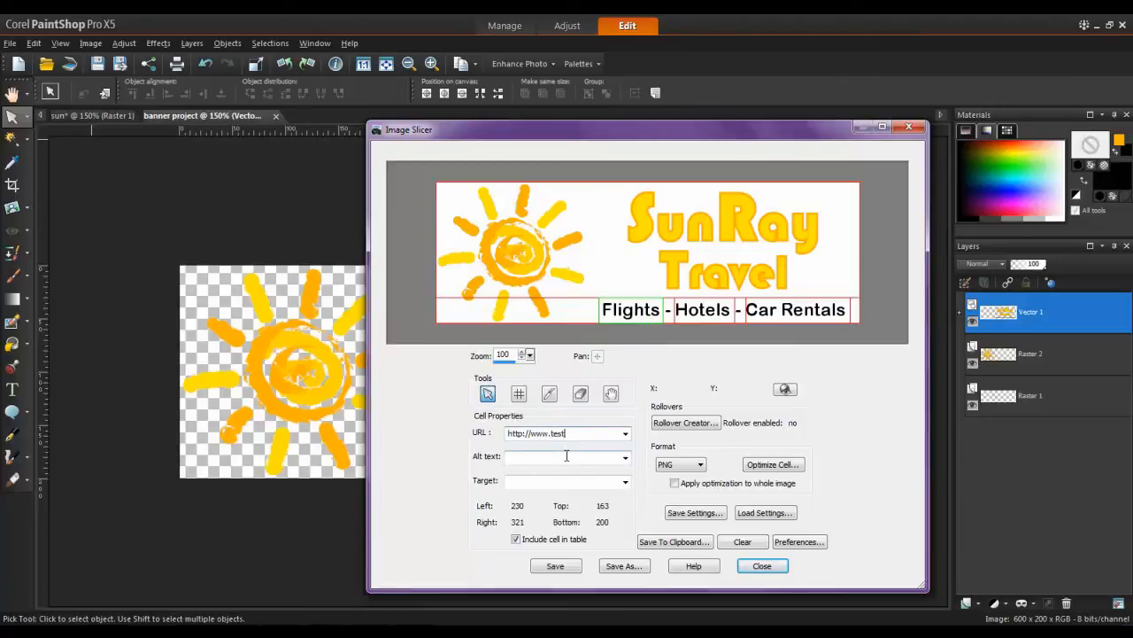
type(".com/flight")
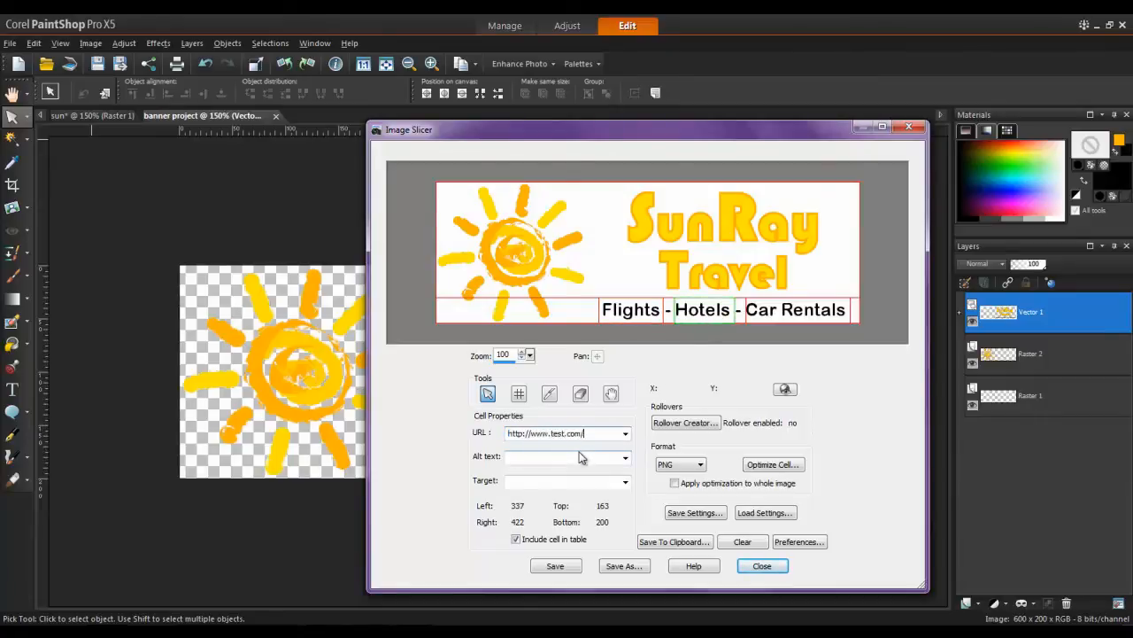
left_click(794, 309)
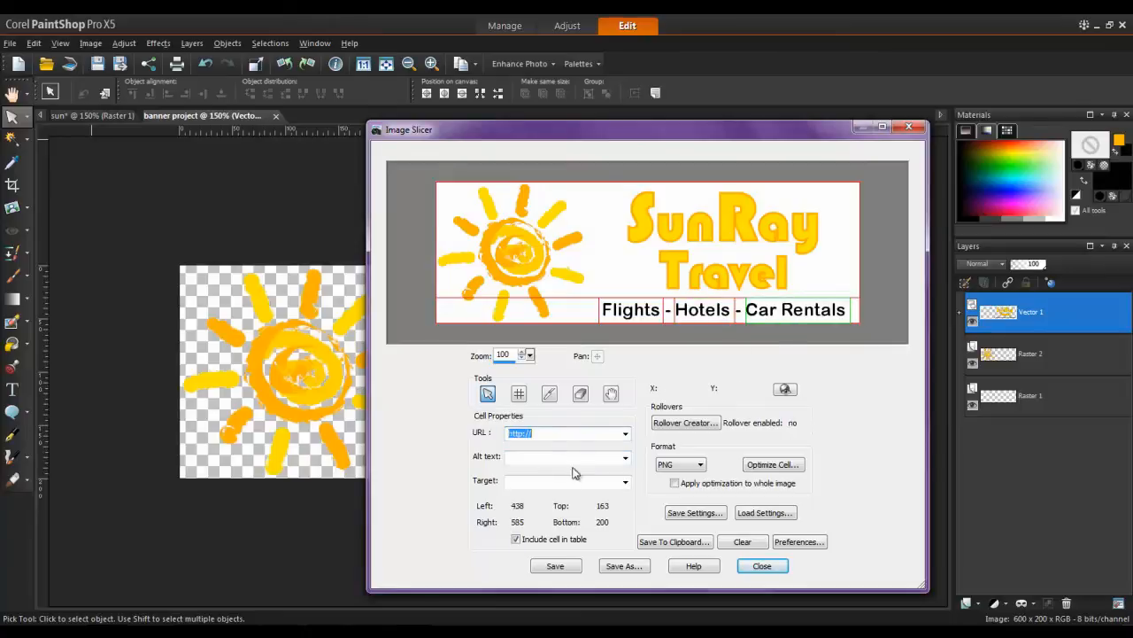
type("http://www.test.com/carrentals")
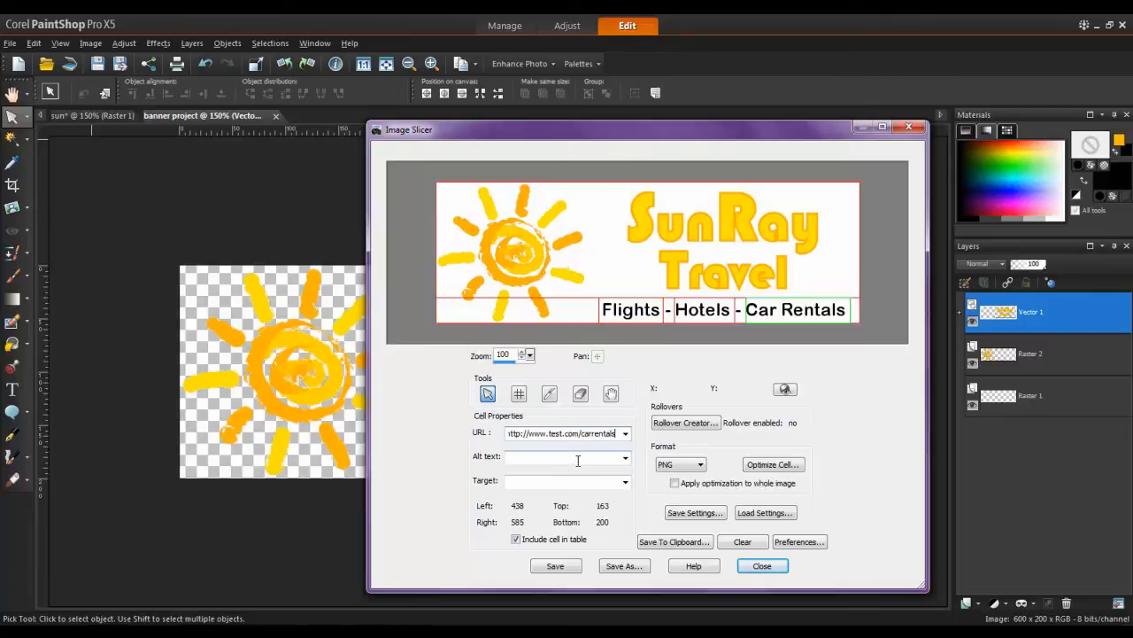
left_click(624, 566)
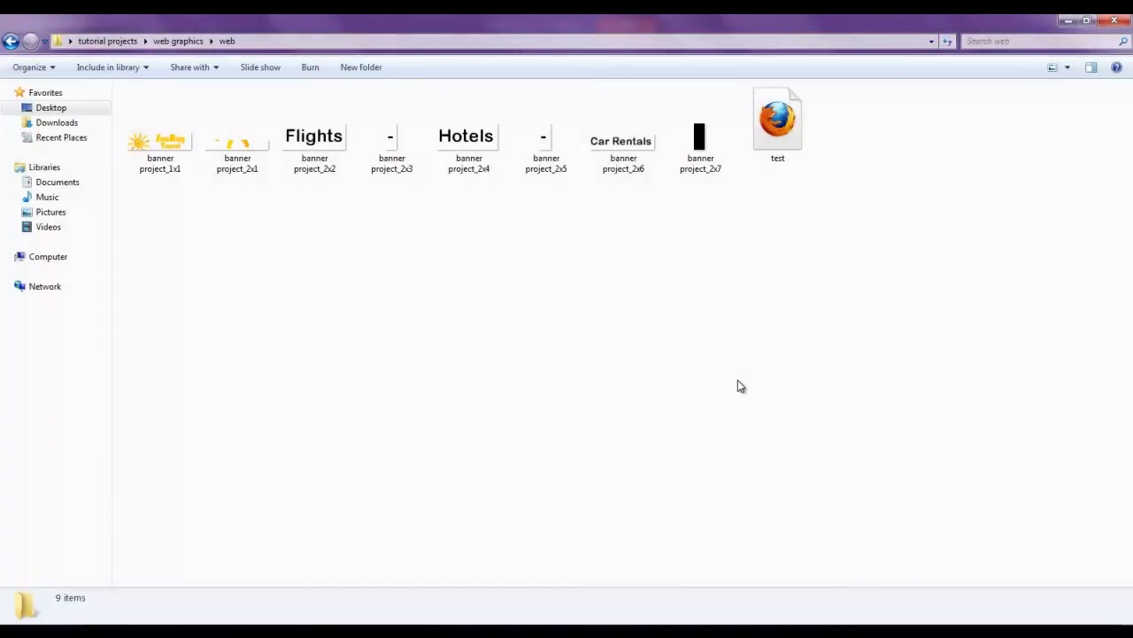
mouse_move(636, 297)
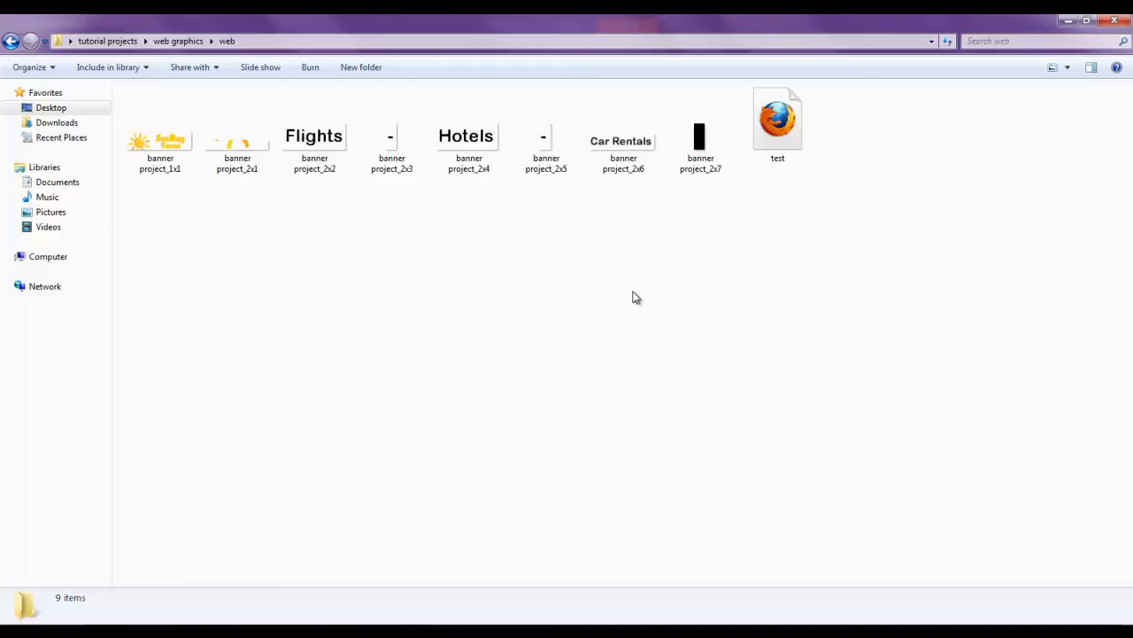
Open test.htm from the web folder with Notepad.
right_click(777, 120)
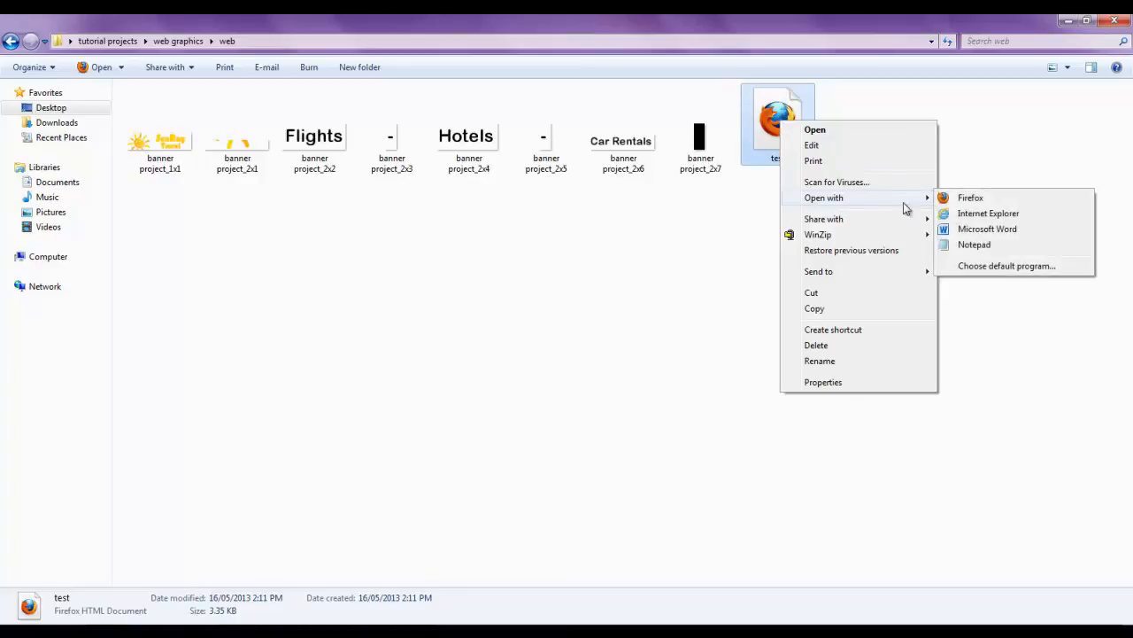
left_click(974, 244)
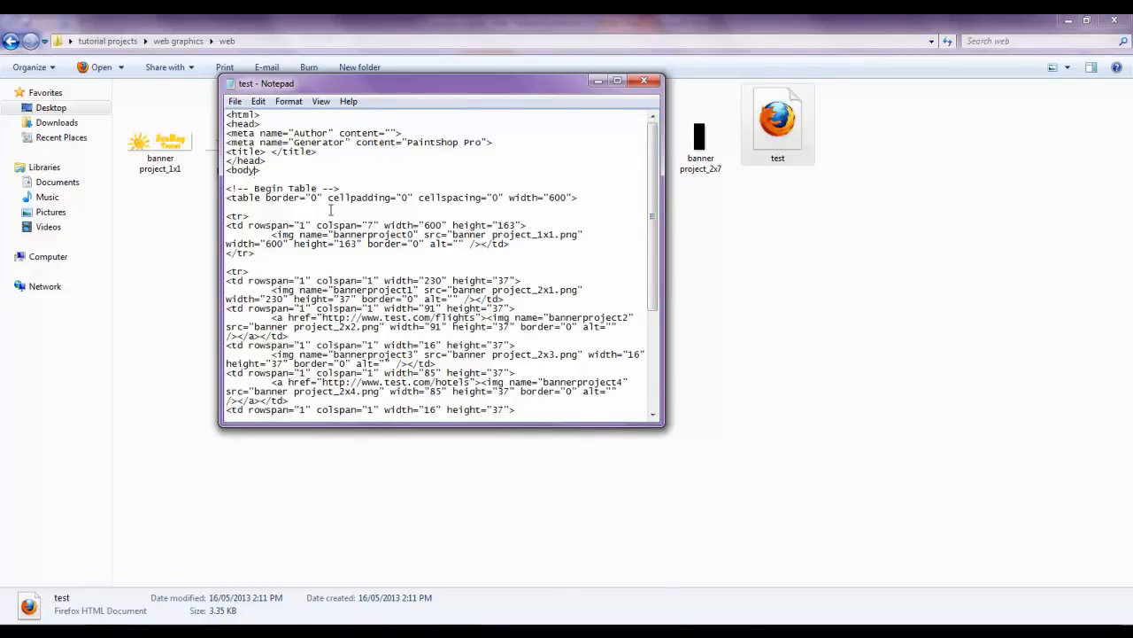
Add bgcolor="#336699" to the page's body tag.
type("bgcolor=\"#")
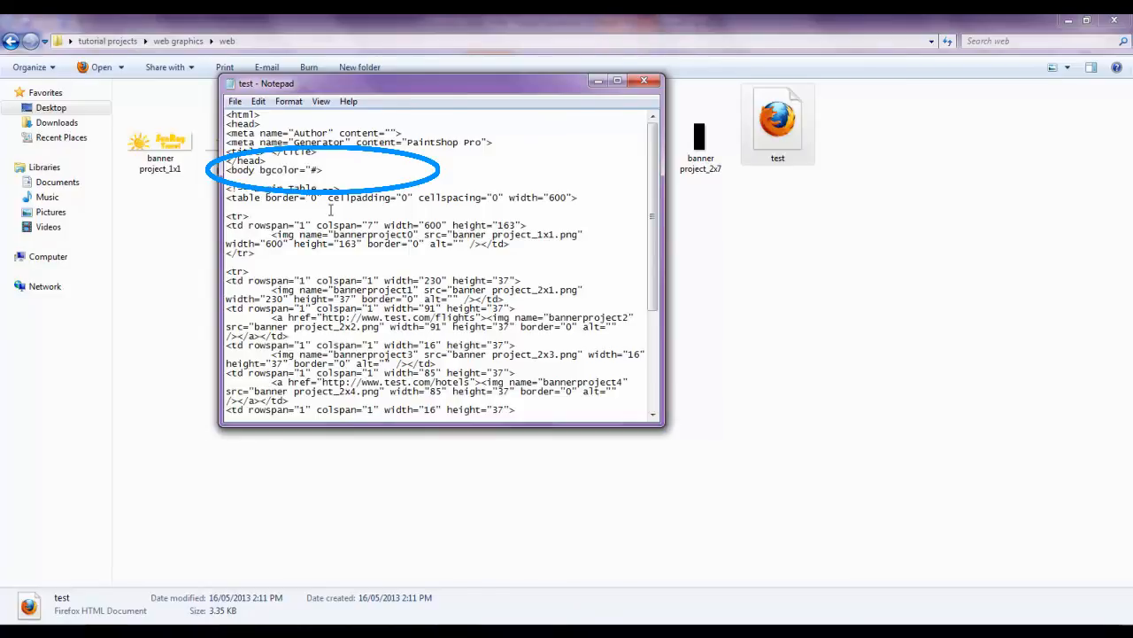
type("33")
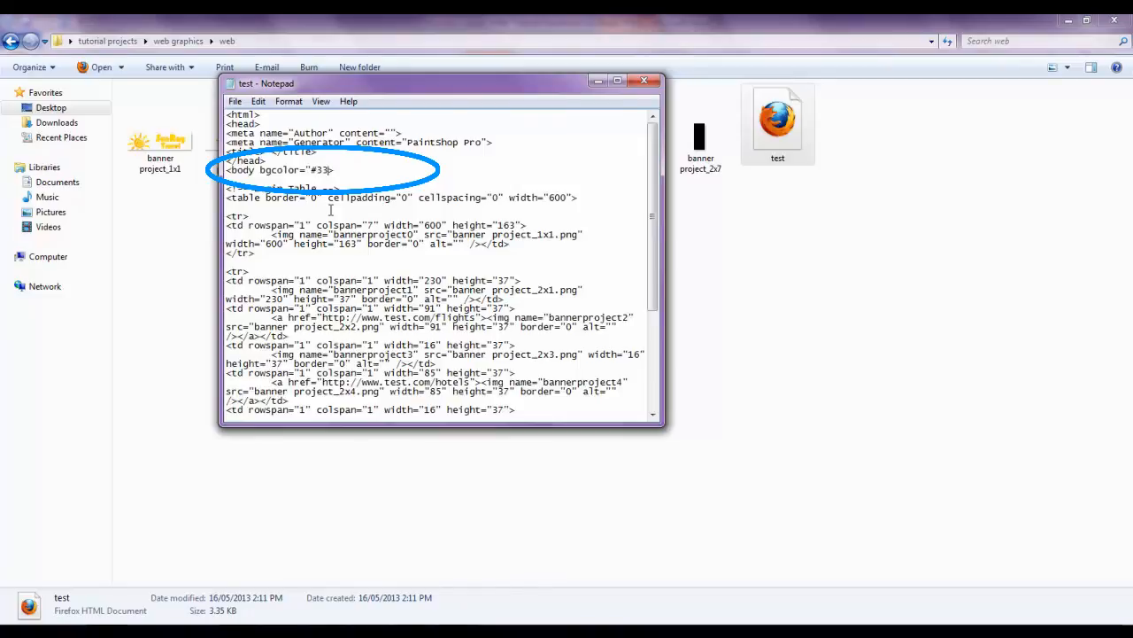
type("6699")
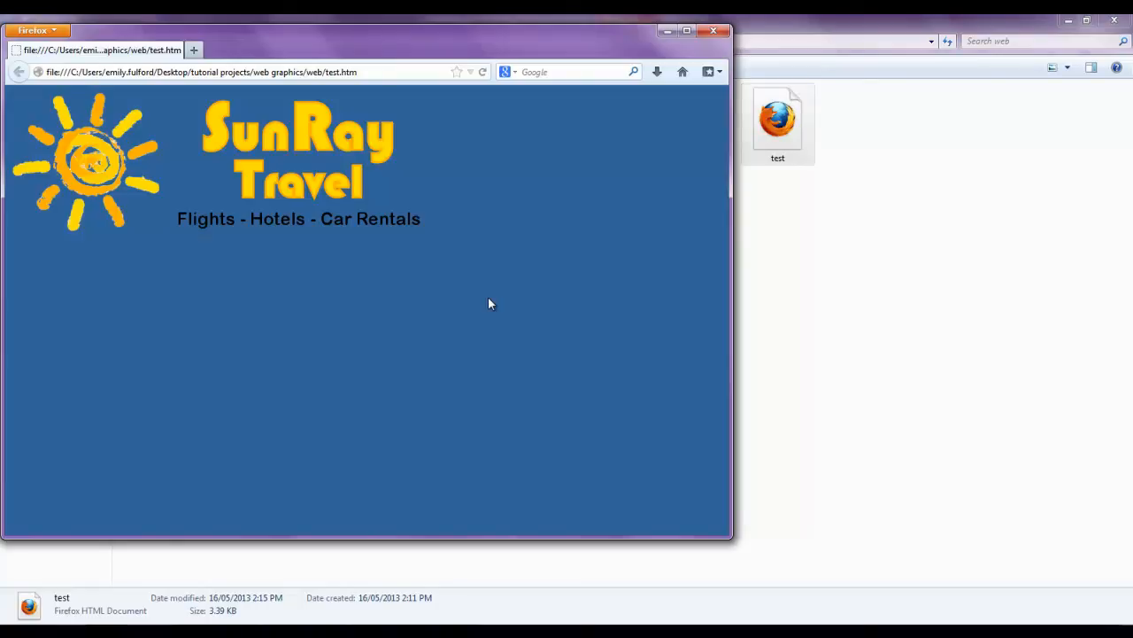
mouse_move(216, 225)
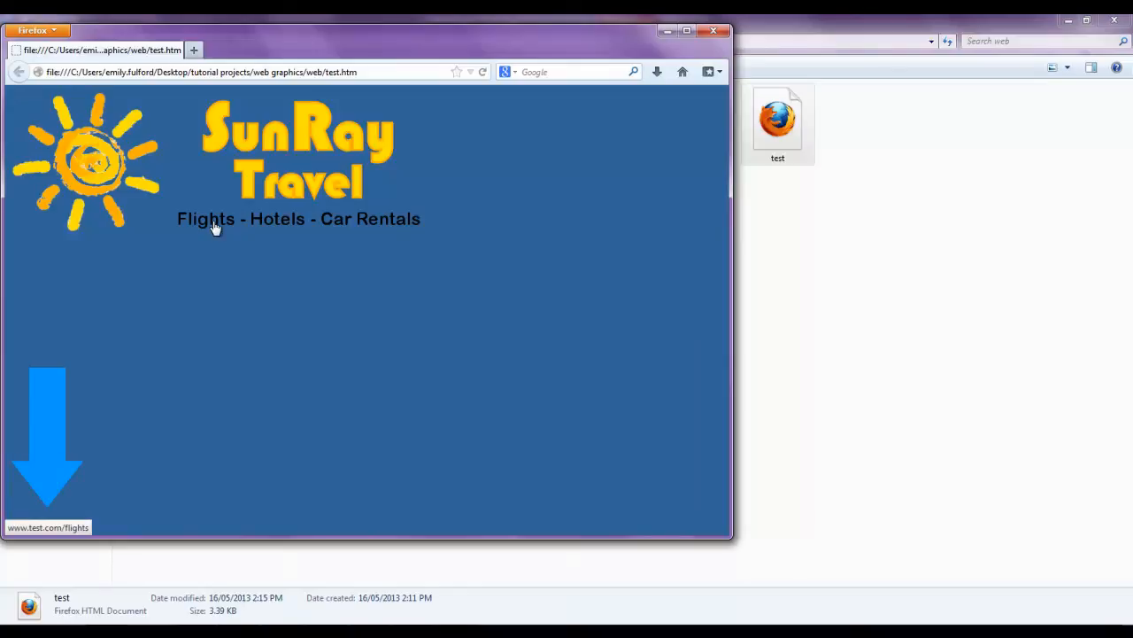
mouse_move(361, 224)
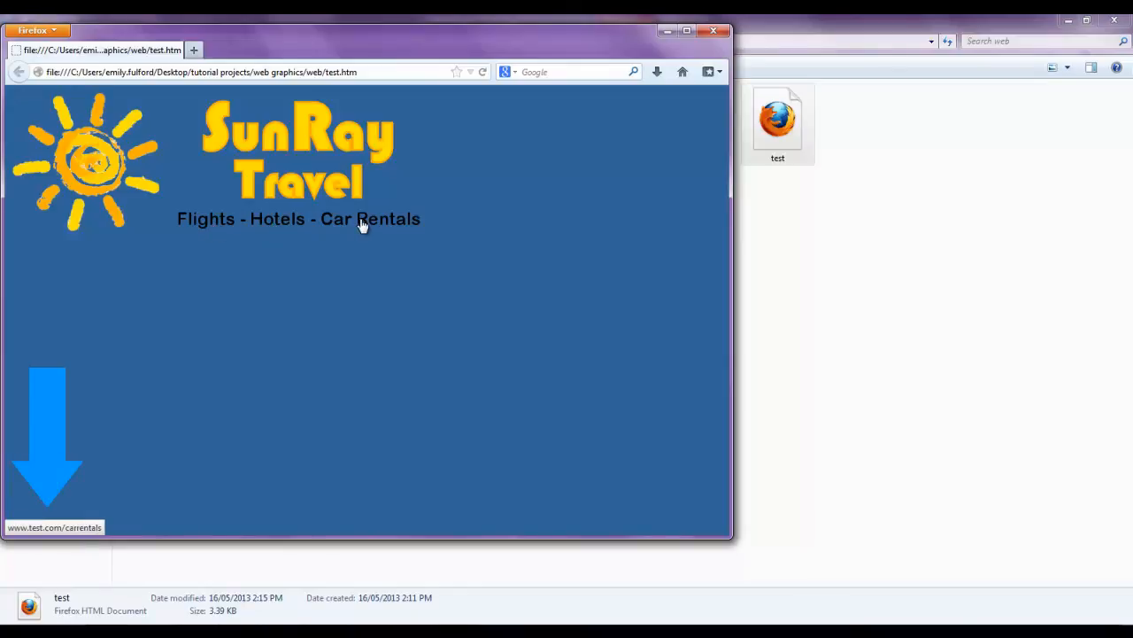